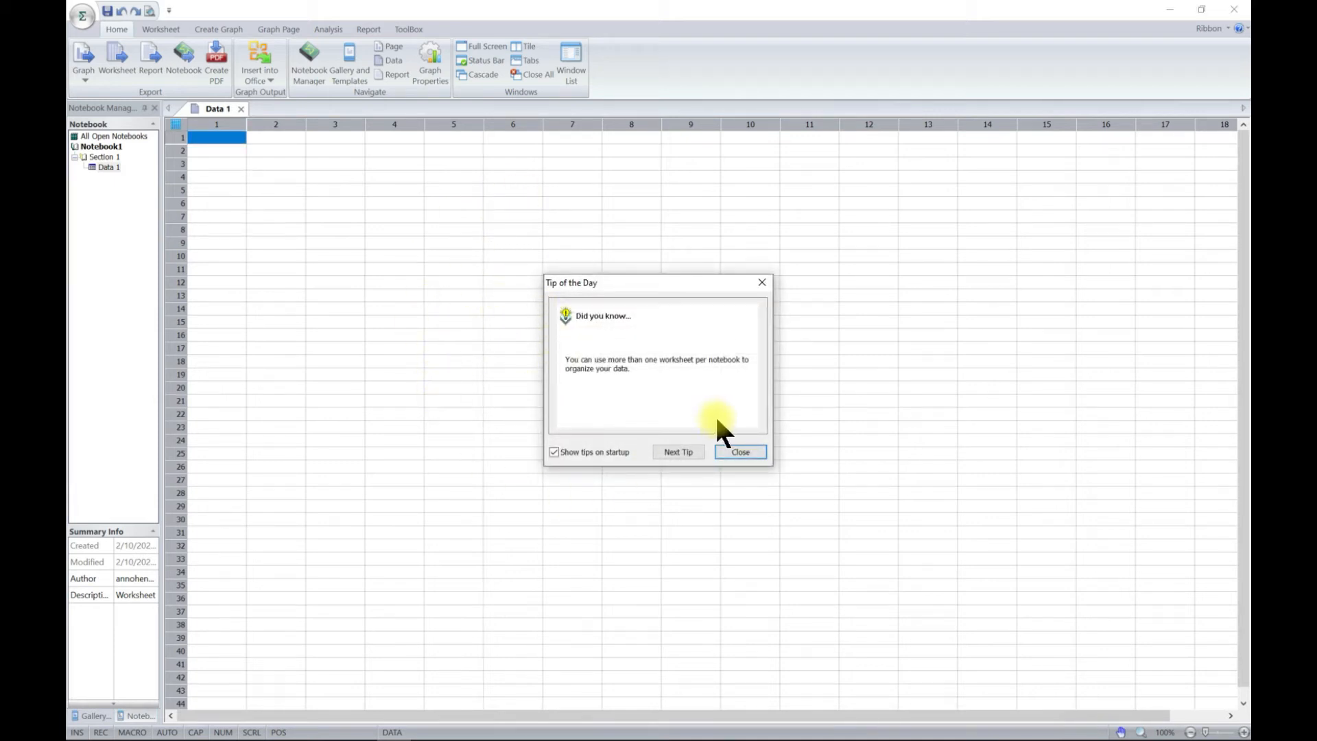
Dismiss the Tip of the Day so the empty Data 1 worksheet shows.
left_click(739, 451)
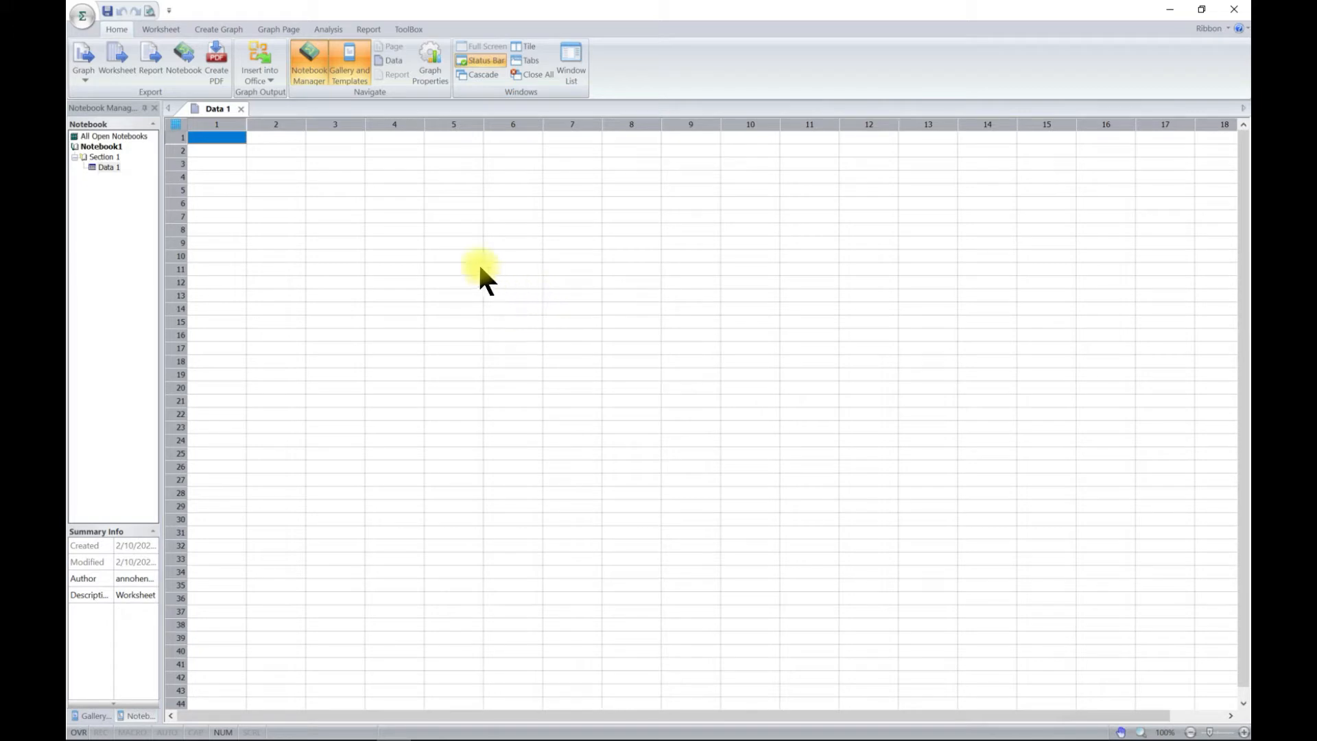
mouse_move(311, 193)
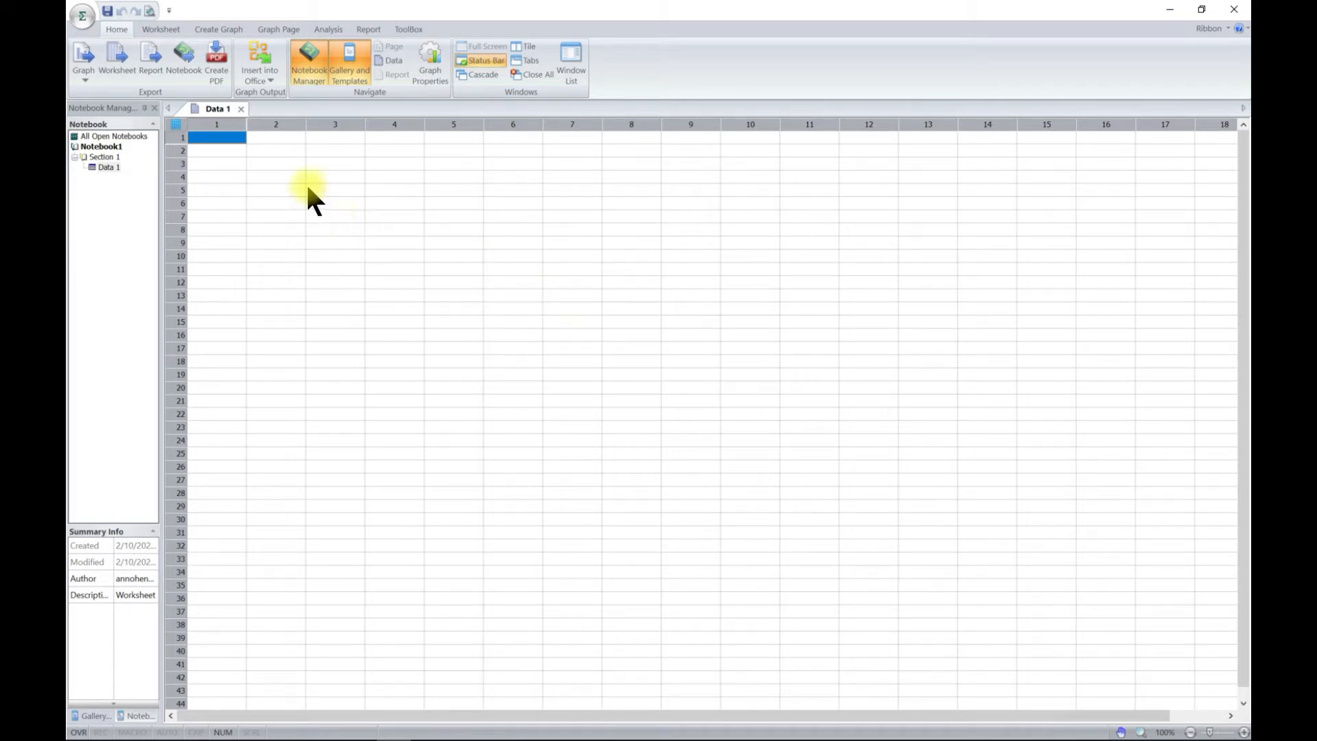
mouse_move(281, 231)
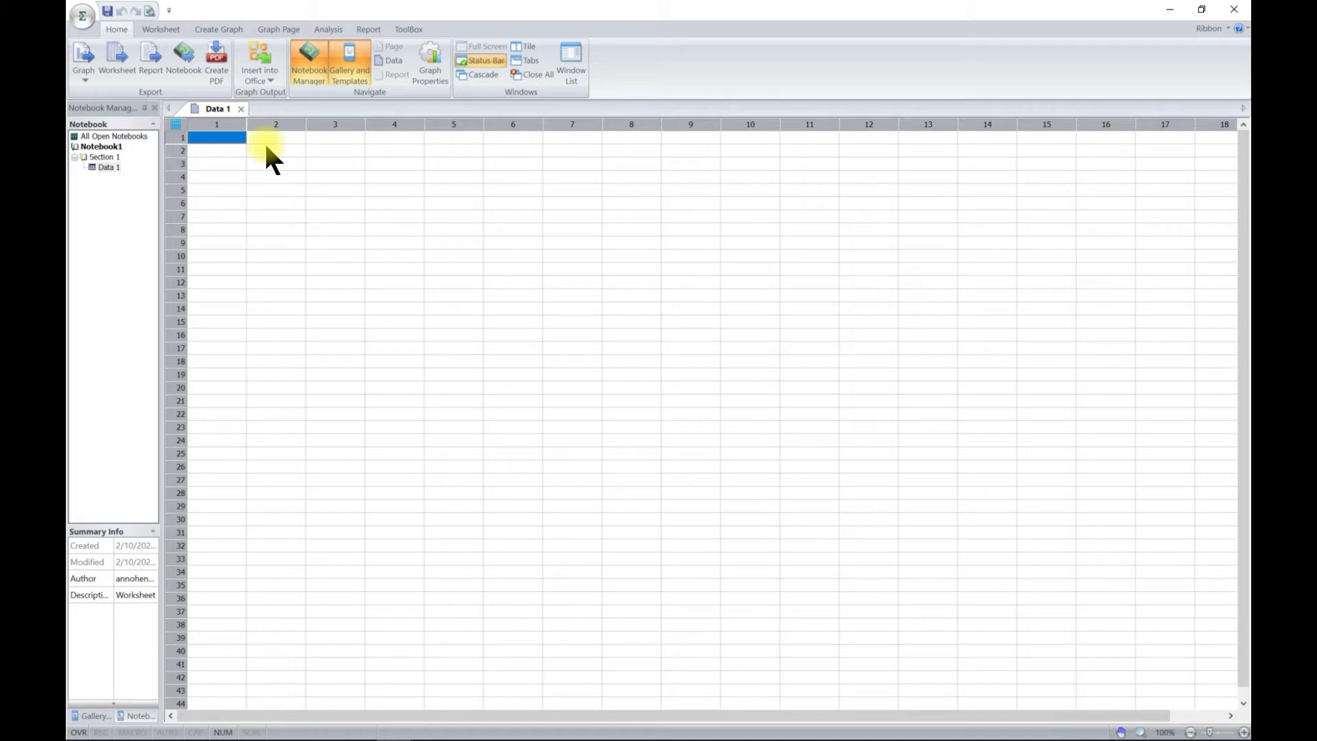
mouse_move(292, 155)
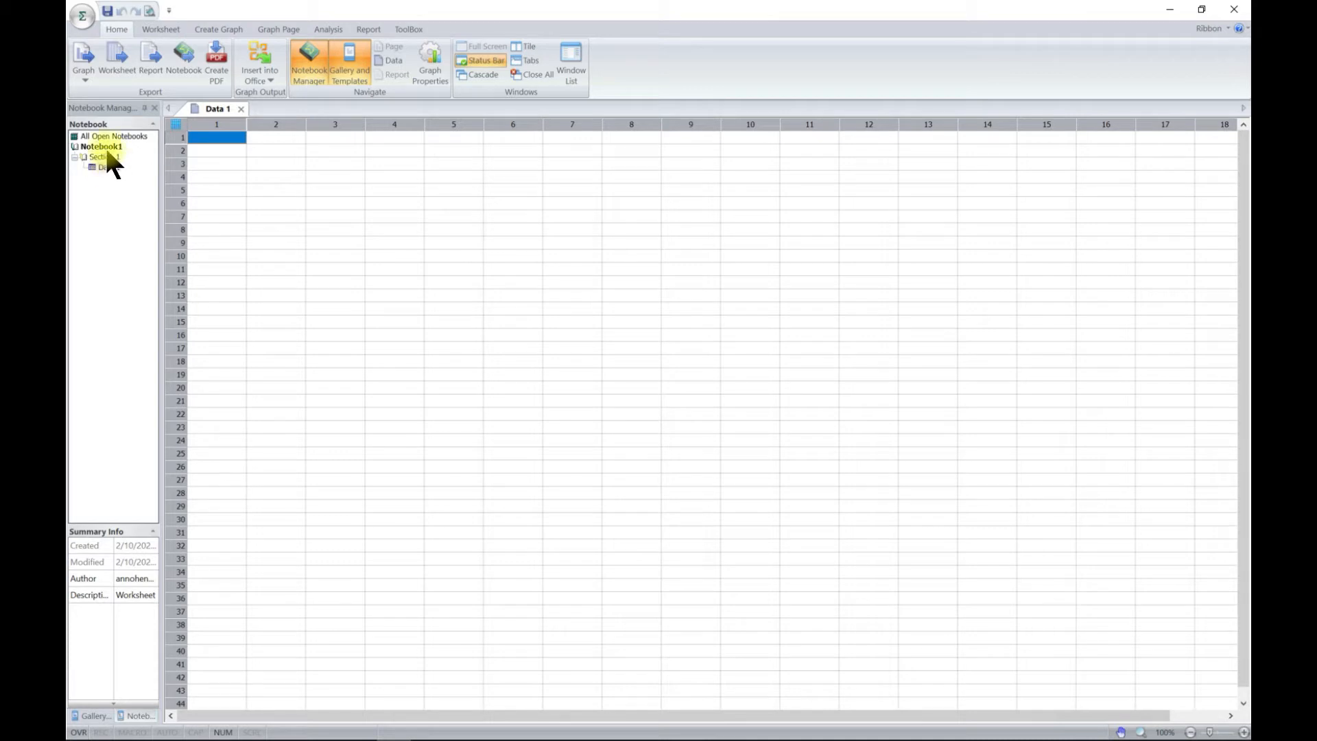
Add Section 2 with a new empty Data 2 worksheet via the Notebook Manager context menu.
right_click(103, 167)
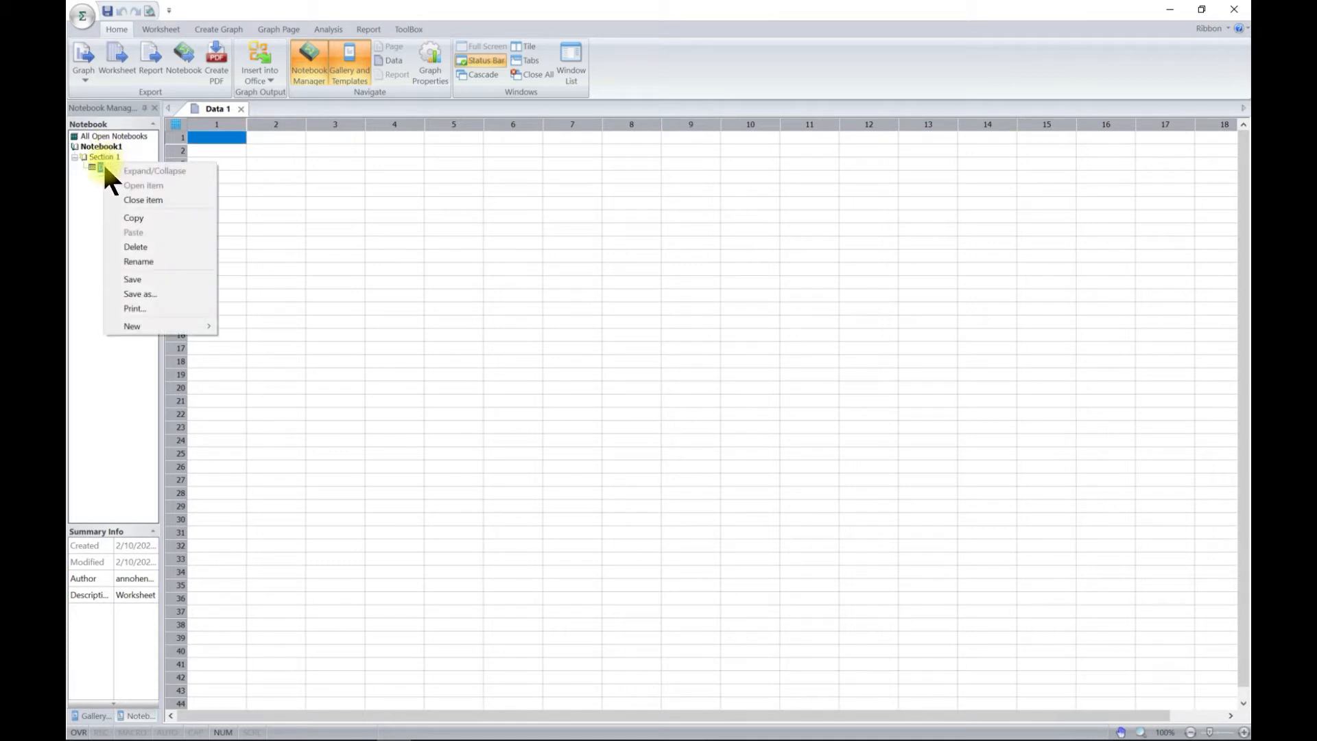
mouse_move(132, 327)
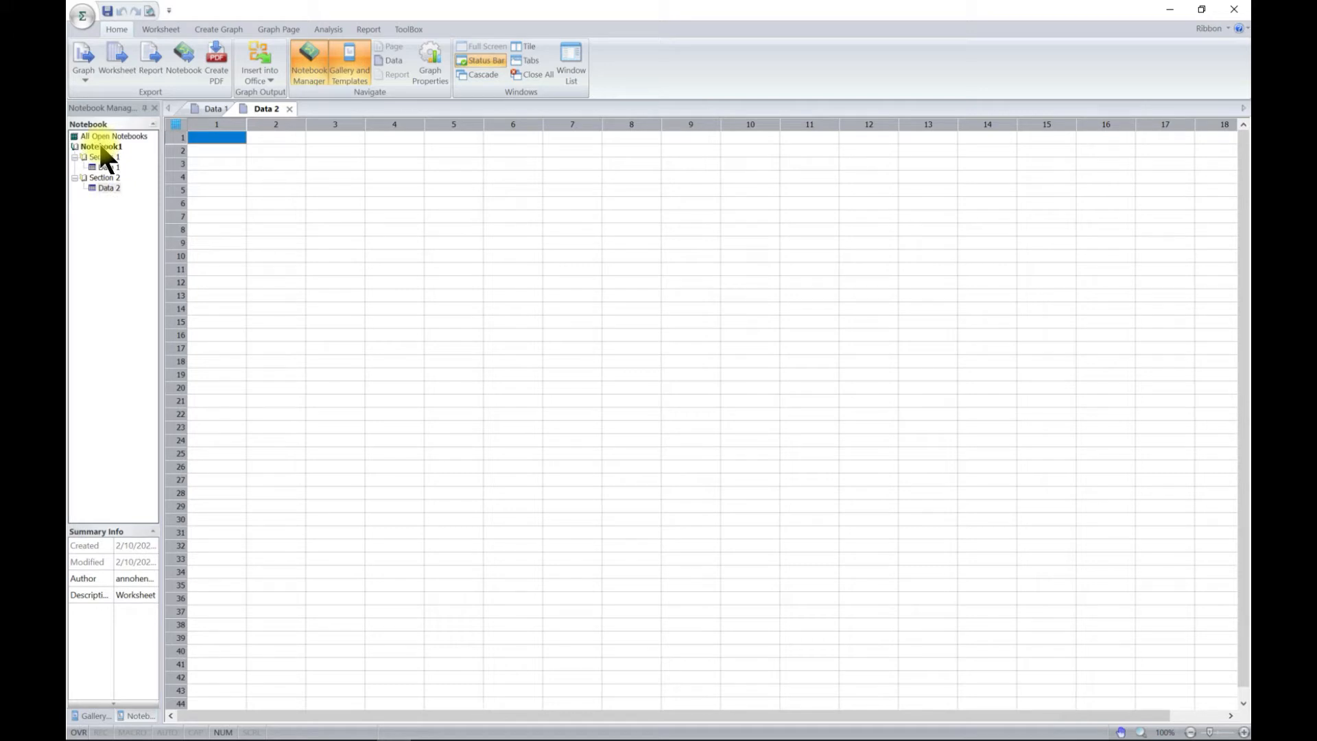
right_click(108, 188)
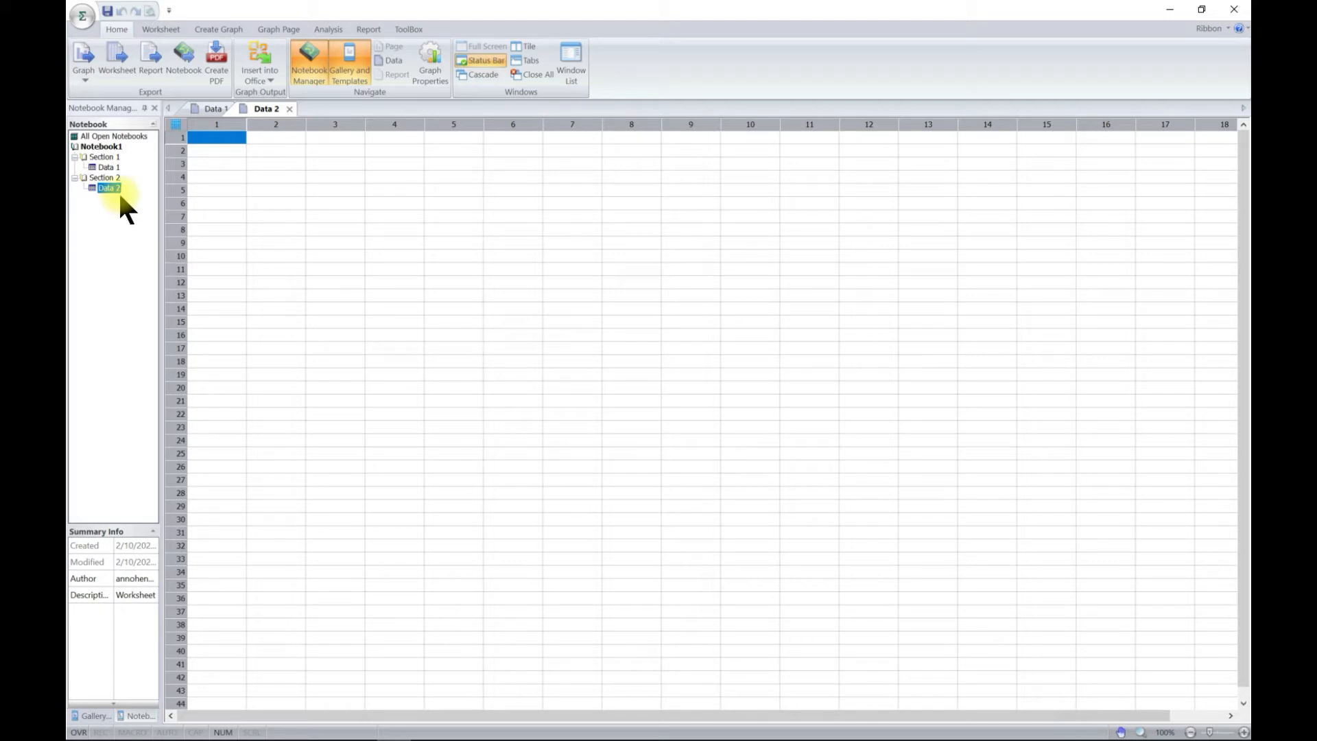
right_click(107, 188)
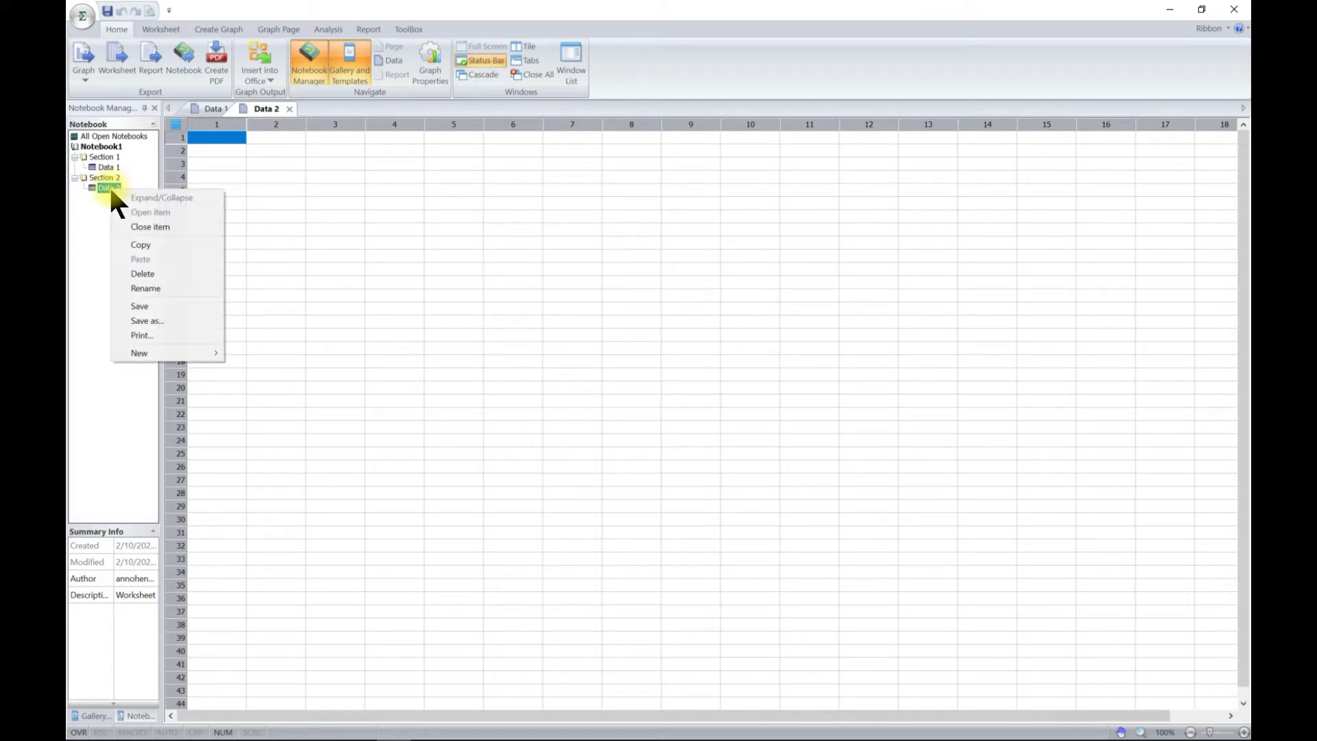
left_click(146, 320)
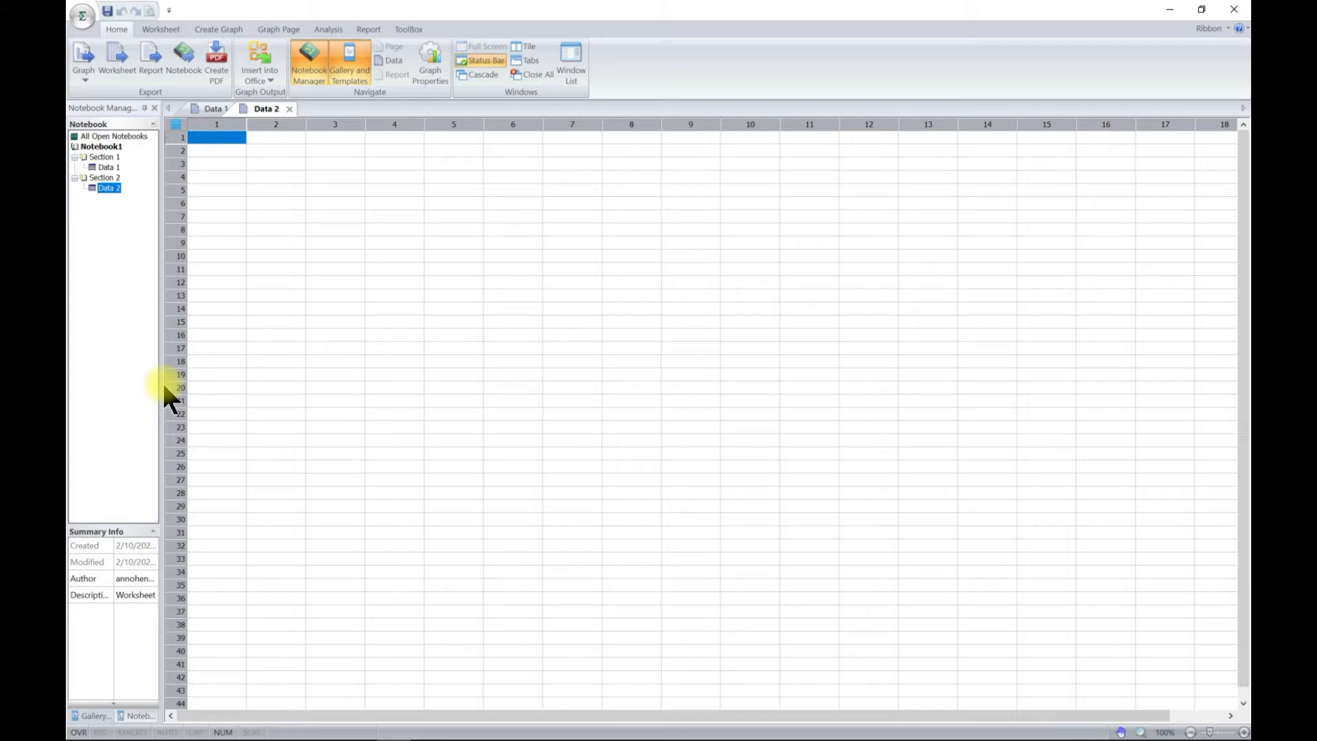
mouse_move(139, 13)
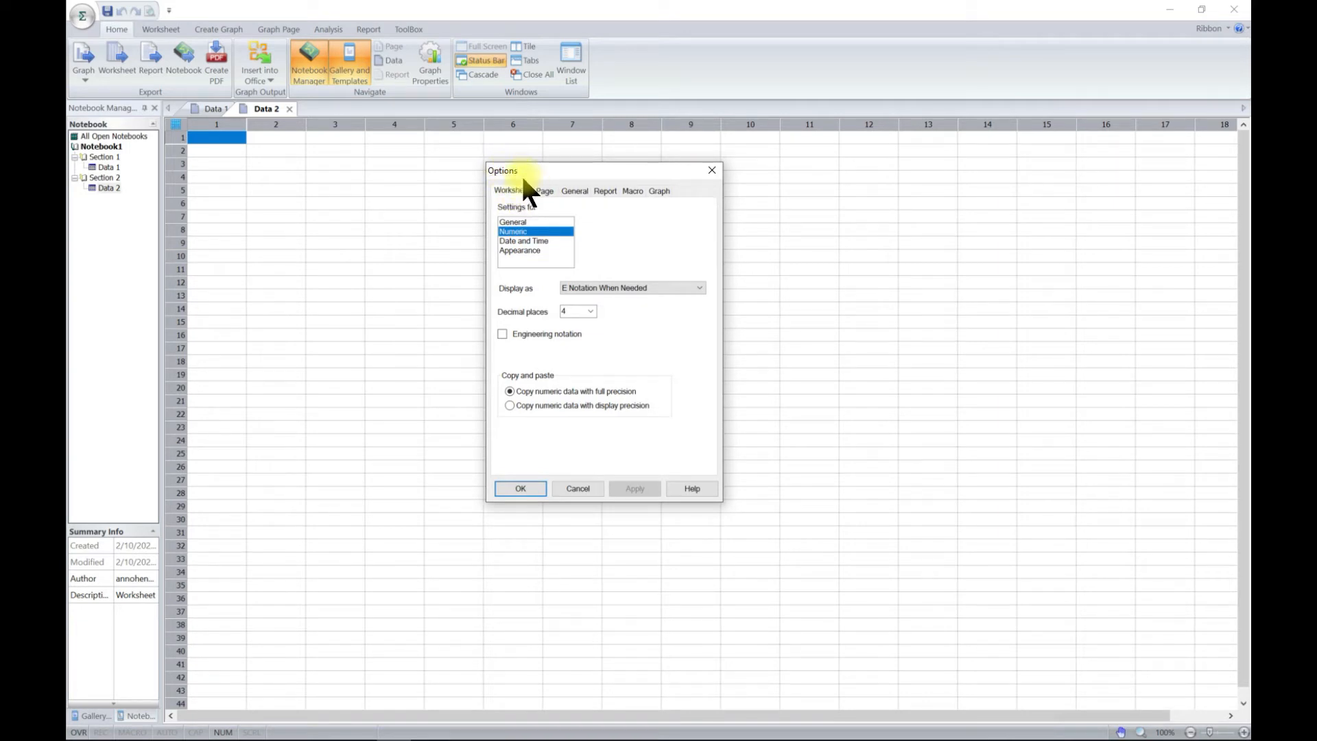
Show the General settings on the Options dialog's Worksheet tab.
left_click(512, 221)
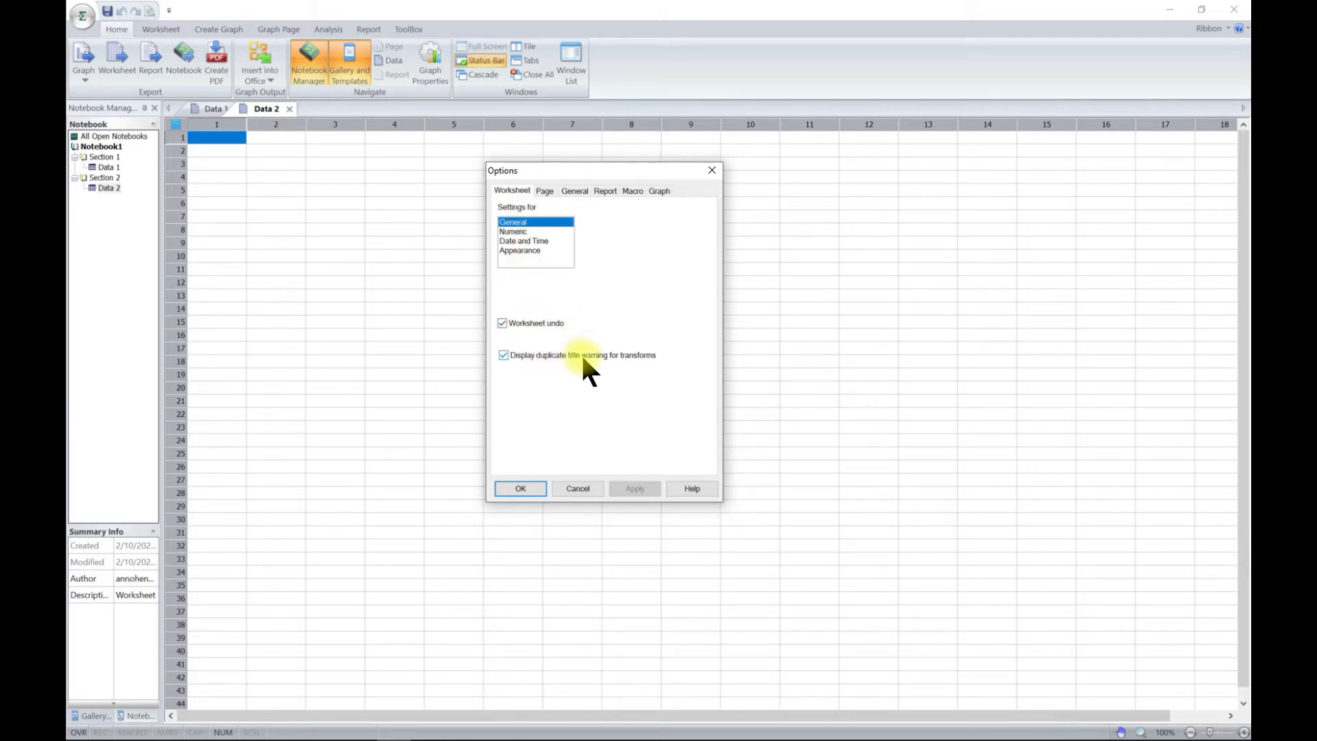
mouse_move(601, 311)
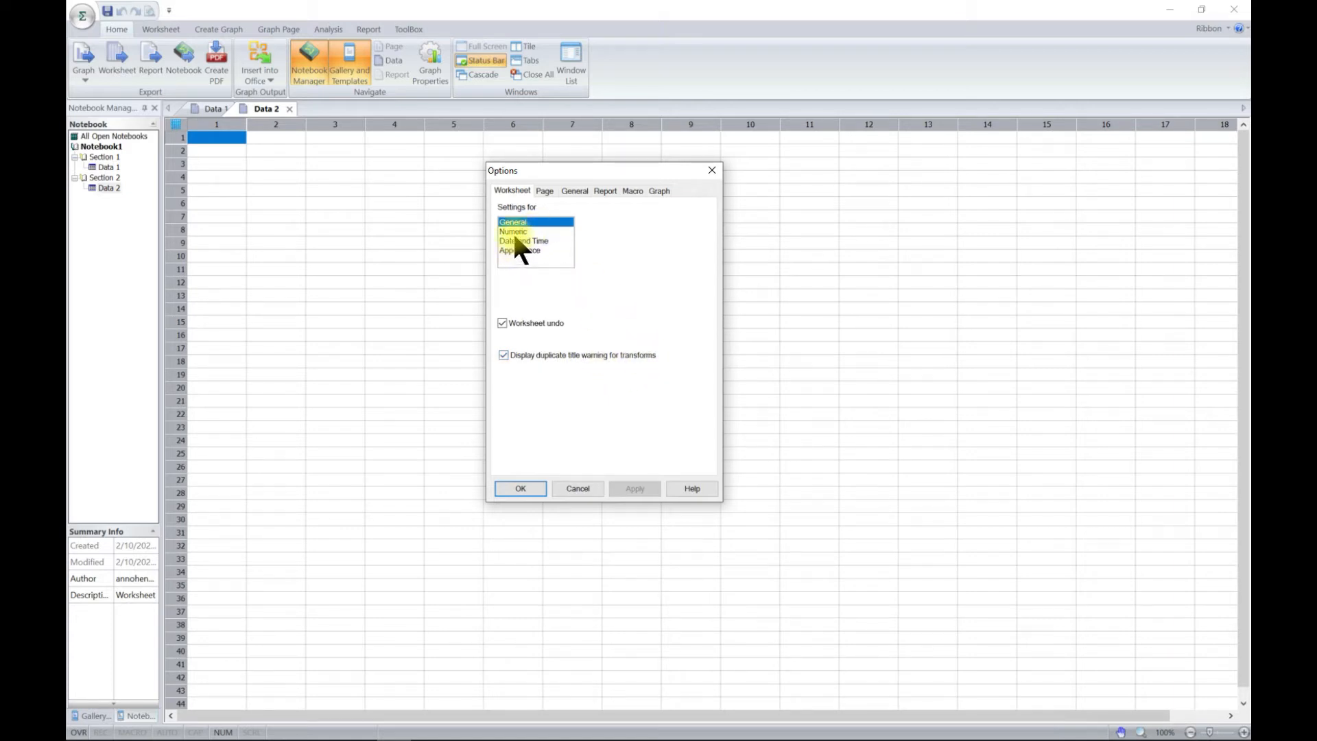
Review the Numeric settings, keeping E notation when needed and the current decimal places.
left_click(513, 231)
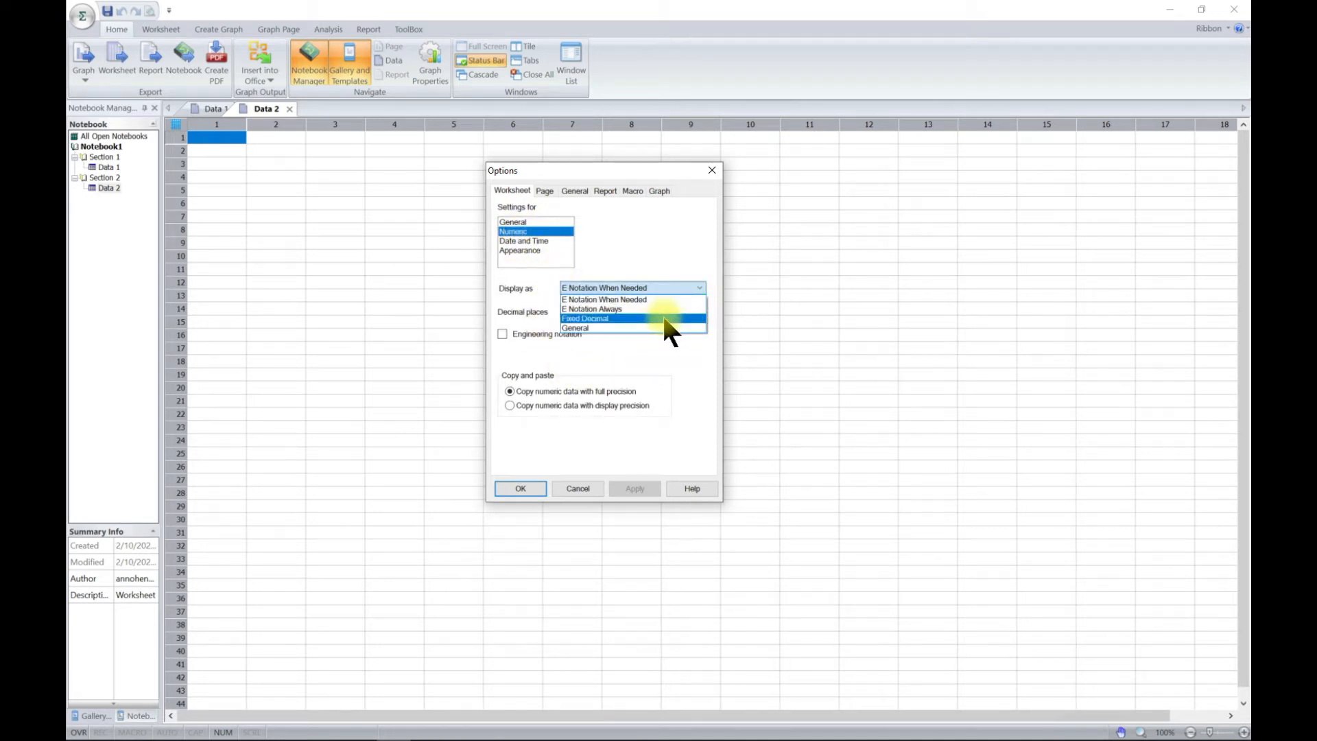
mouse_move(631, 299)
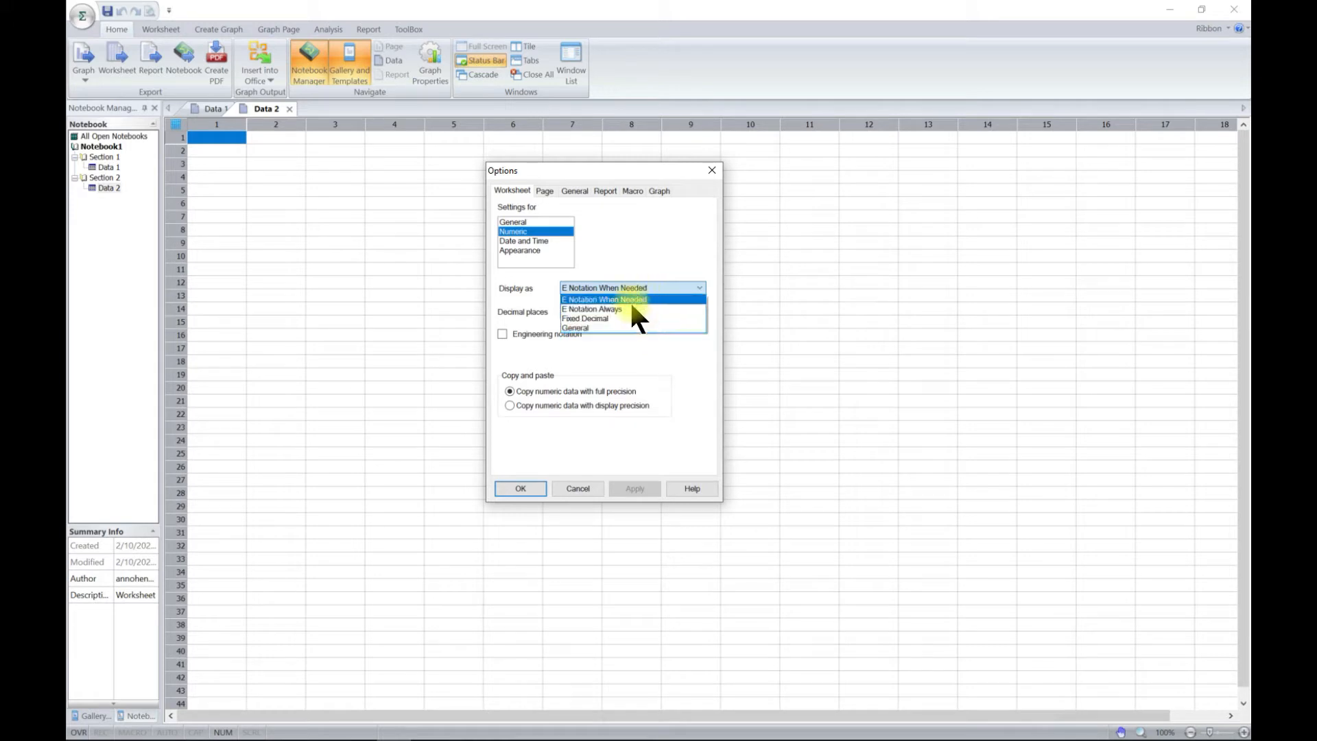
left_click(604, 299)
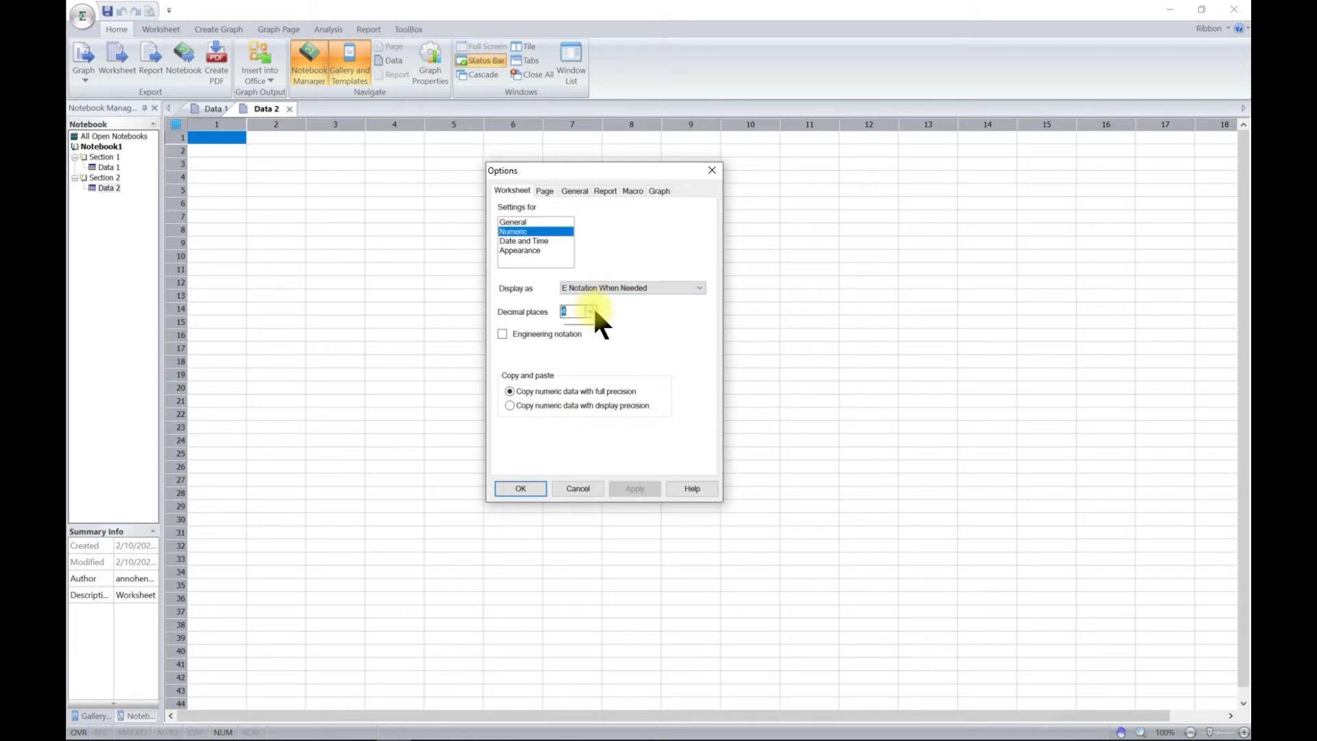
left_click(590, 311)
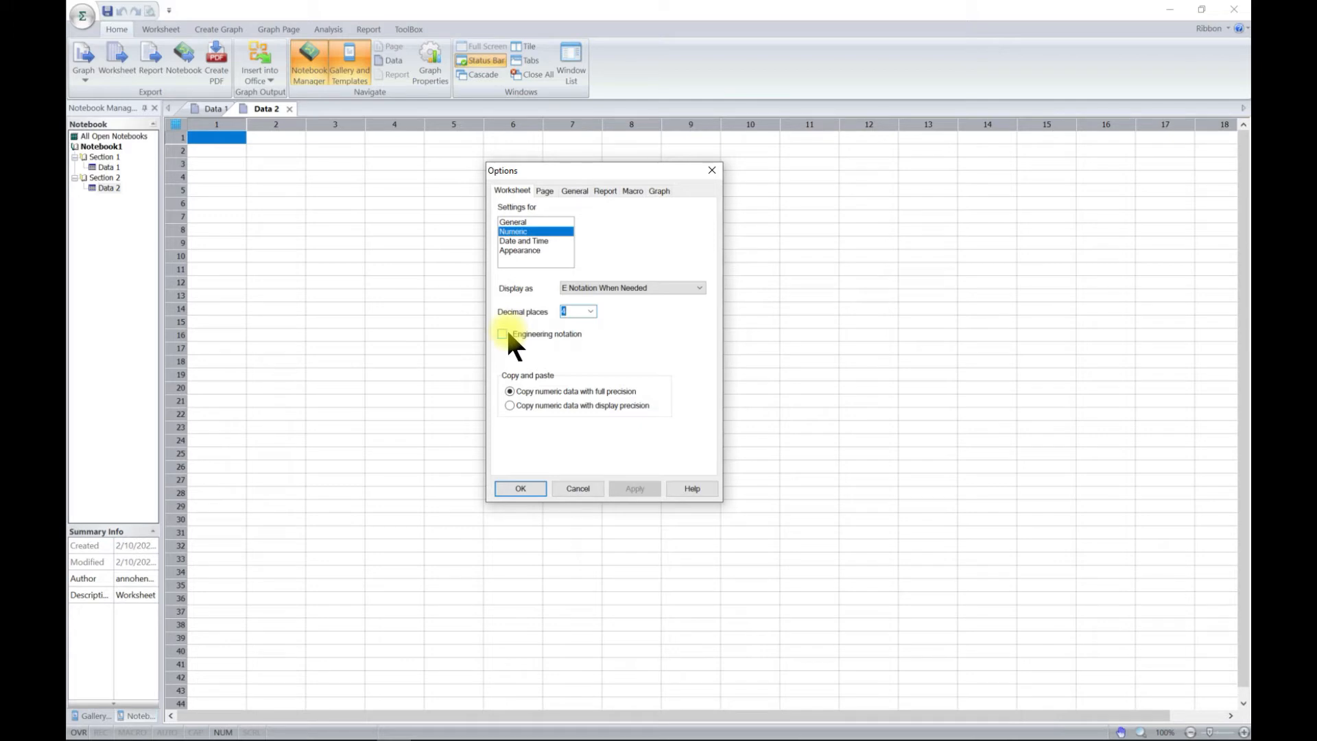
mouse_move(601, 387)
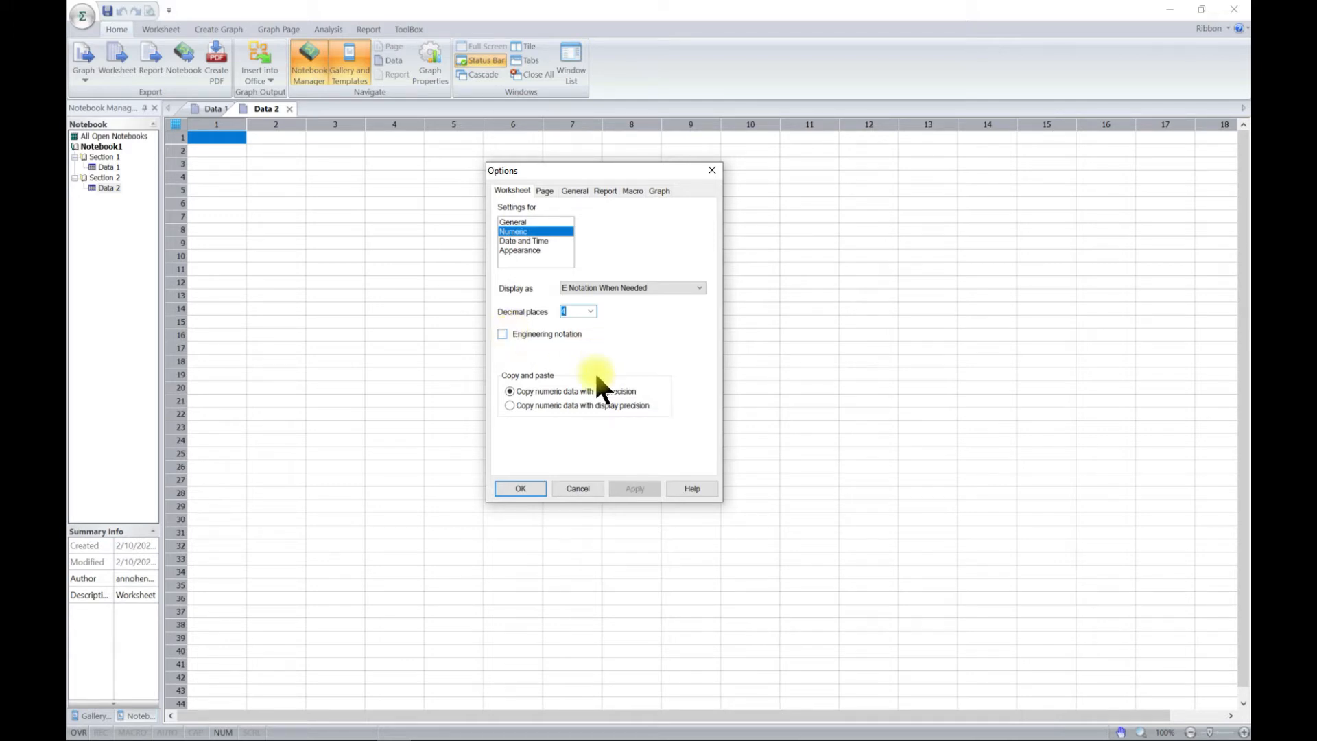
mouse_move(565, 282)
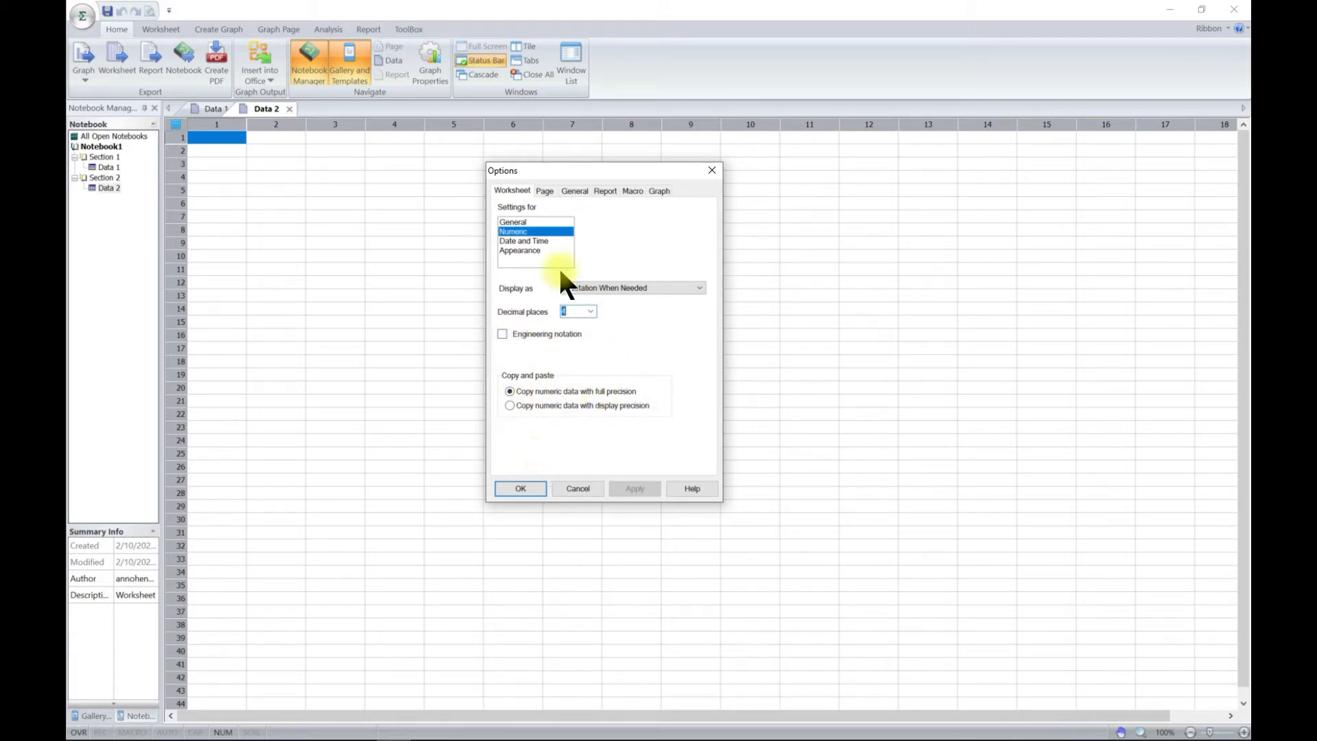
Review the Date and Time settings, keeping the M/d/yyyy date format.
left_click(523, 241)
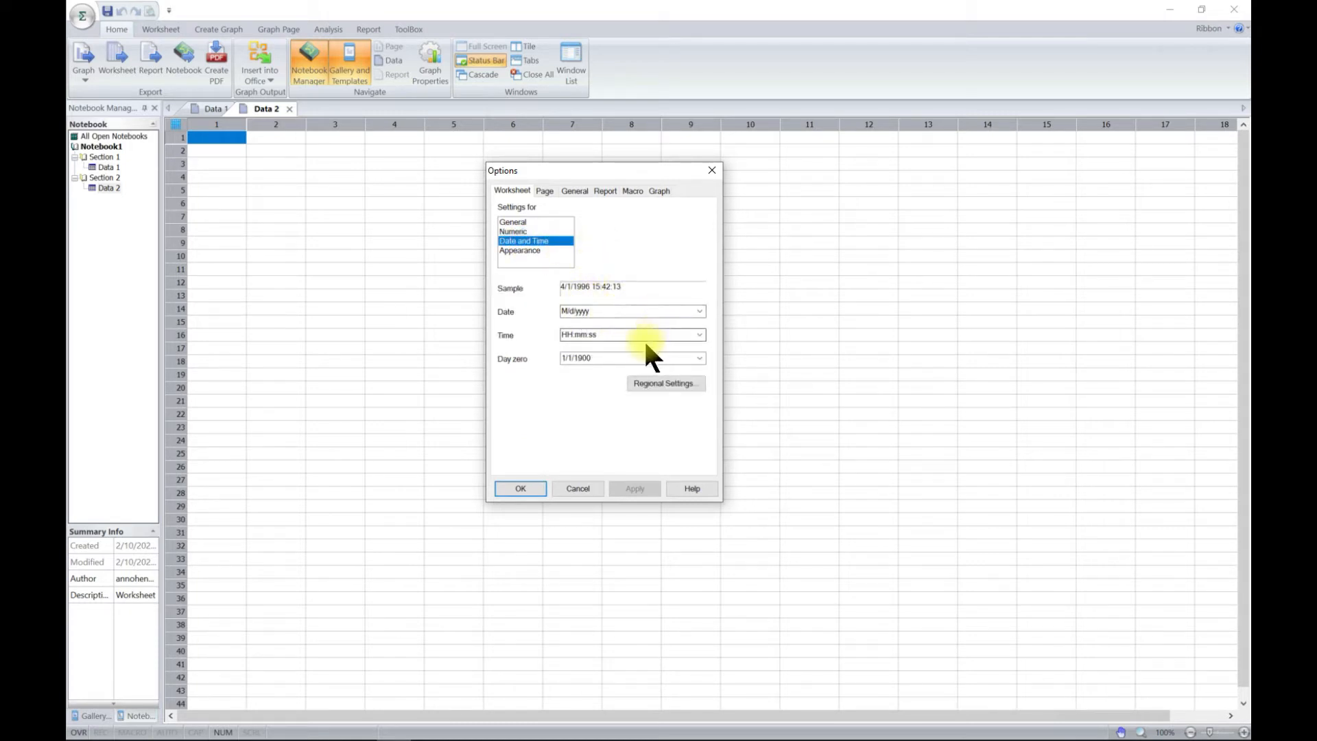
left_click(699, 311)
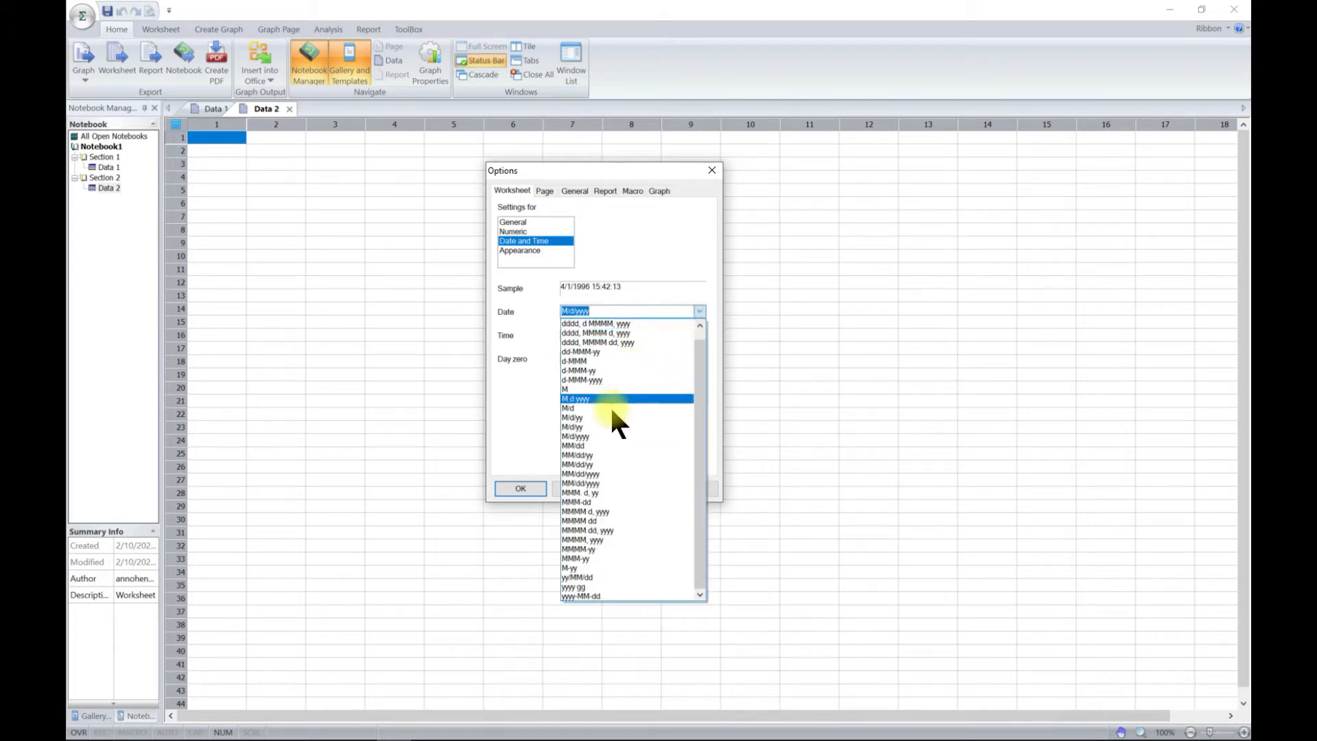
left_click(575, 398)
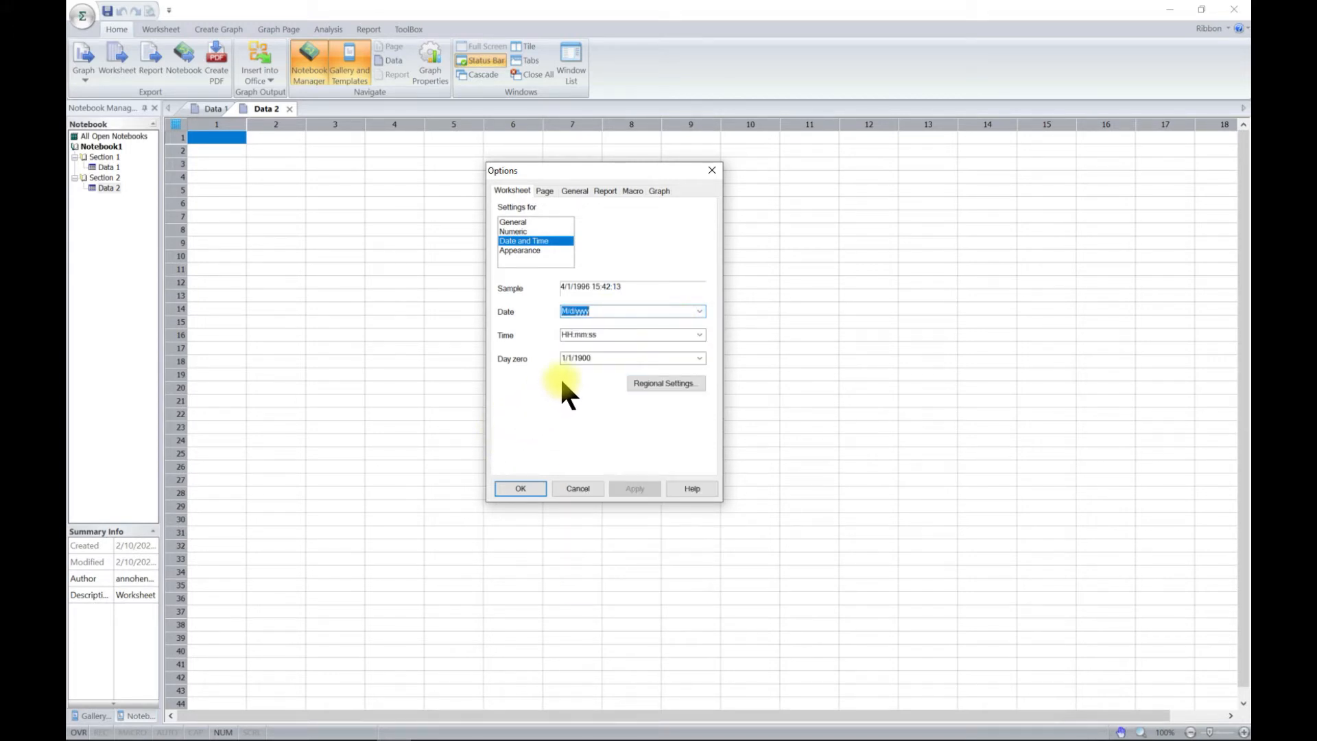
mouse_move(664, 383)
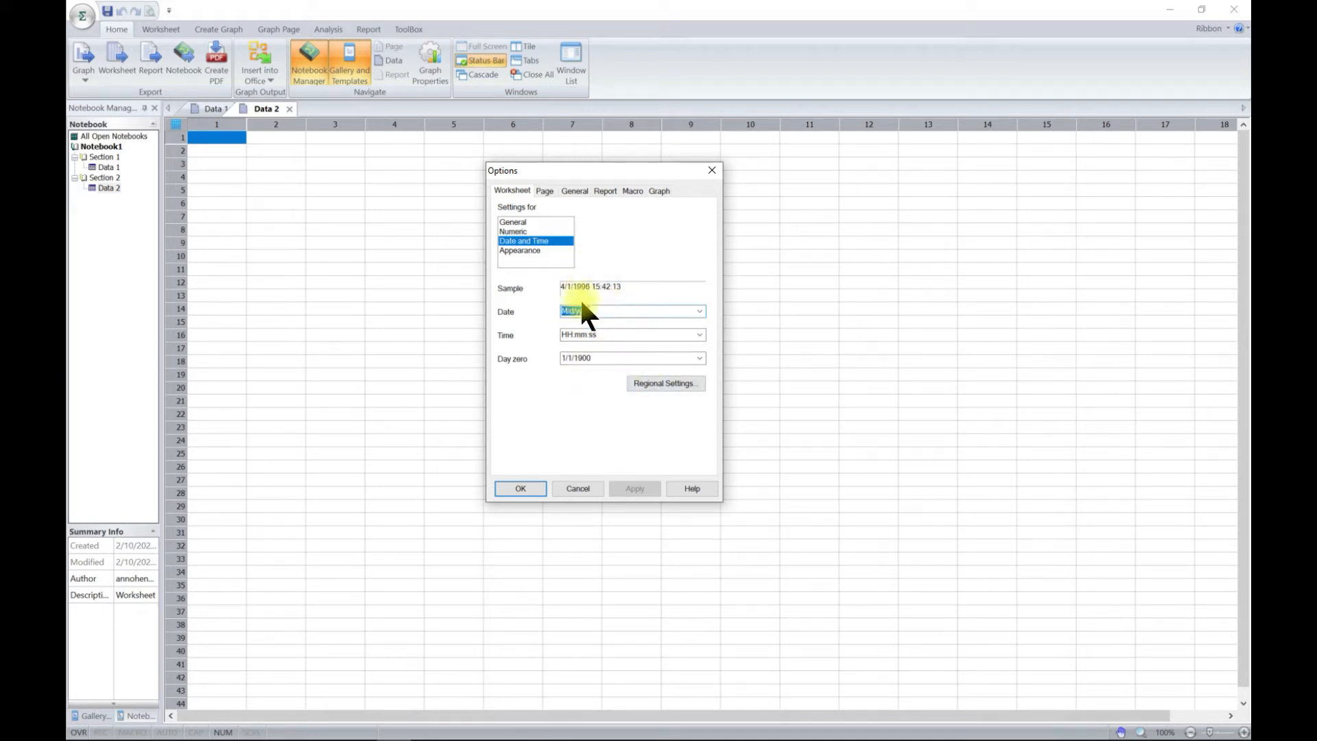
Under Appearance, set column width 30 characters and row height 14 points, and apply.
left_click(520, 250)
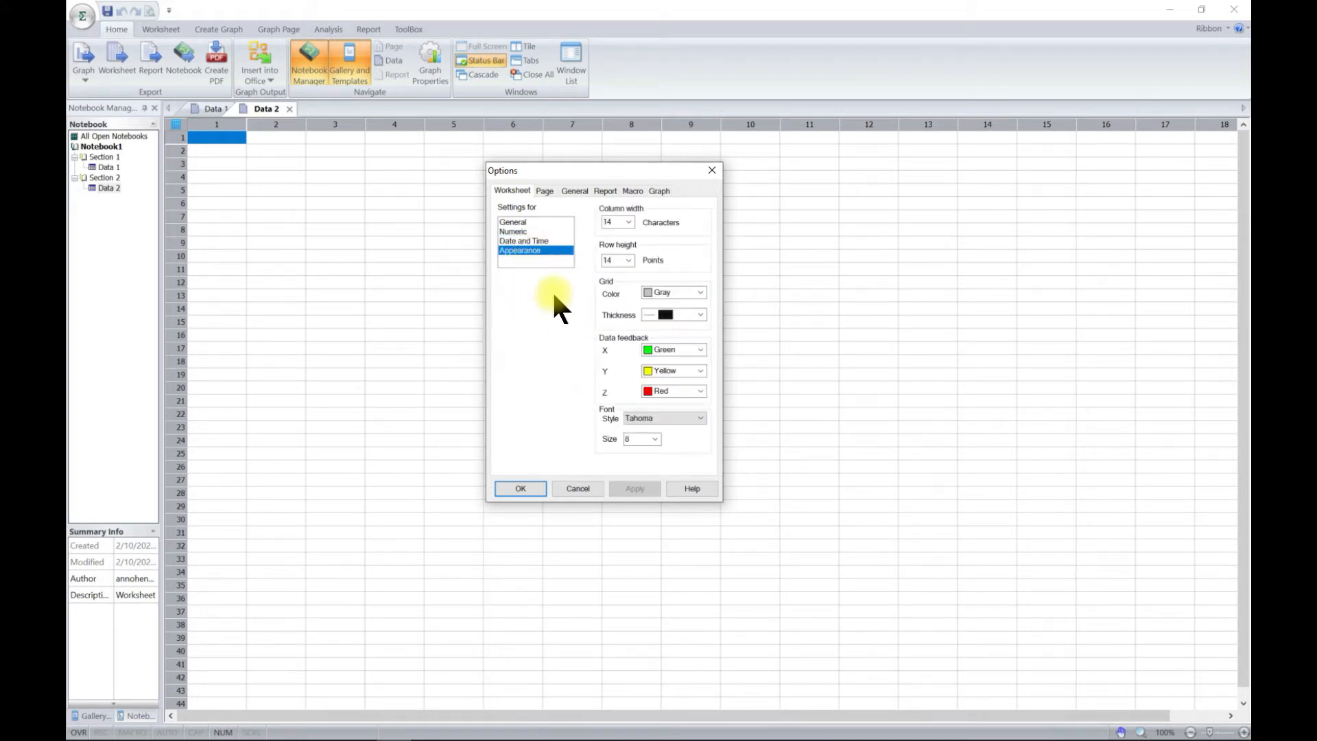
mouse_move(630, 231)
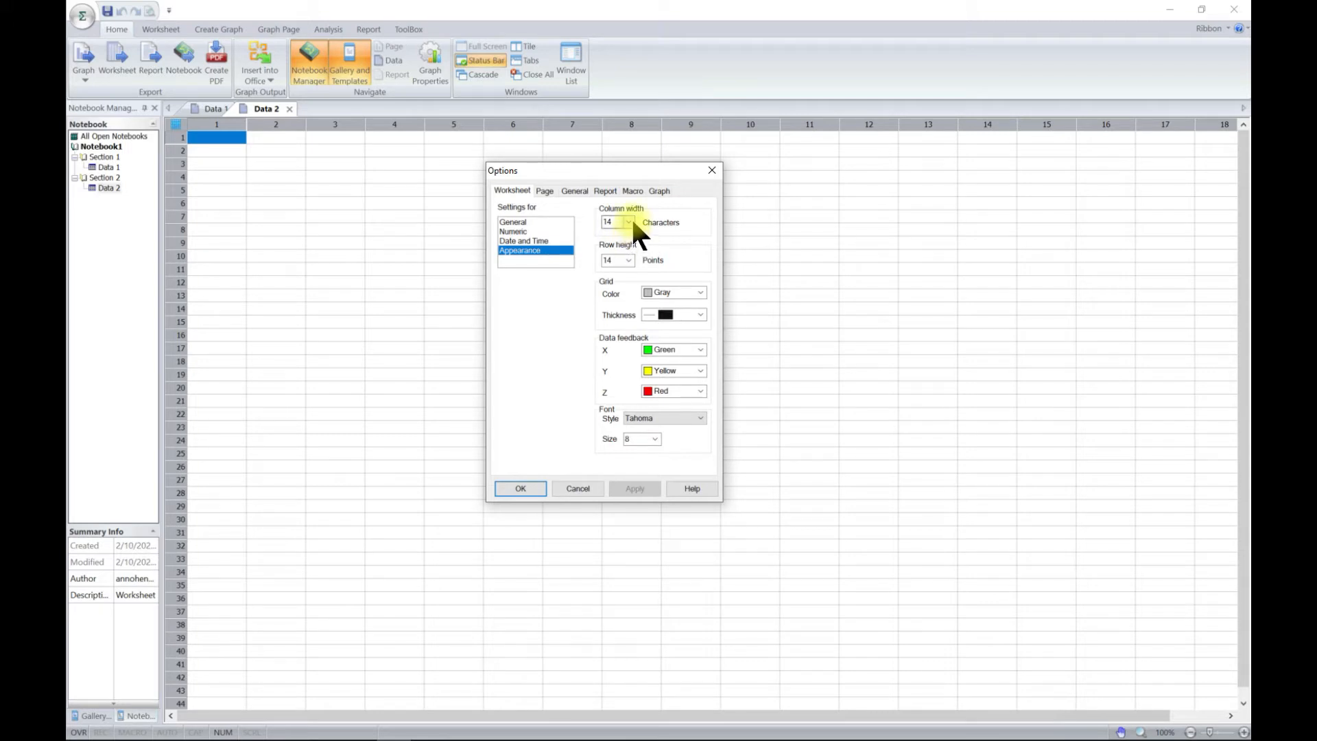
left_click(627, 222)
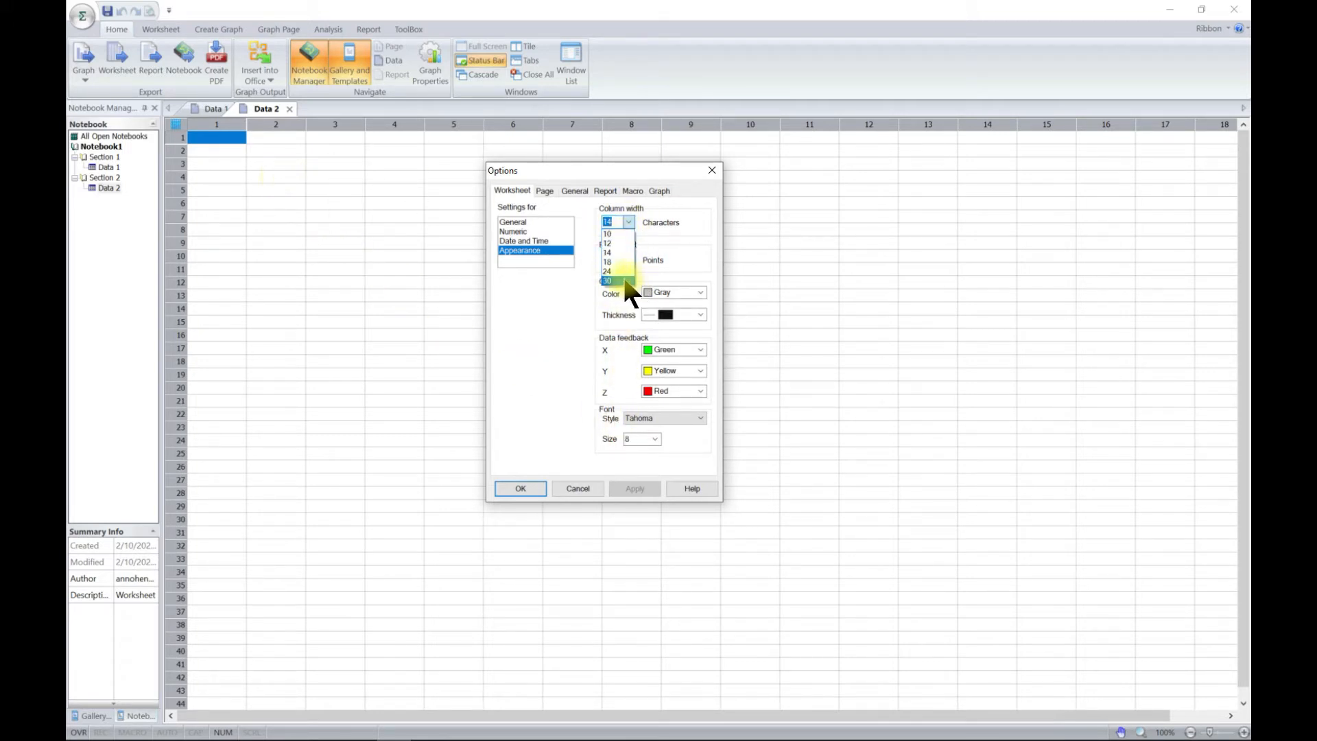
left_click(607, 280)
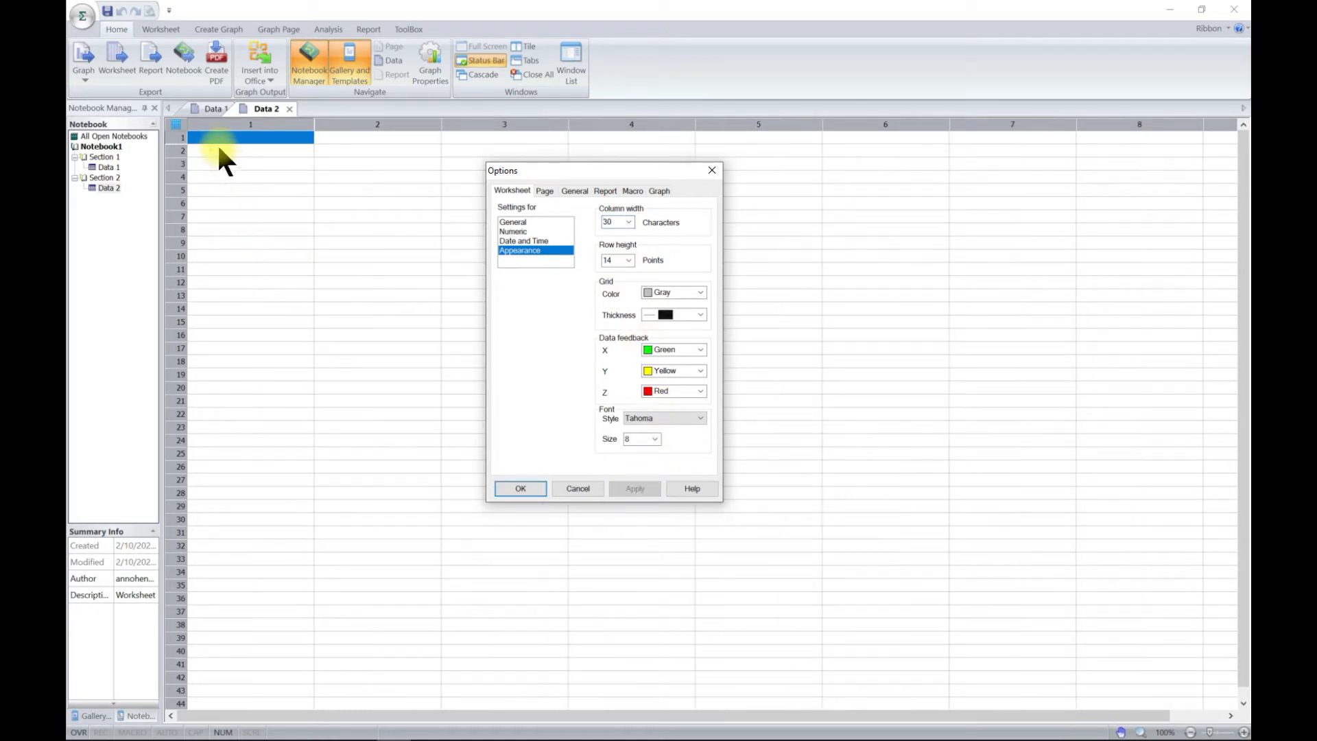
mouse_move(637, 227)
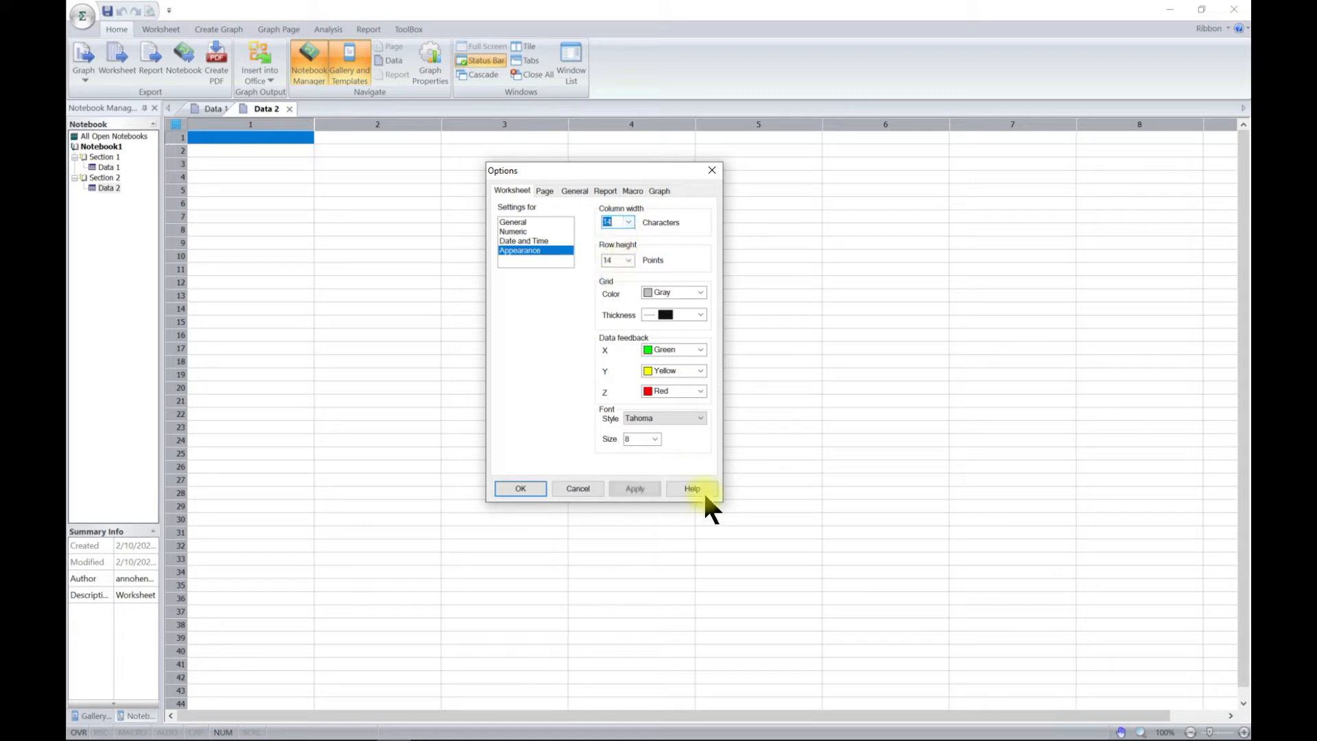
left_click(627, 259)
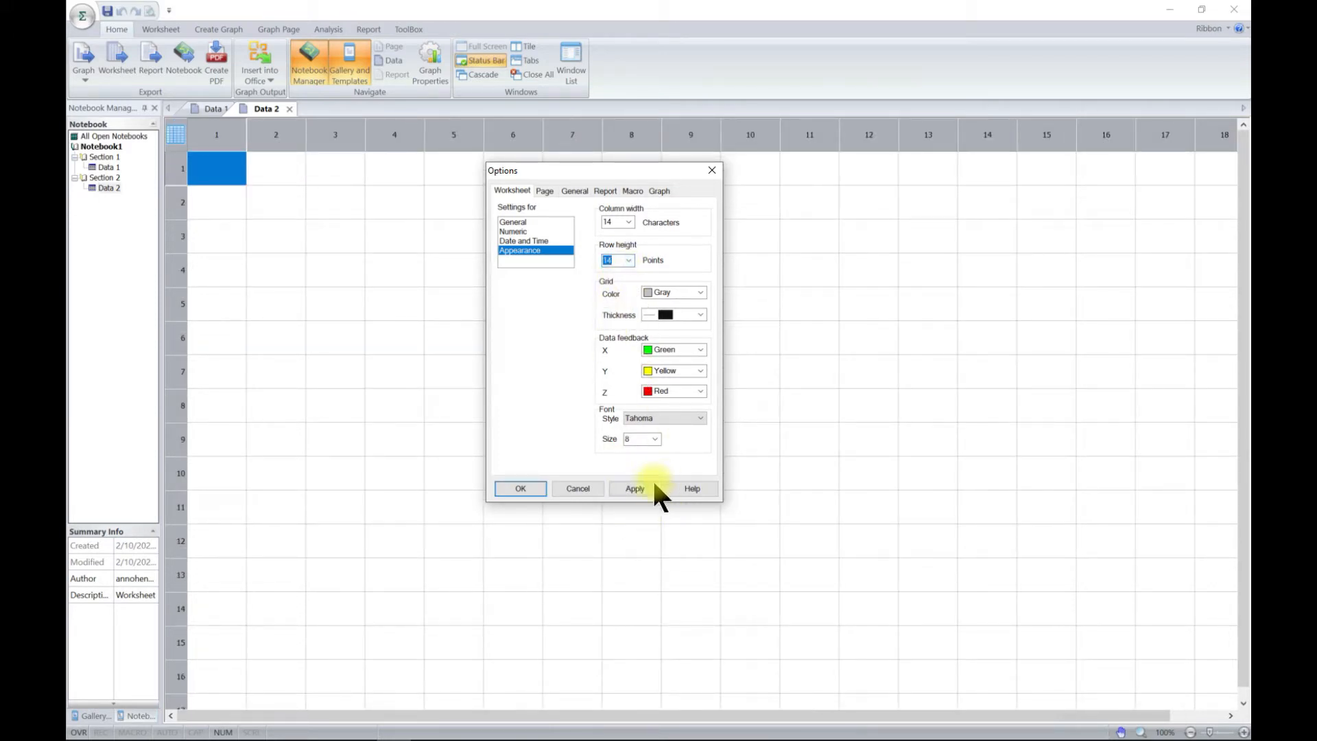
left_click(635, 488)
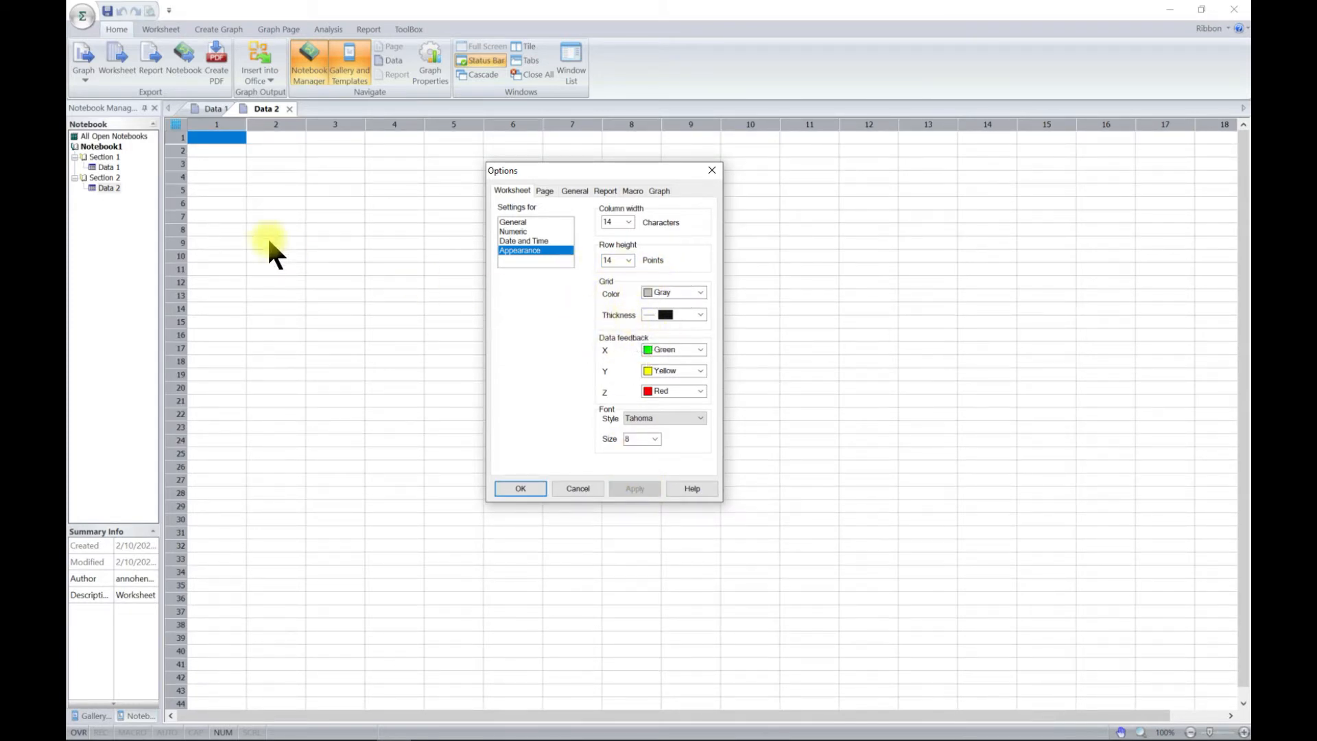
mouse_move(317, 281)
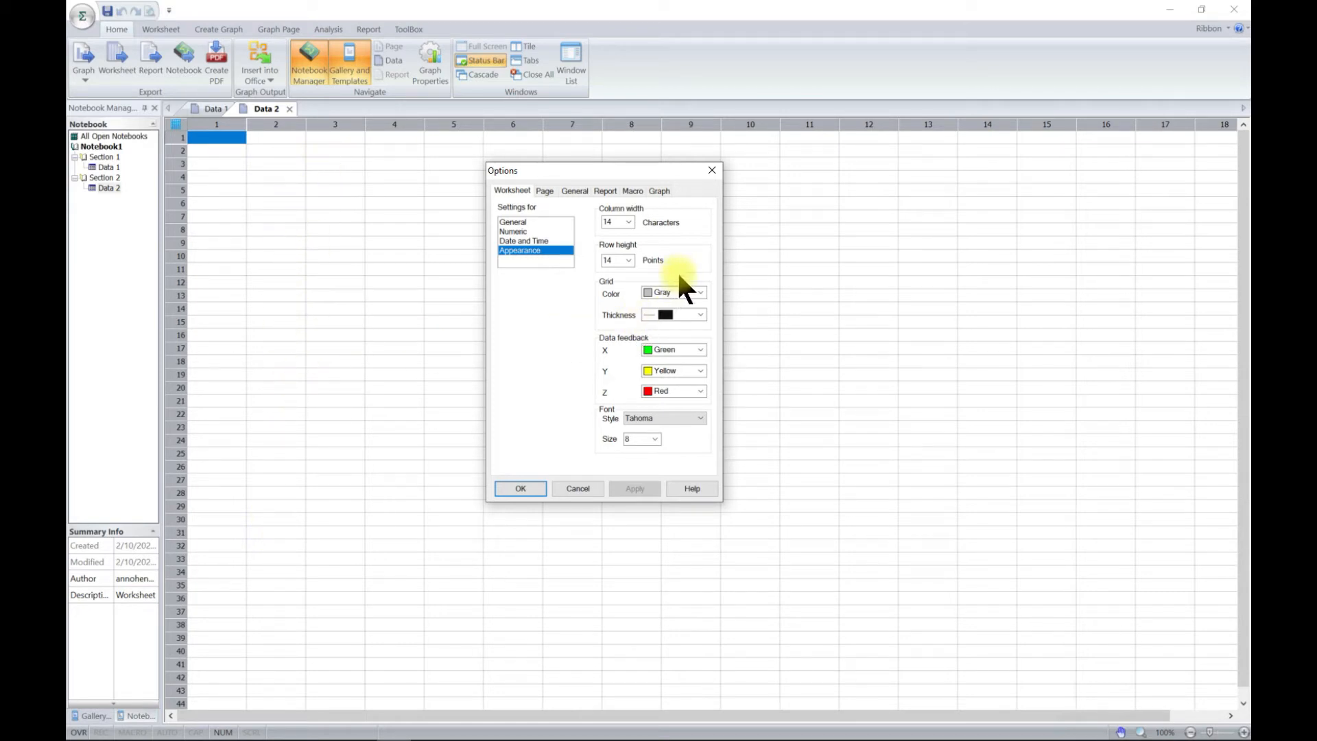
Make the worksheet grid lines blue and apply the change.
left_click(700, 293)
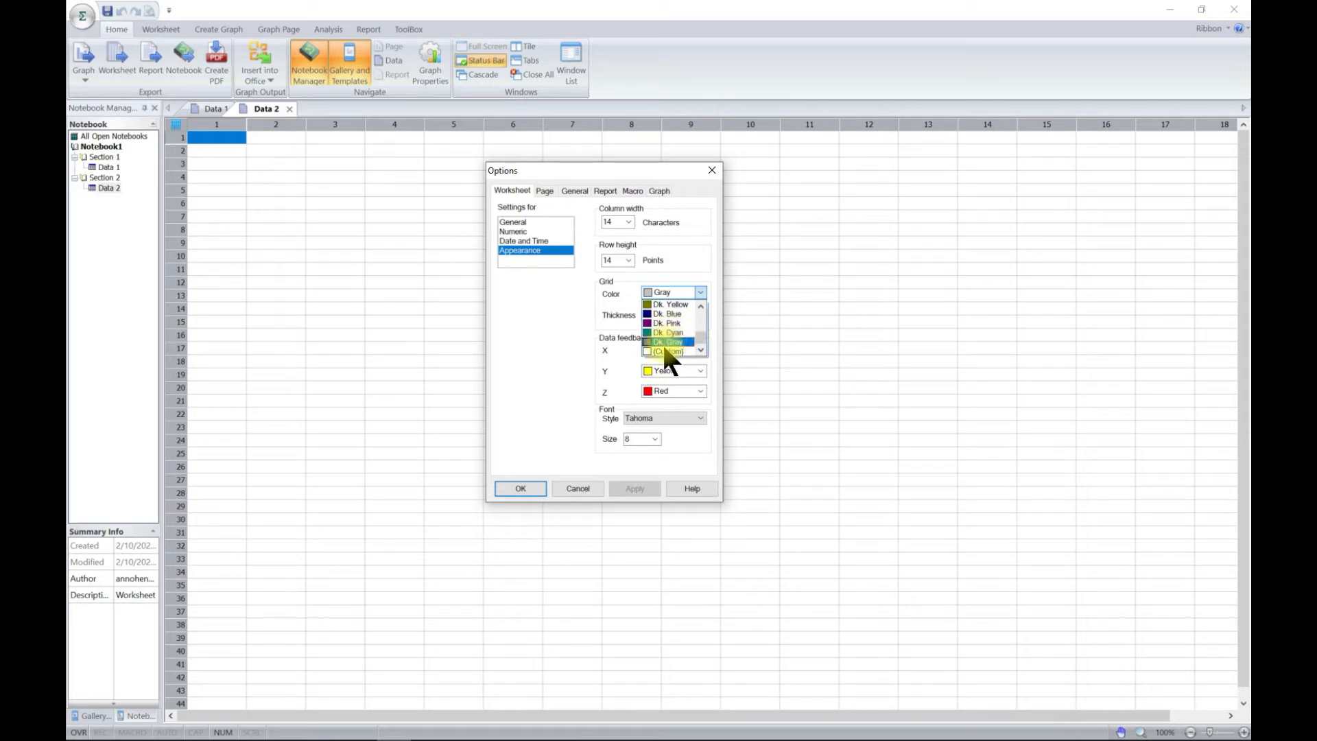
left_click(664, 351)
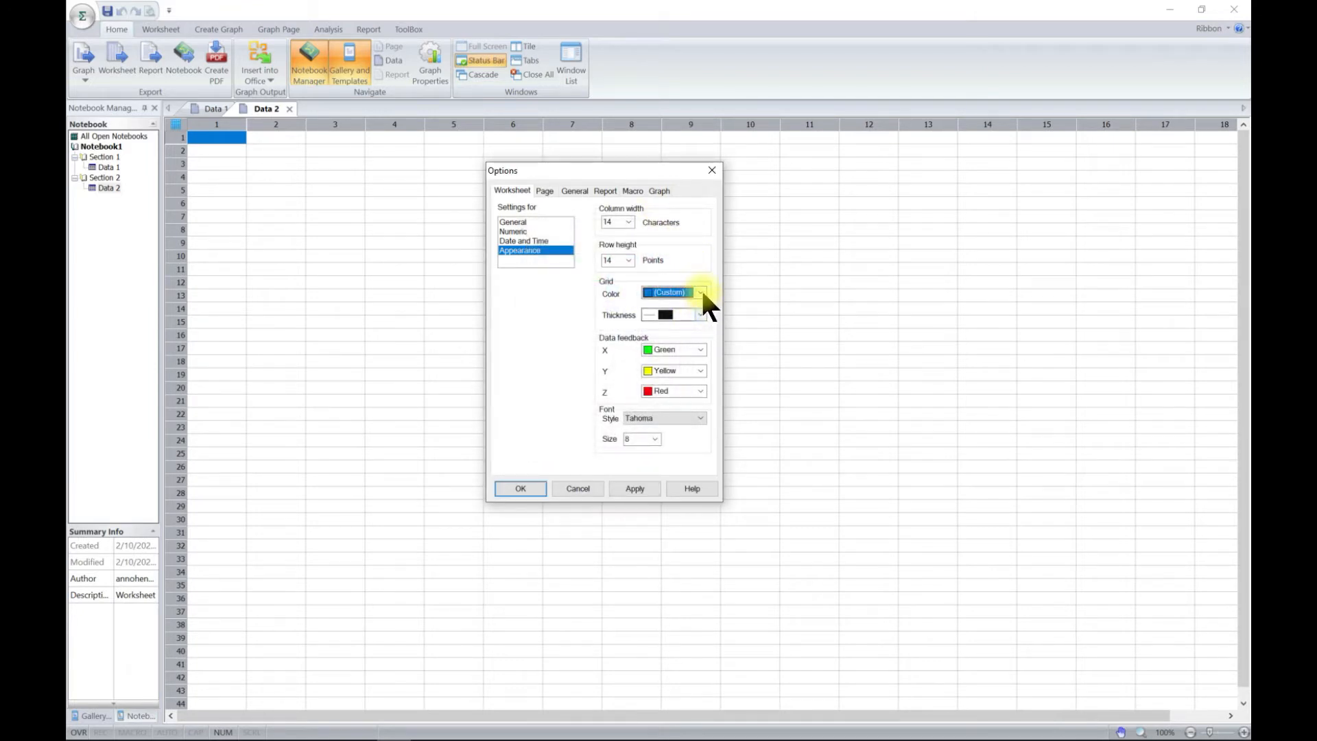
left_click(702, 292)
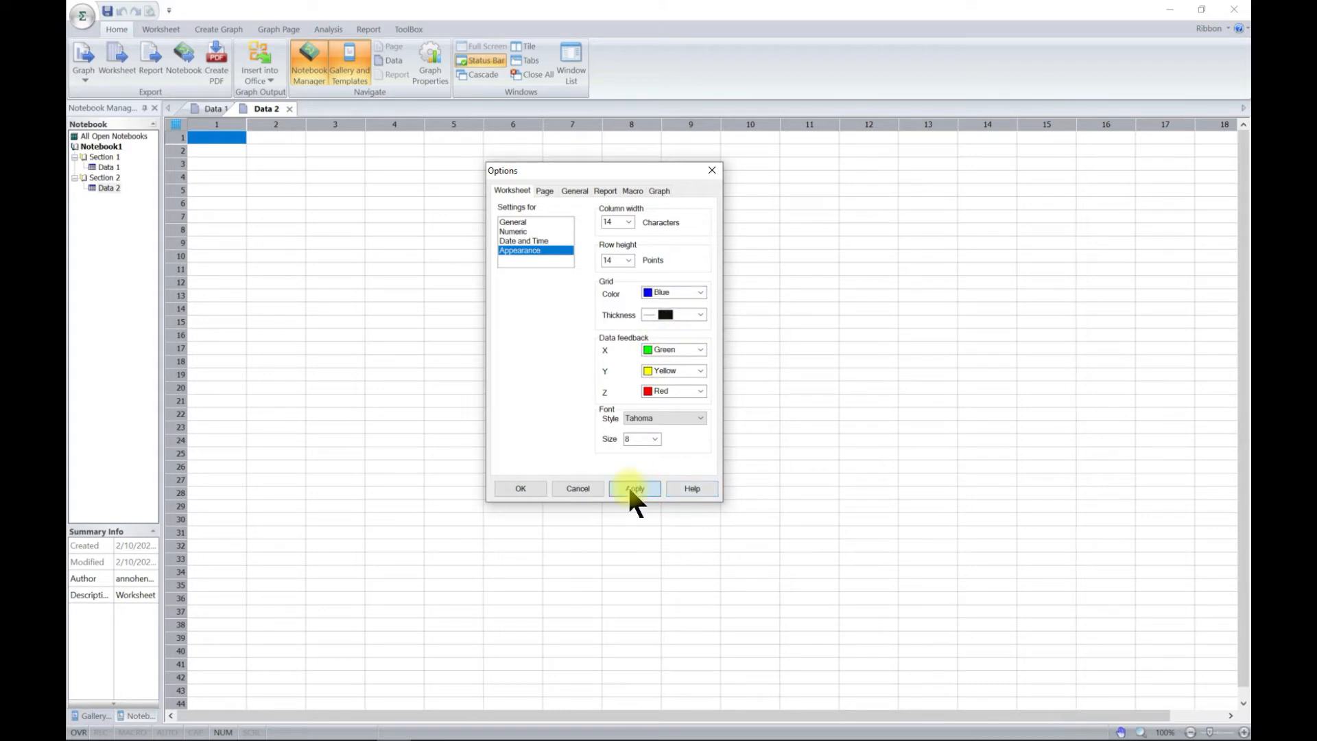
left_click(634, 488)
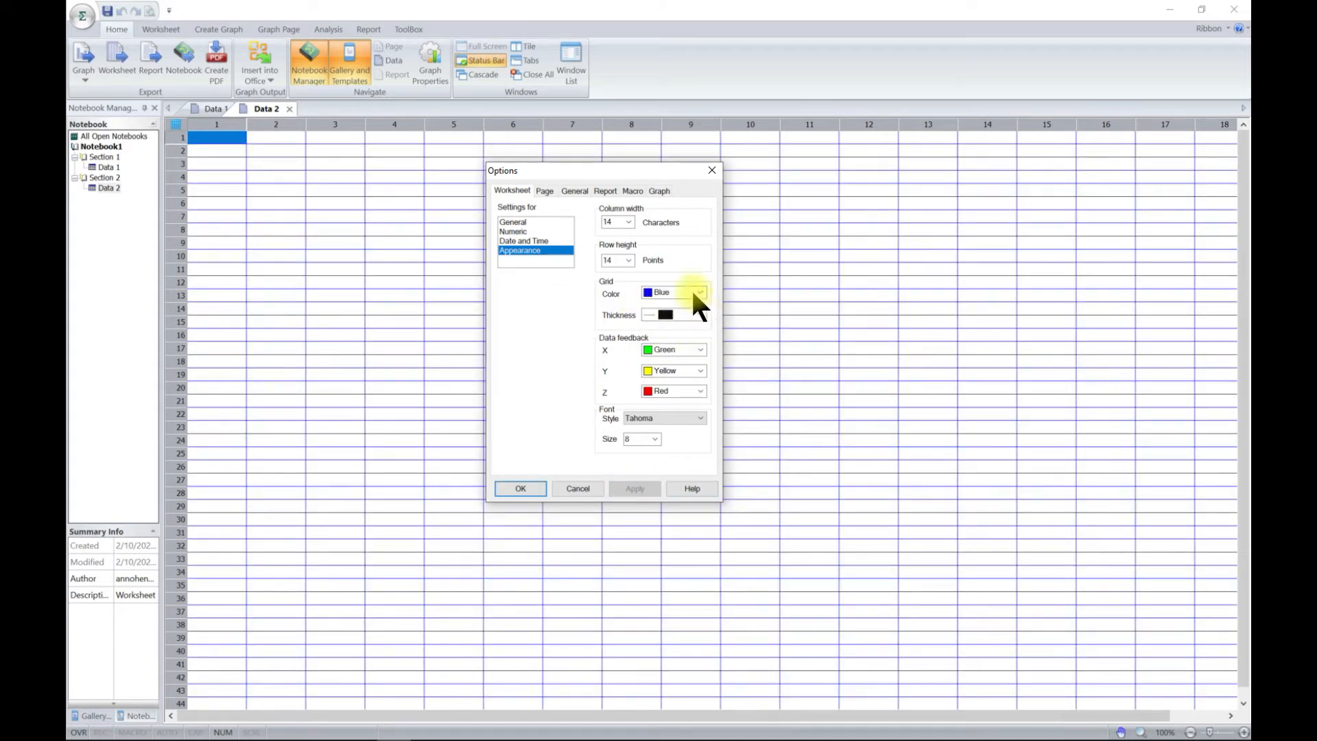
Change the grid lines to thick black, apply, and close the Options dialog.
left_click(699, 292)
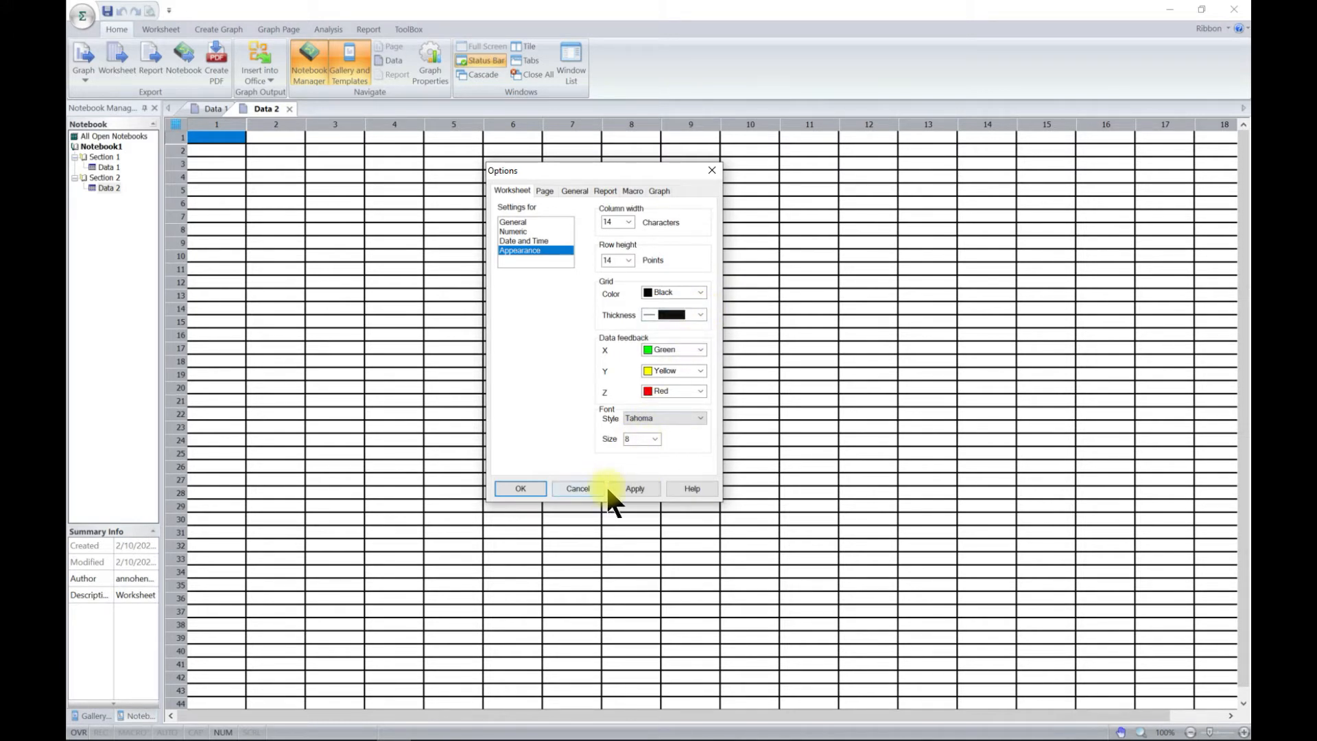
left_click(634, 489)
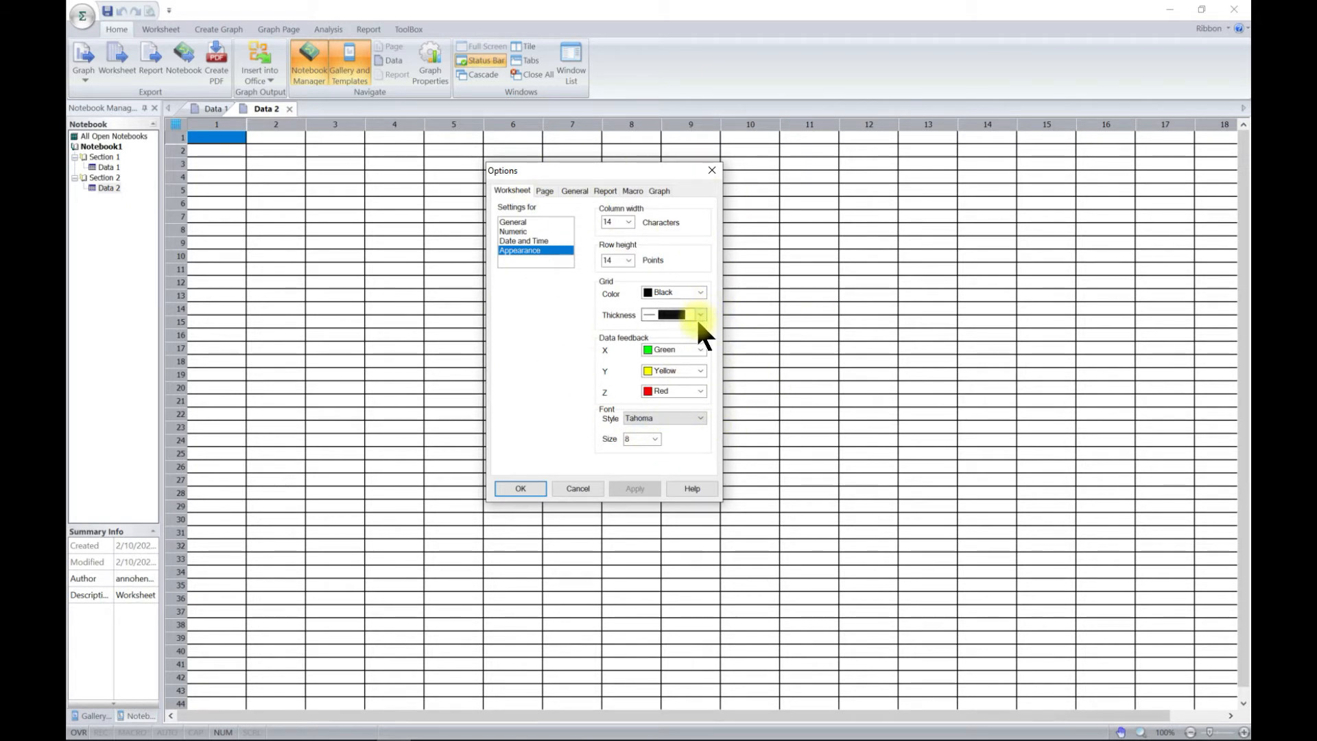
mouse_move(612, 353)
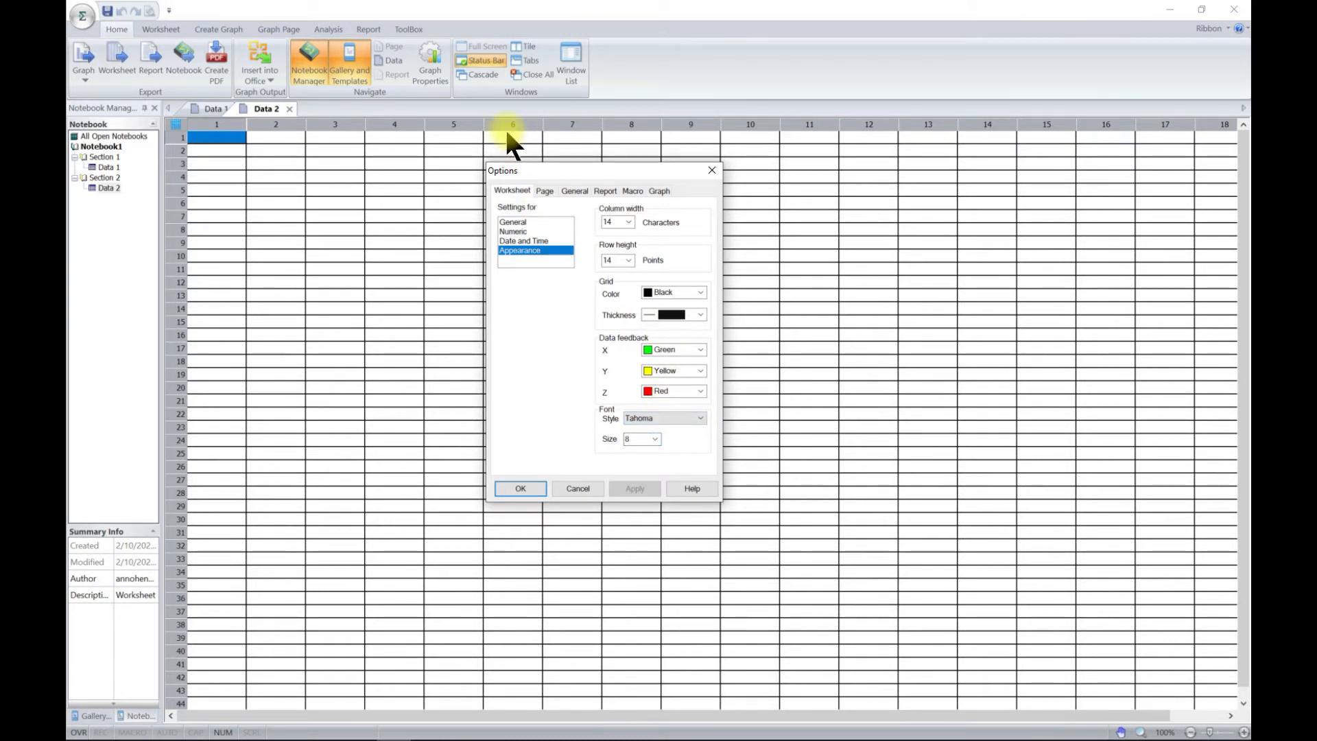
mouse_move(634, 404)
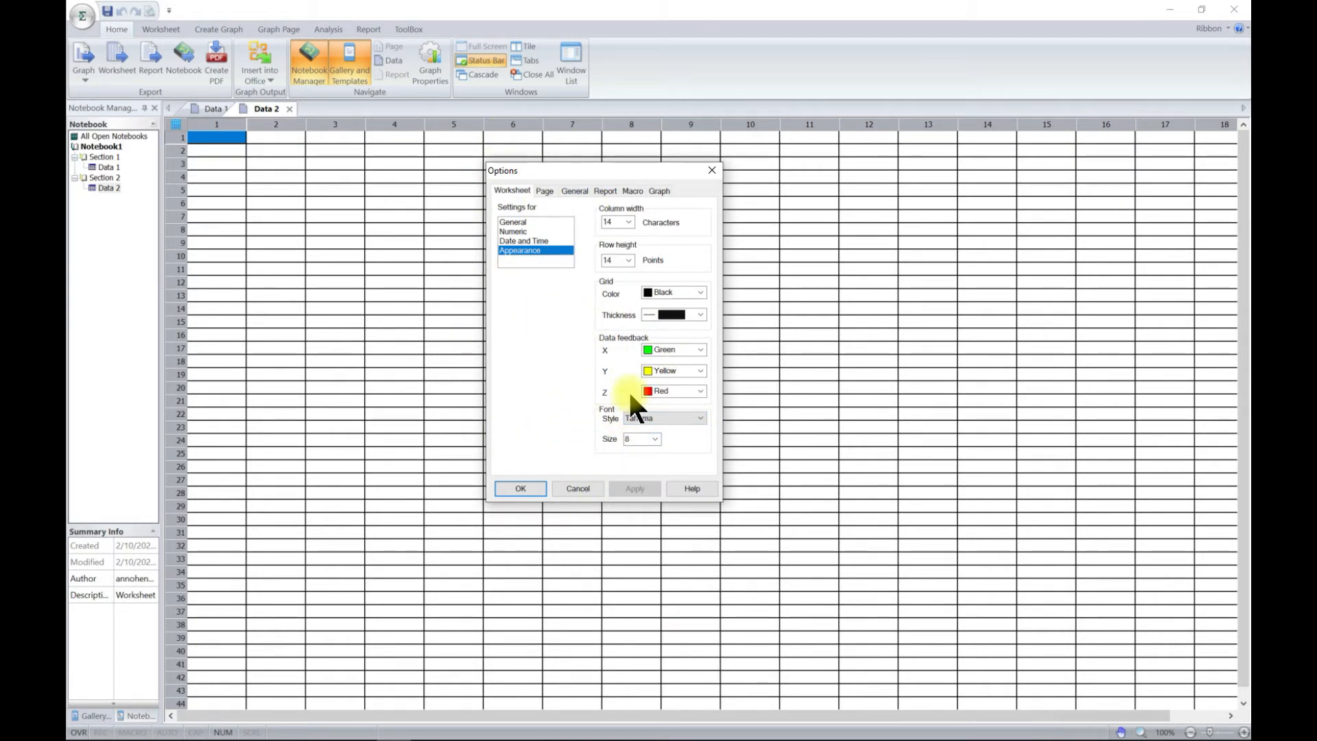
mouse_move(637, 402)
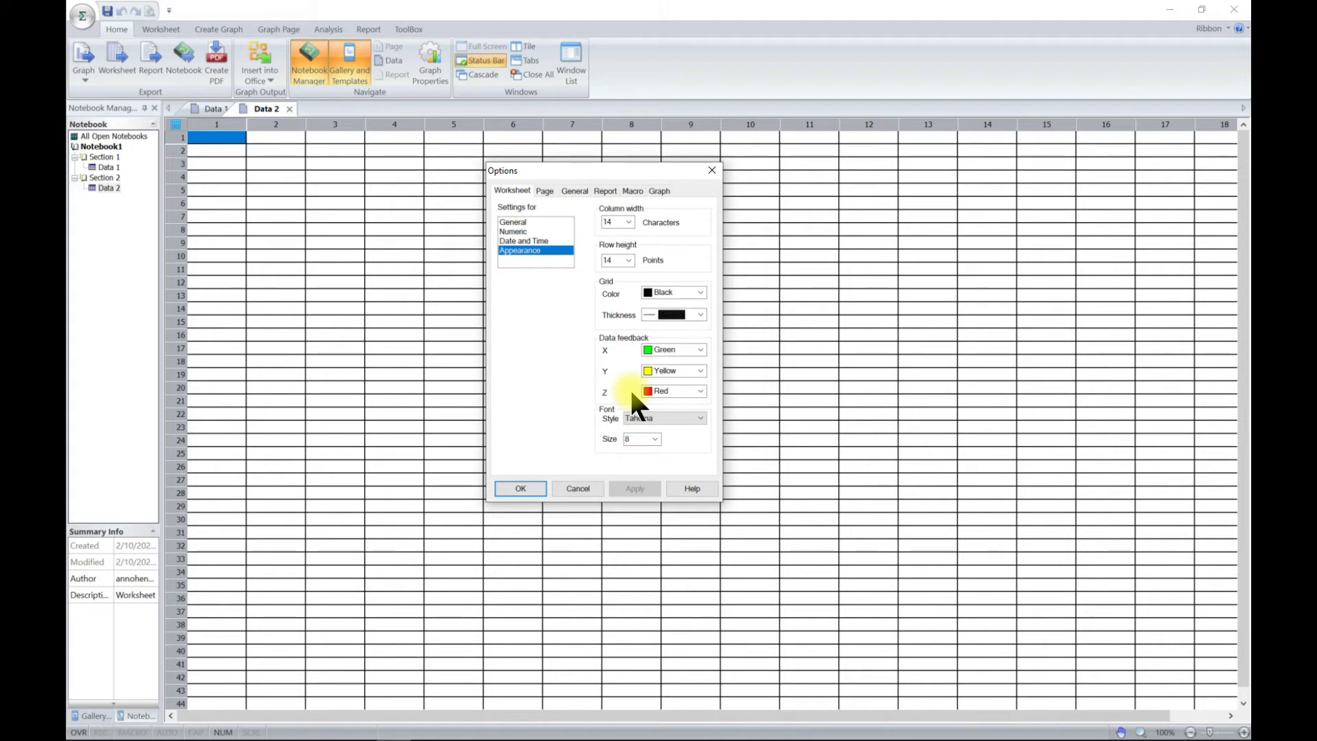
left_click(519, 489)
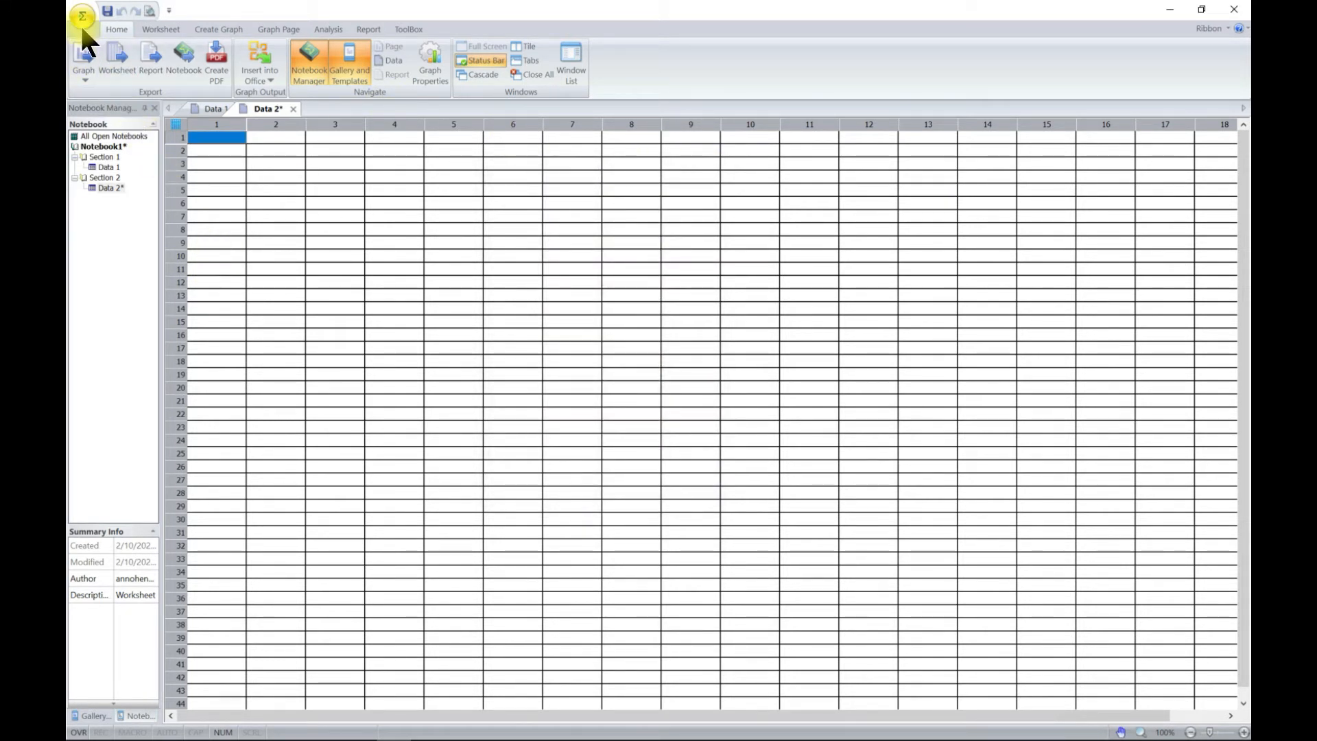
Open the statistics sample notebook's Descriptive Statistics Data worksheet.
left_click(82, 15)
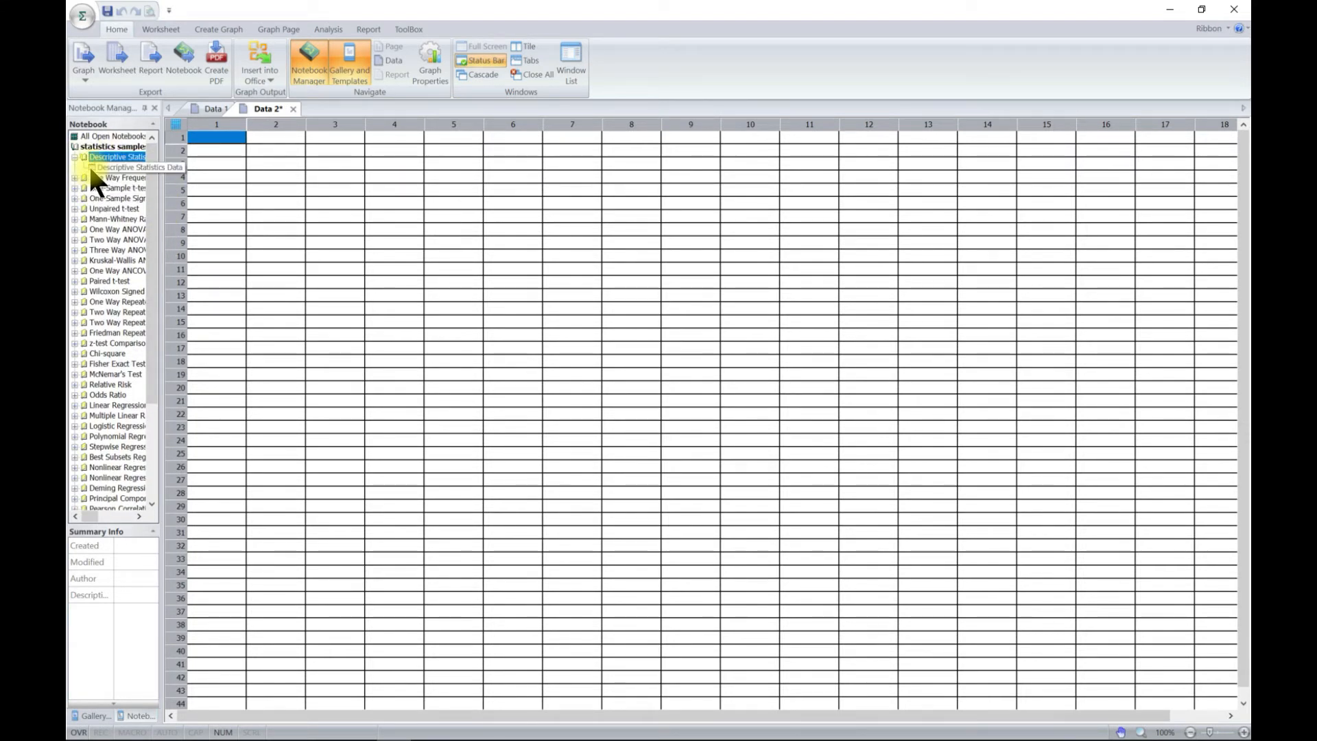
double_click(134, 166)
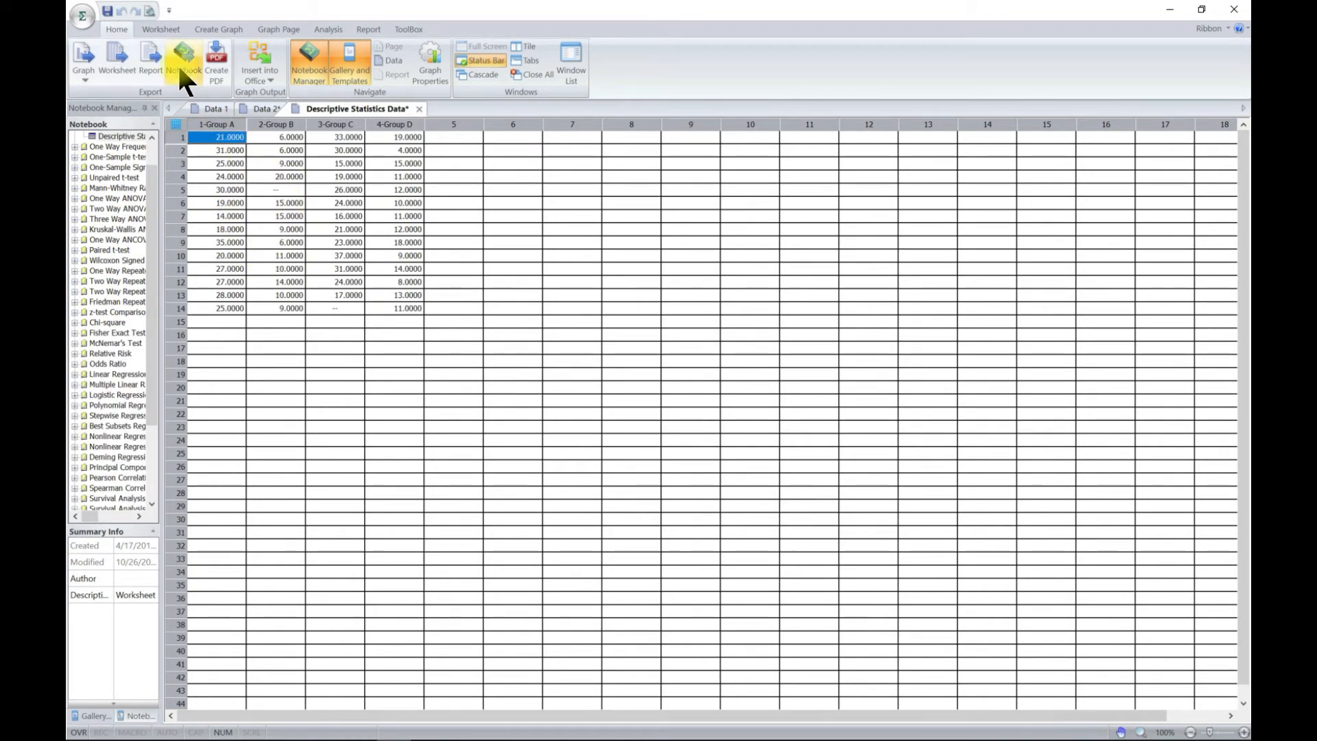
mouse_move(451, 43)
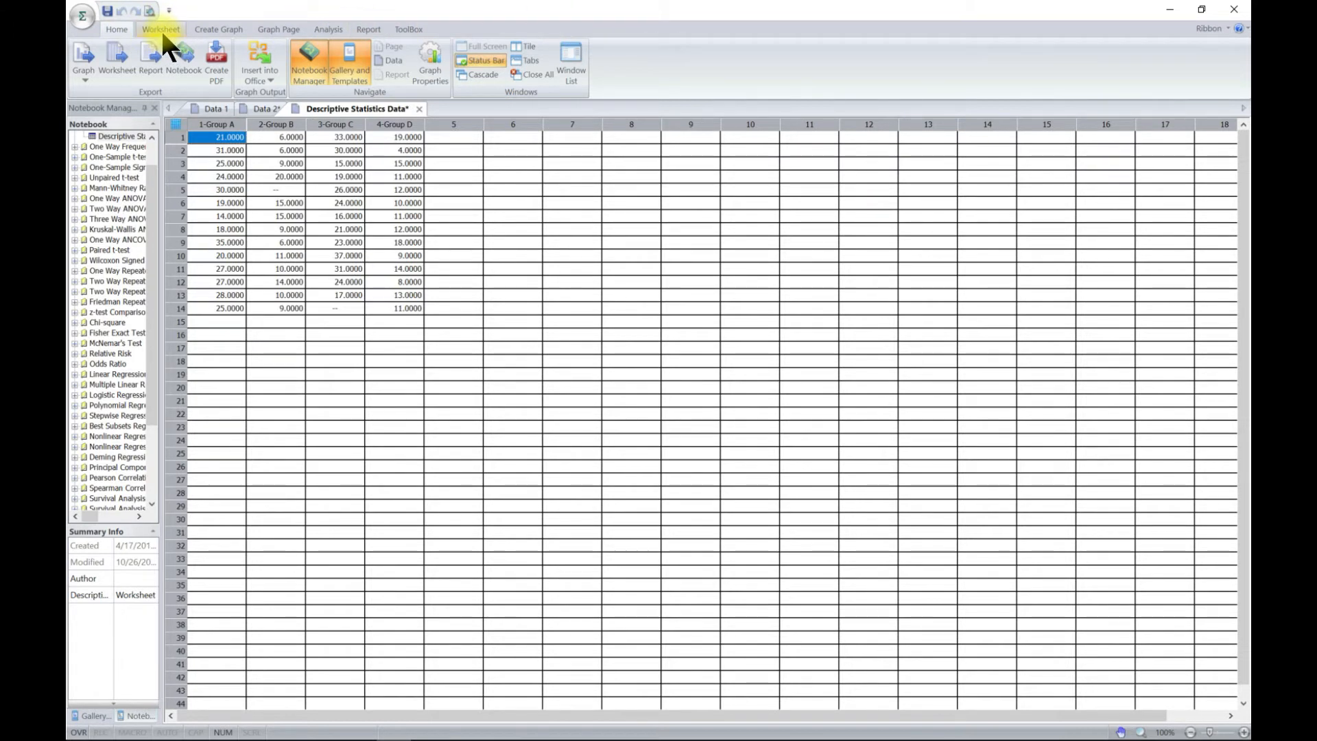
left_click(159, 29)
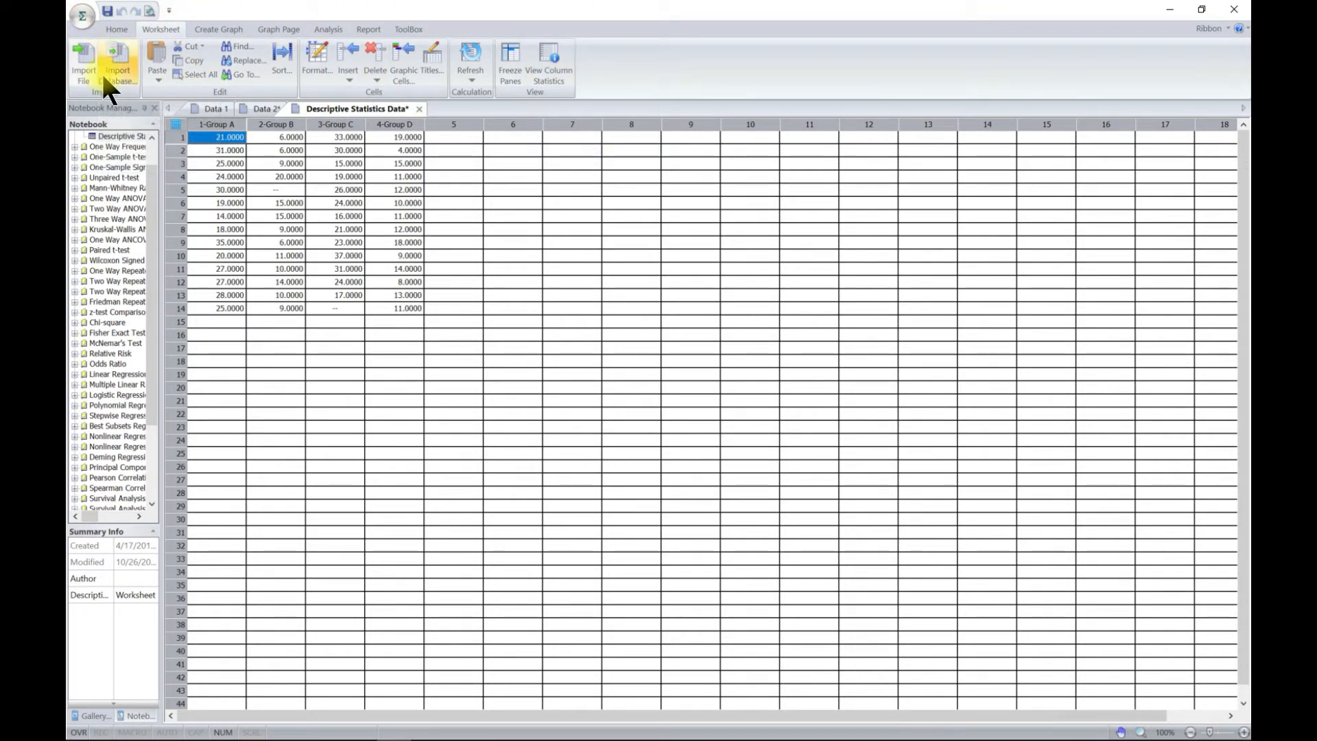
left_click(81, 16)
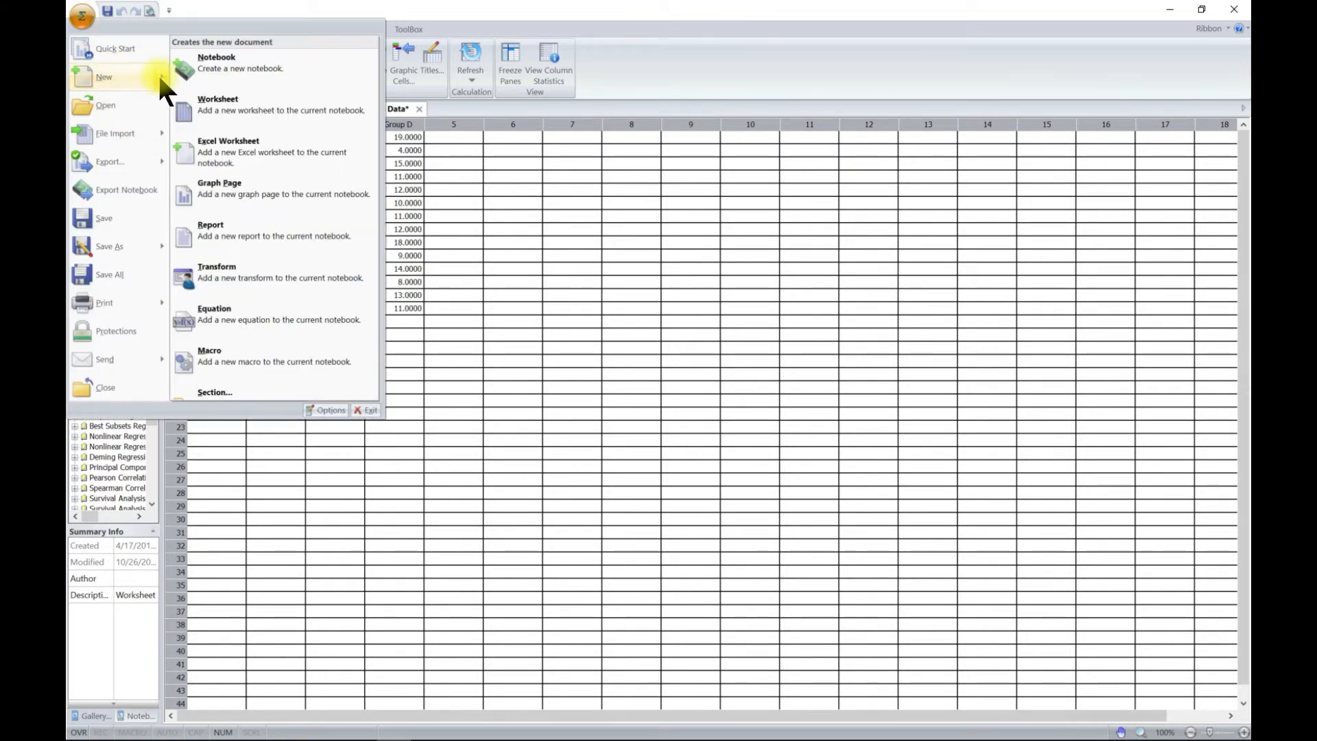
mouse_move(106, 104)
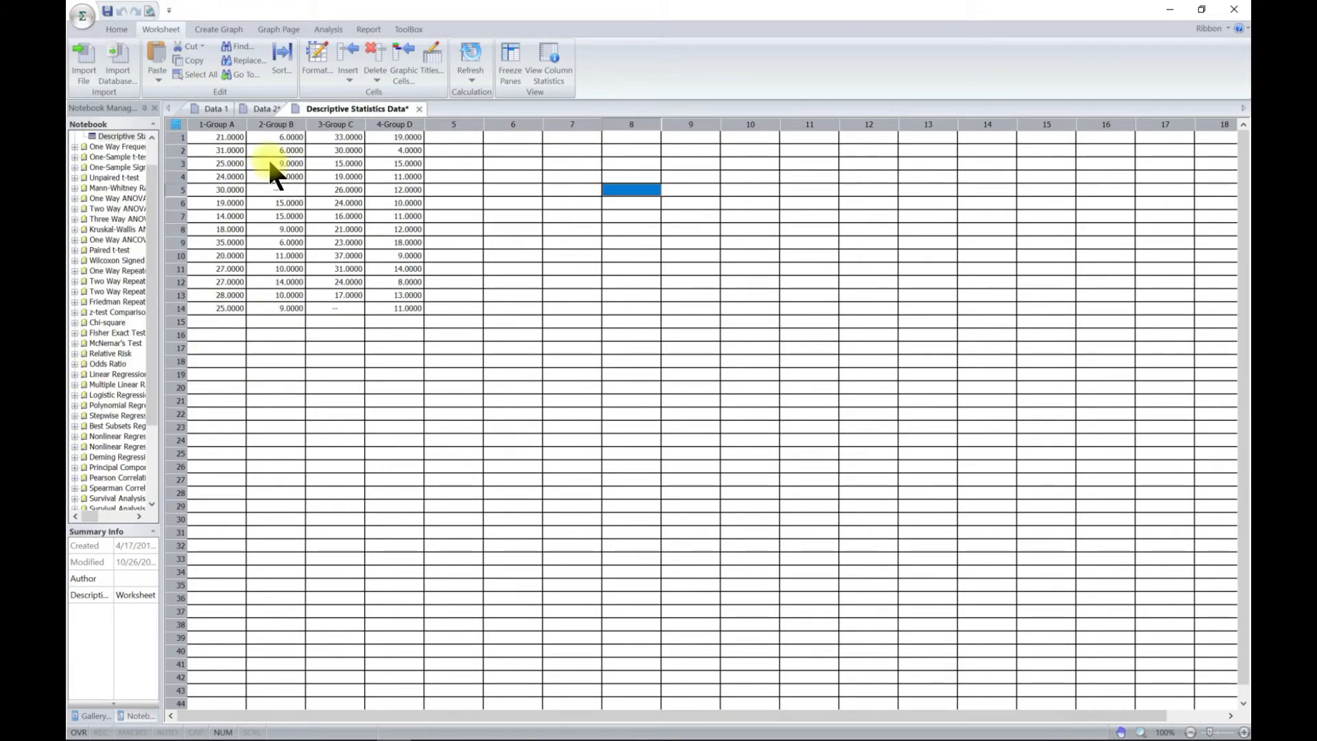
left_click(84, 64)
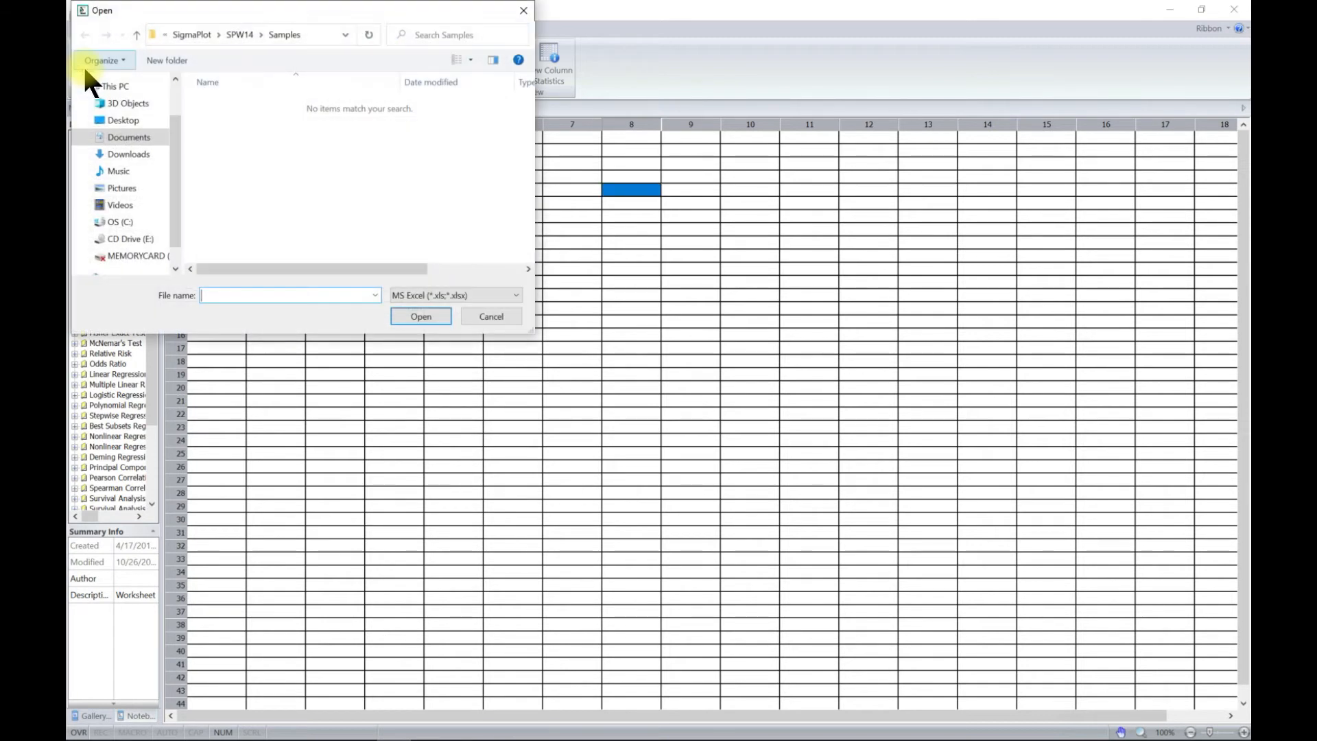
mouse_move(207, 121)
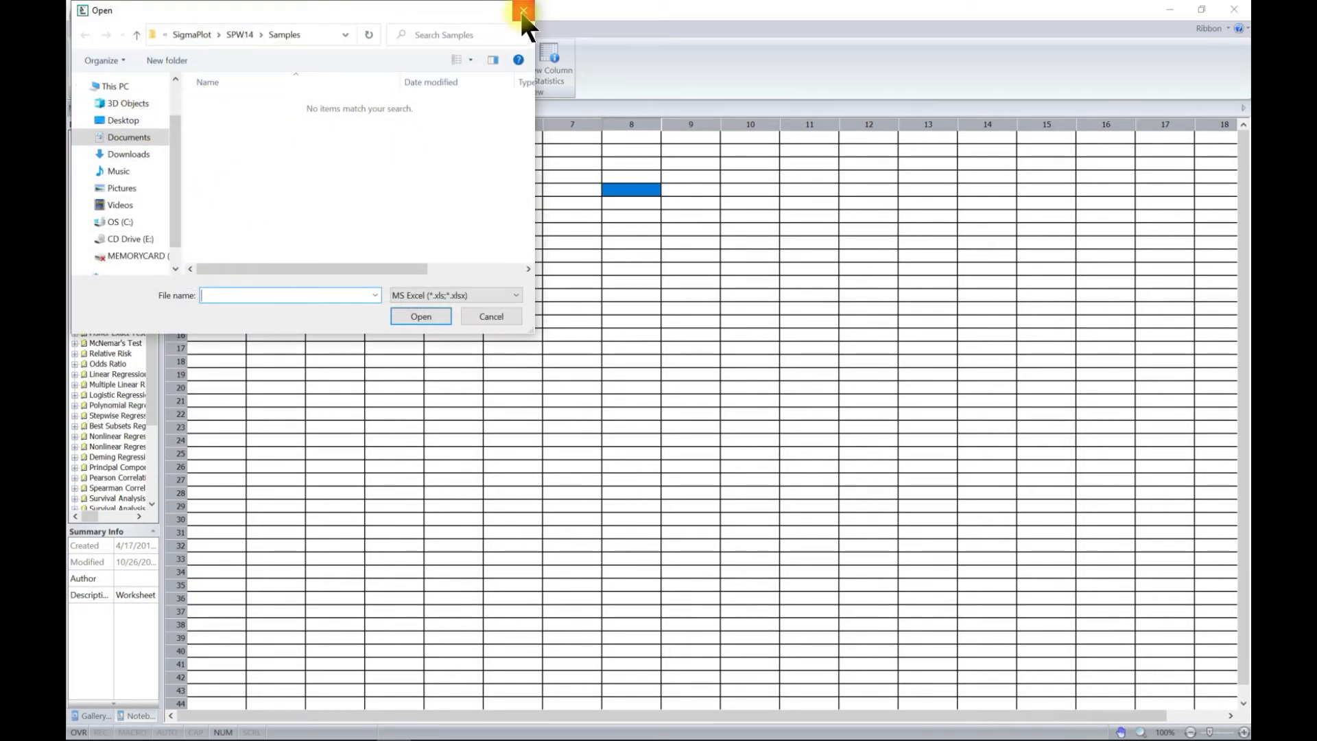
left_click(522, 11)
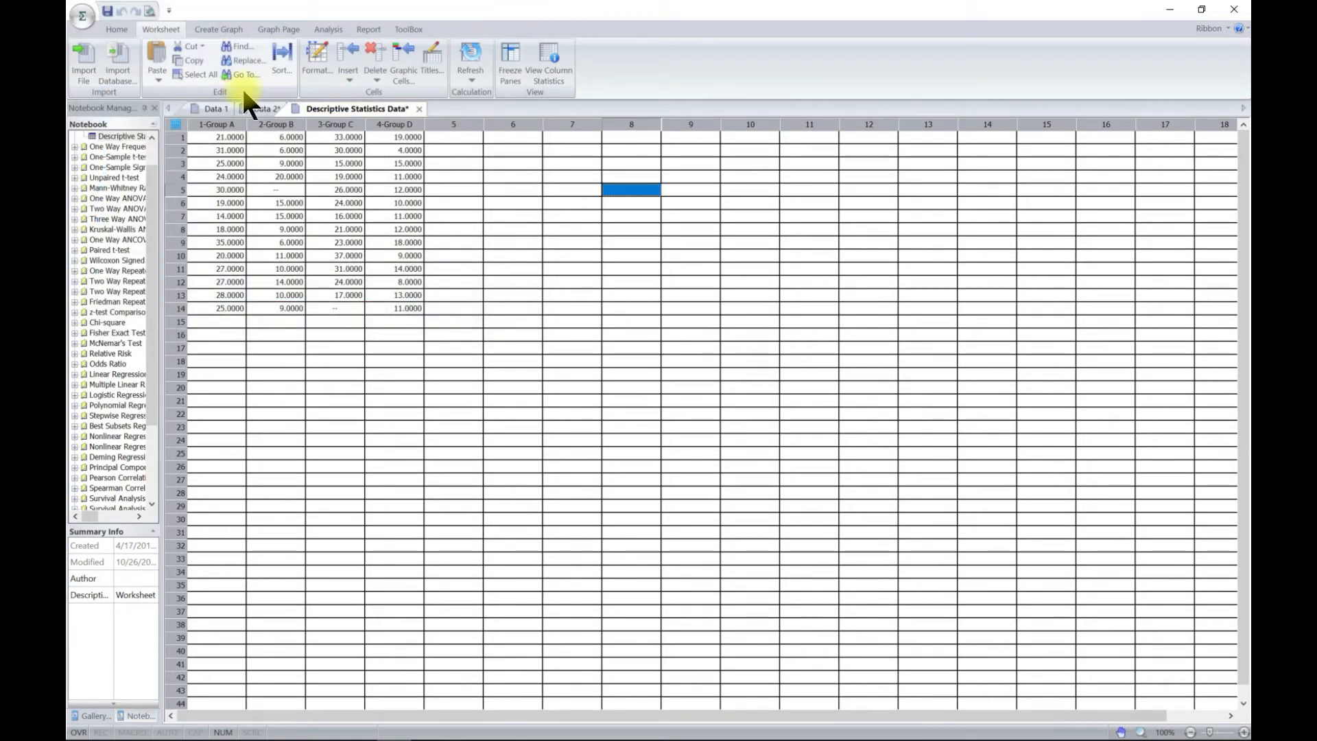
left_click(117, 63)
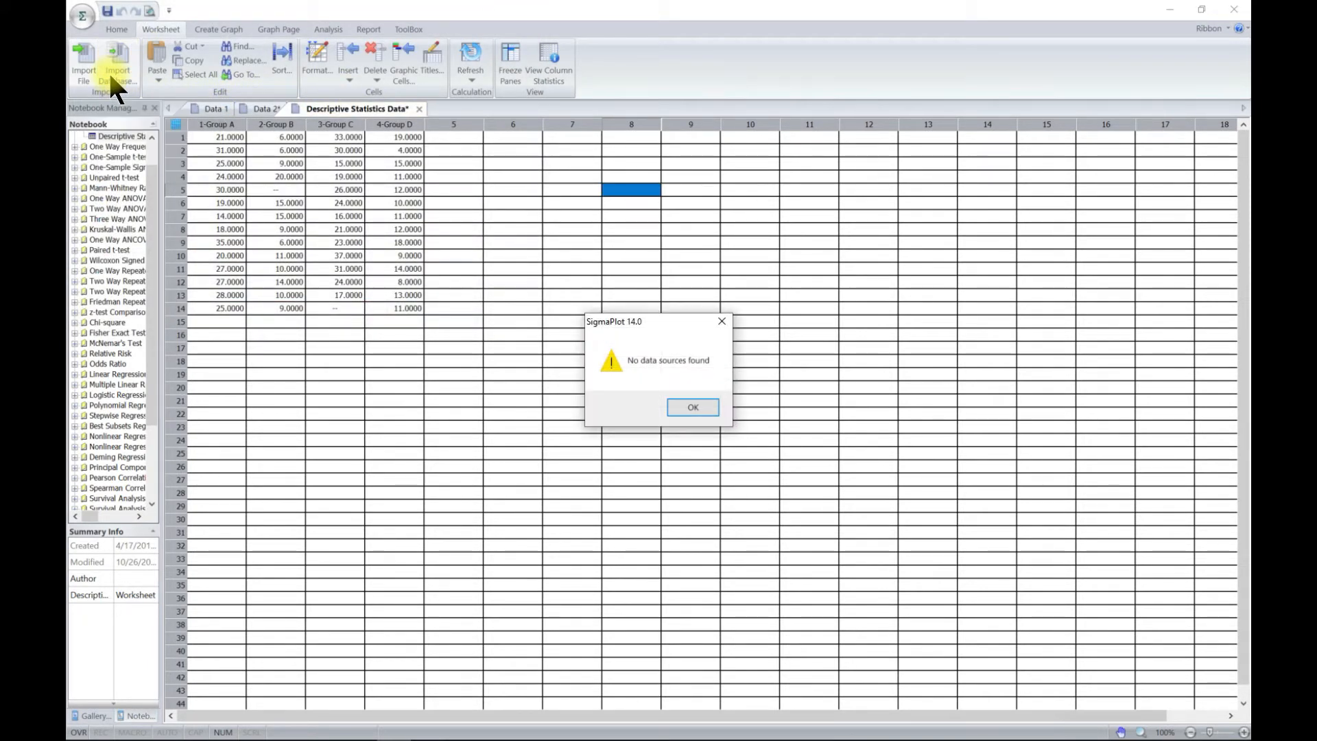
left_click(691, 407)
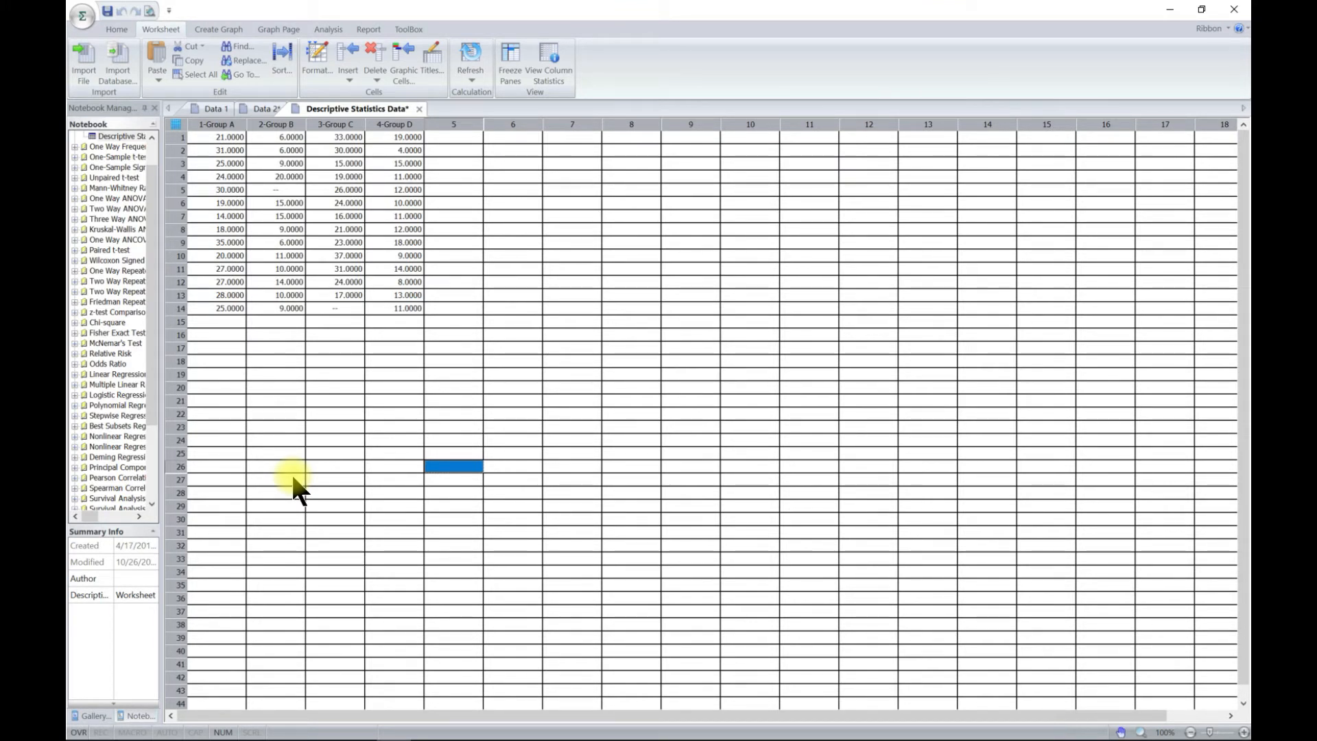
mouse_move(348, 389)
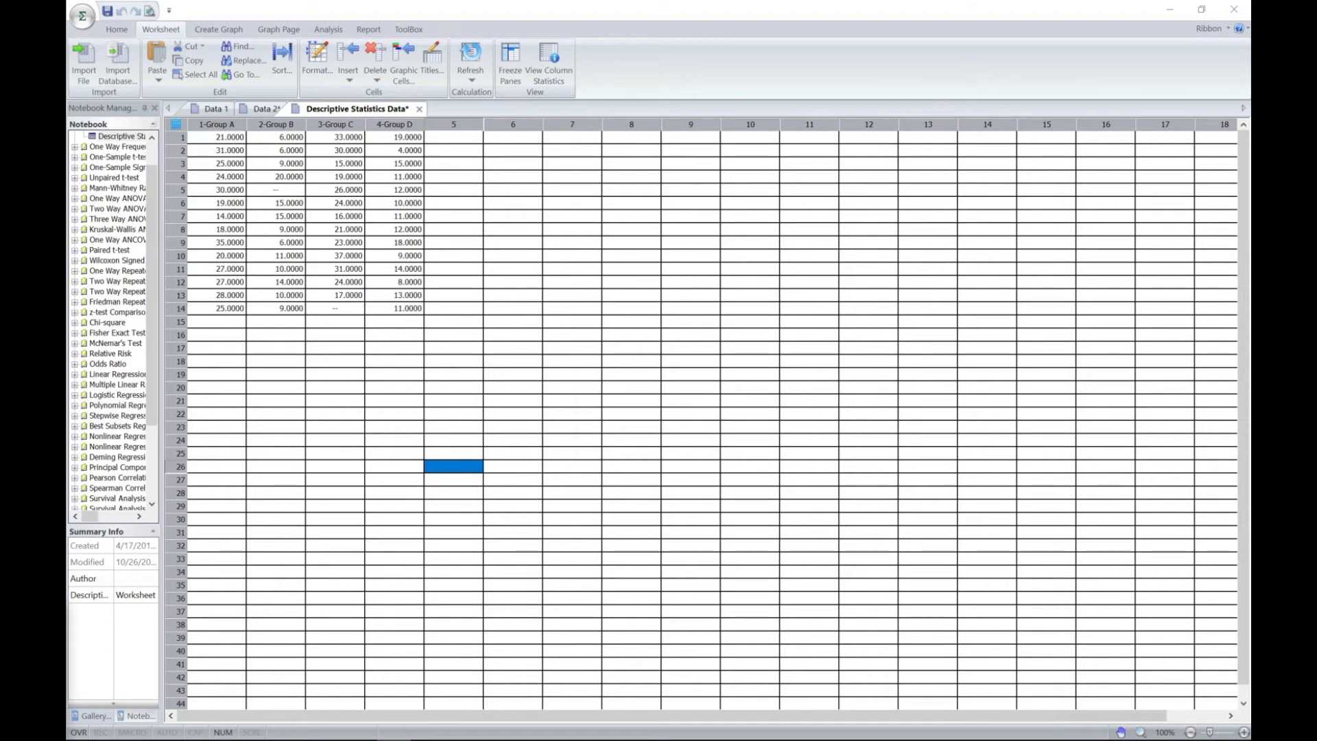
left_click(244, 74)
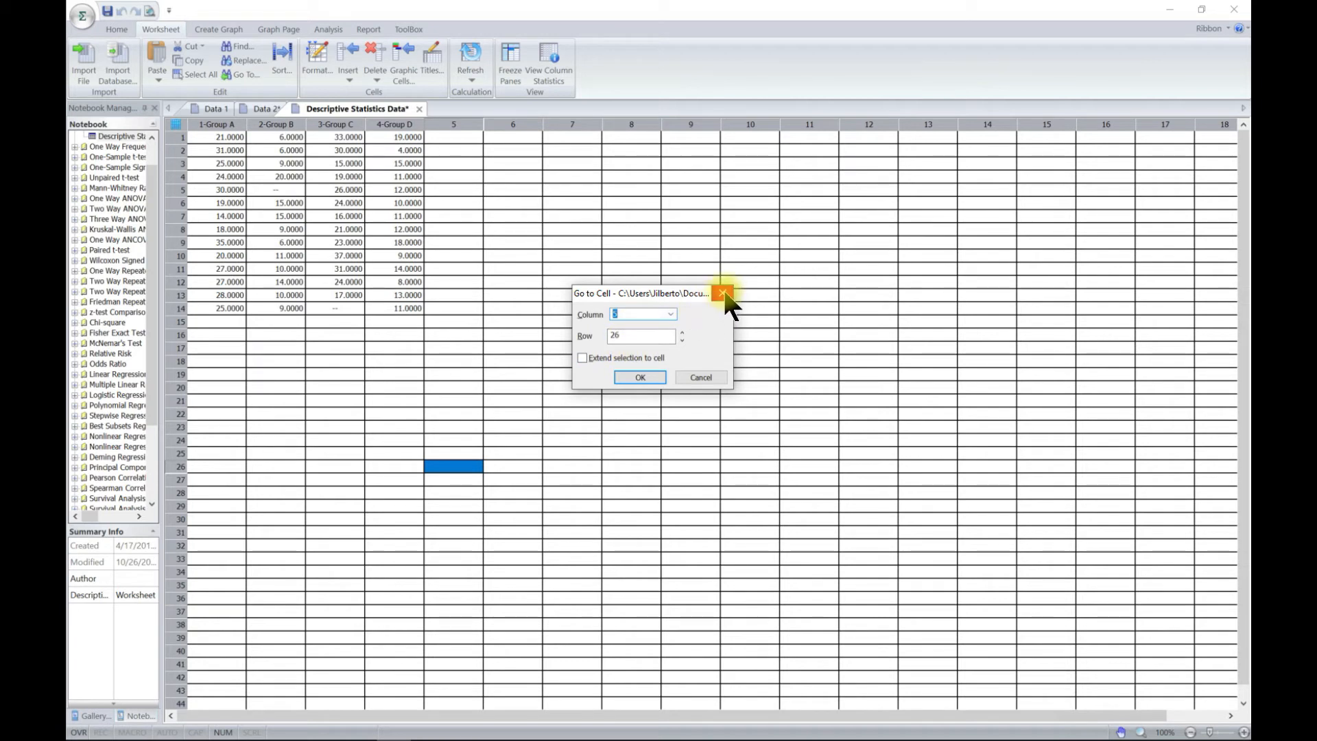
left_click(723, 293)
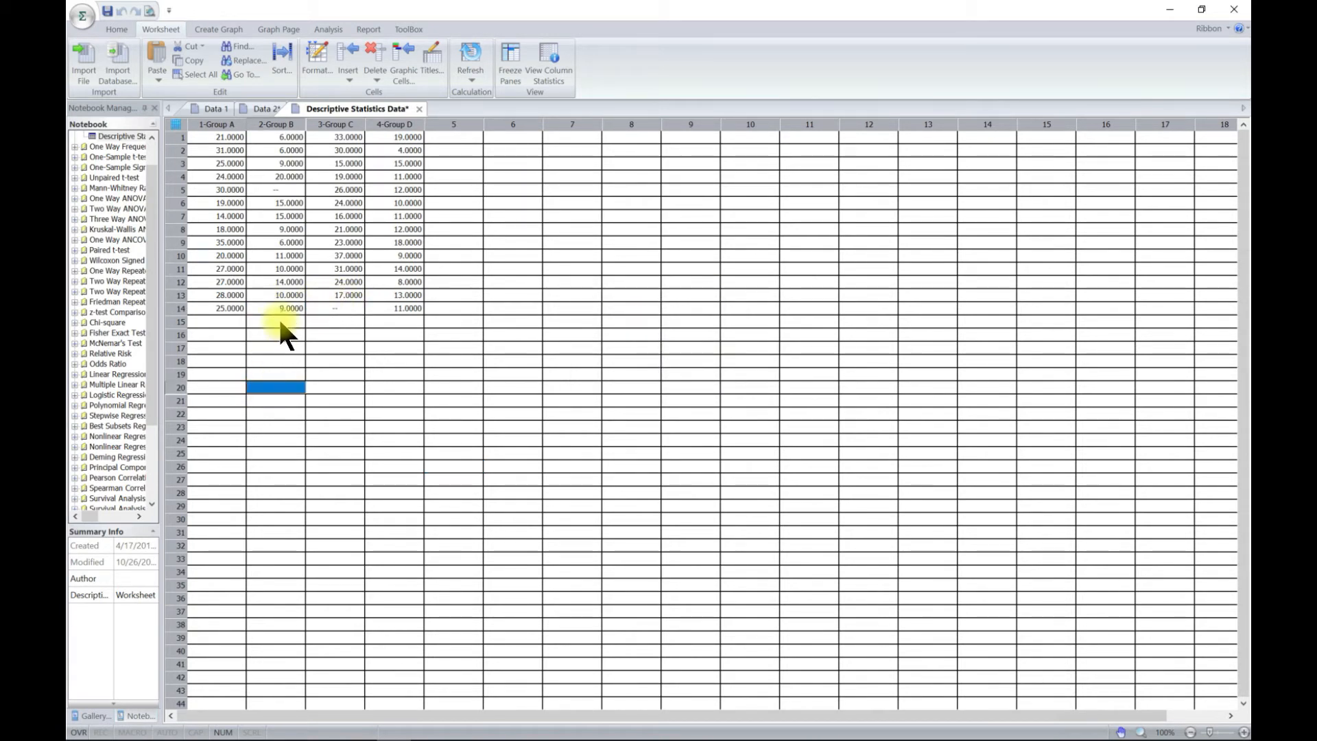
left_click(276, 309)
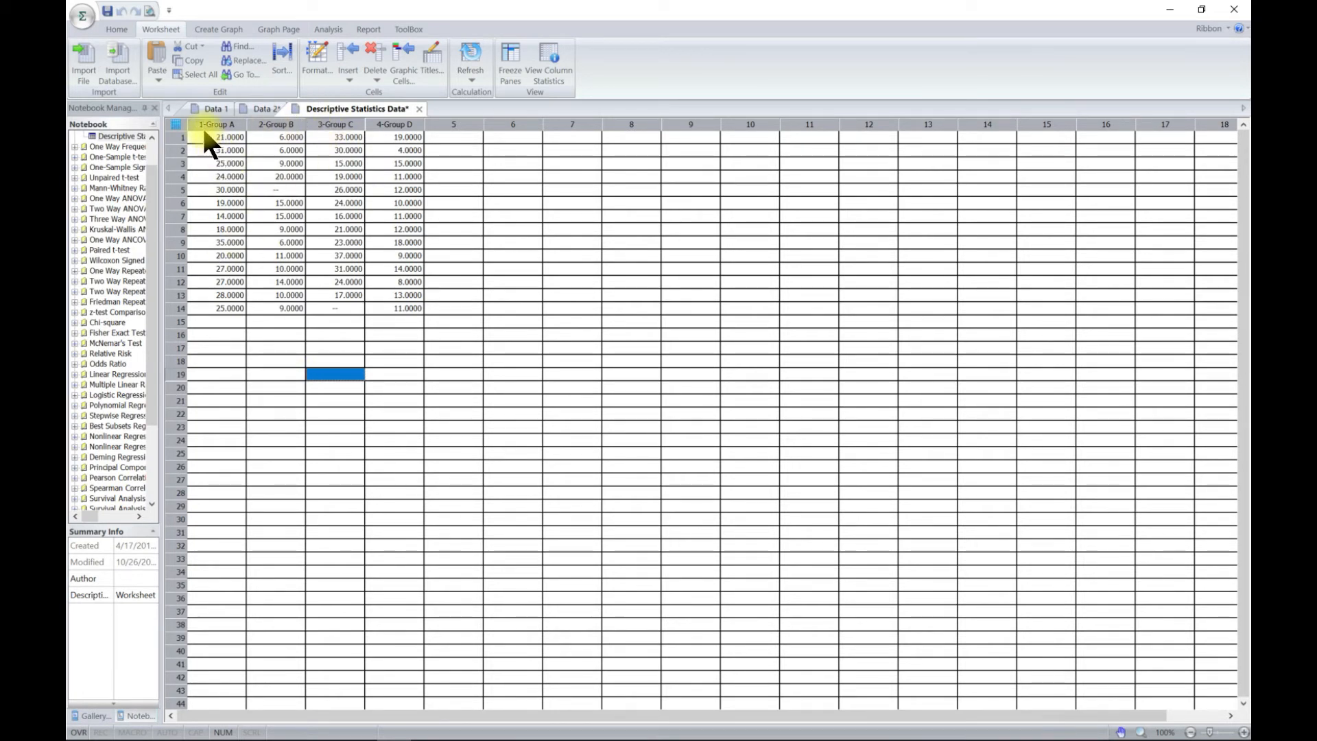
left_click(156, 79)
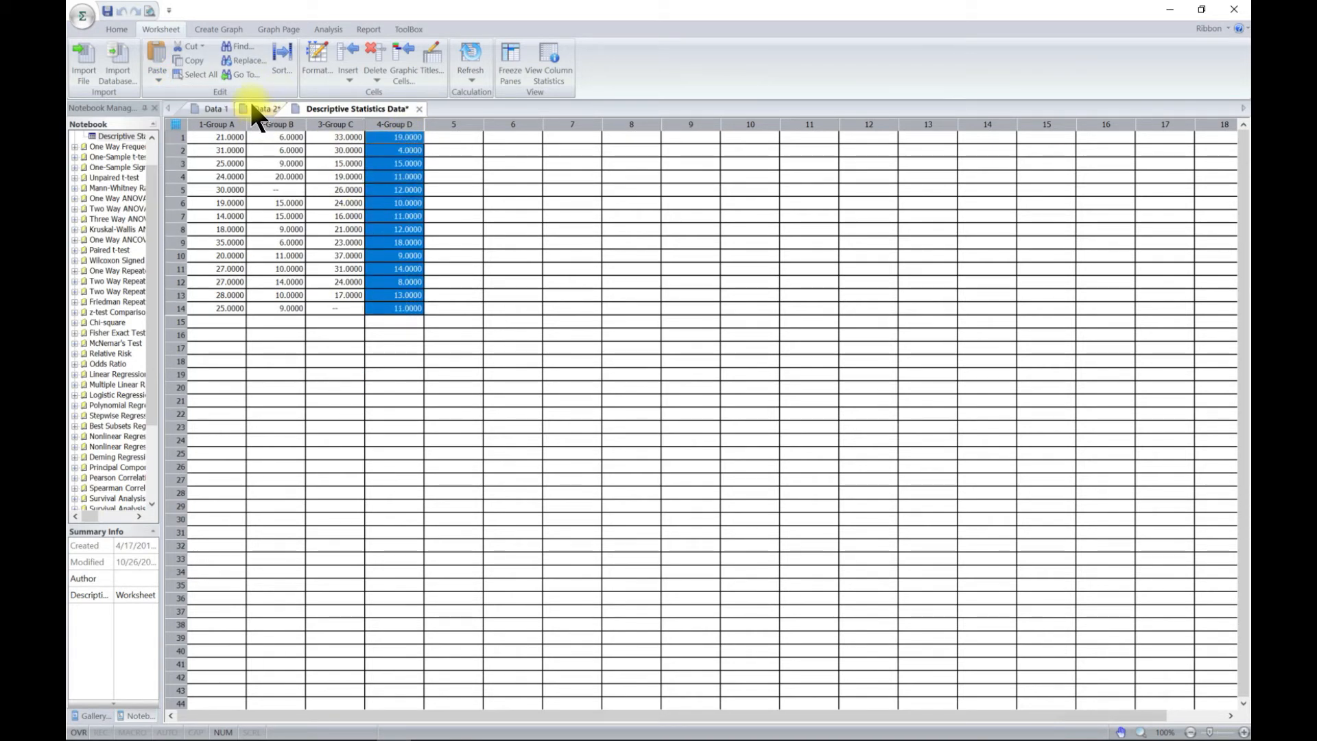
right_click(395, 137)
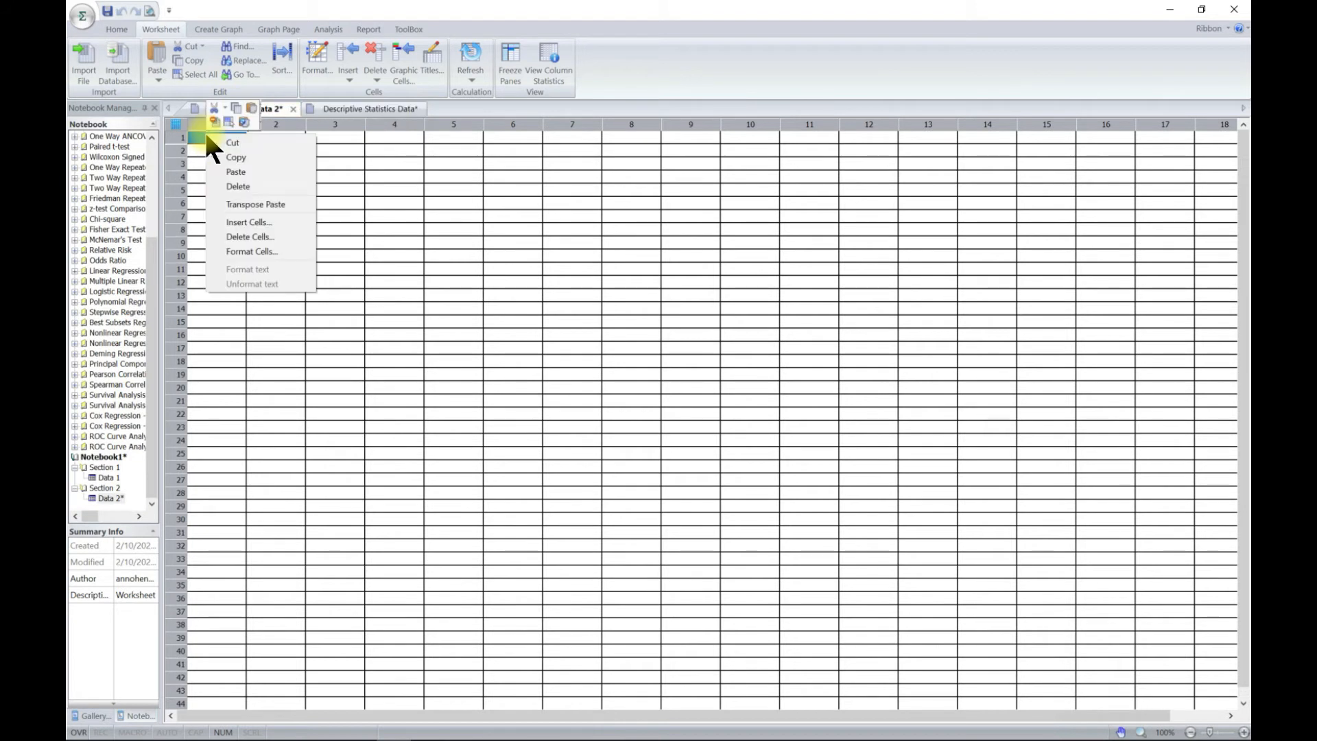
left_click(234, 171)
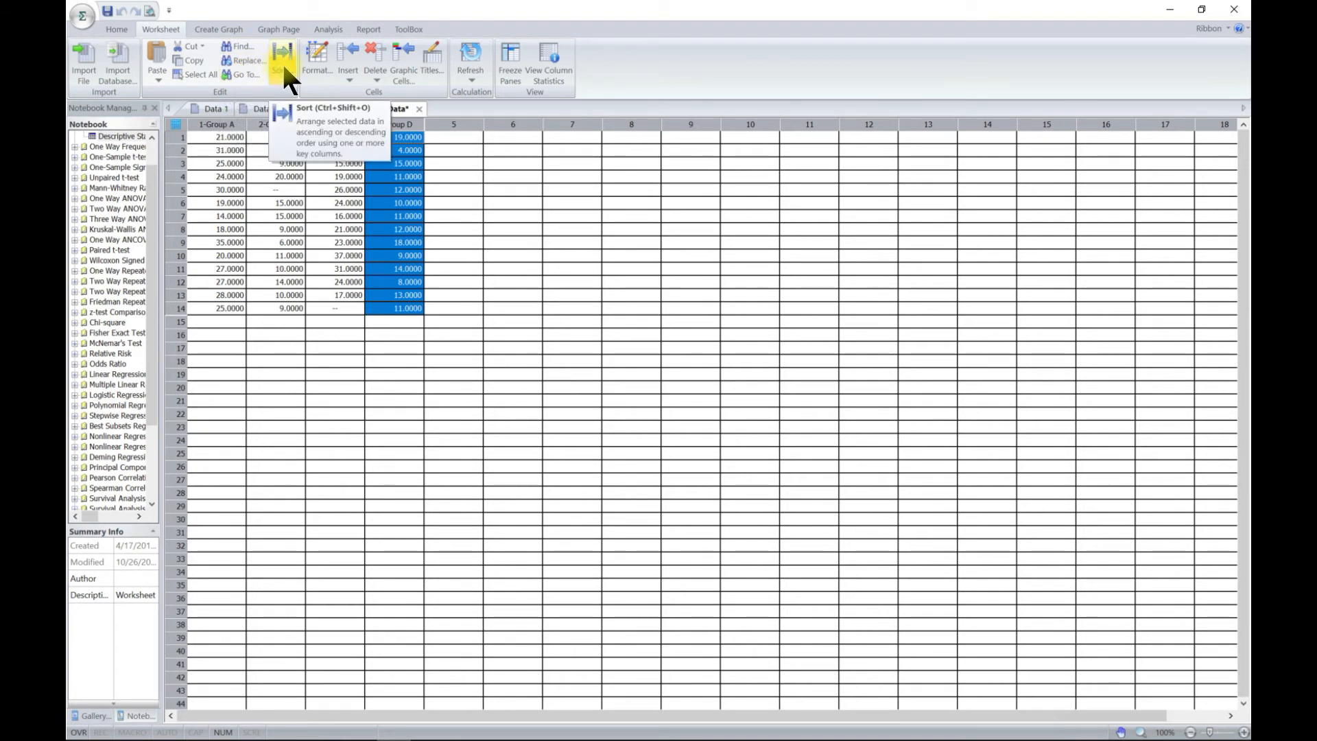
Sort column 4-Group D ascending with 4-Group D as the primary key.
left_click(281, 59)
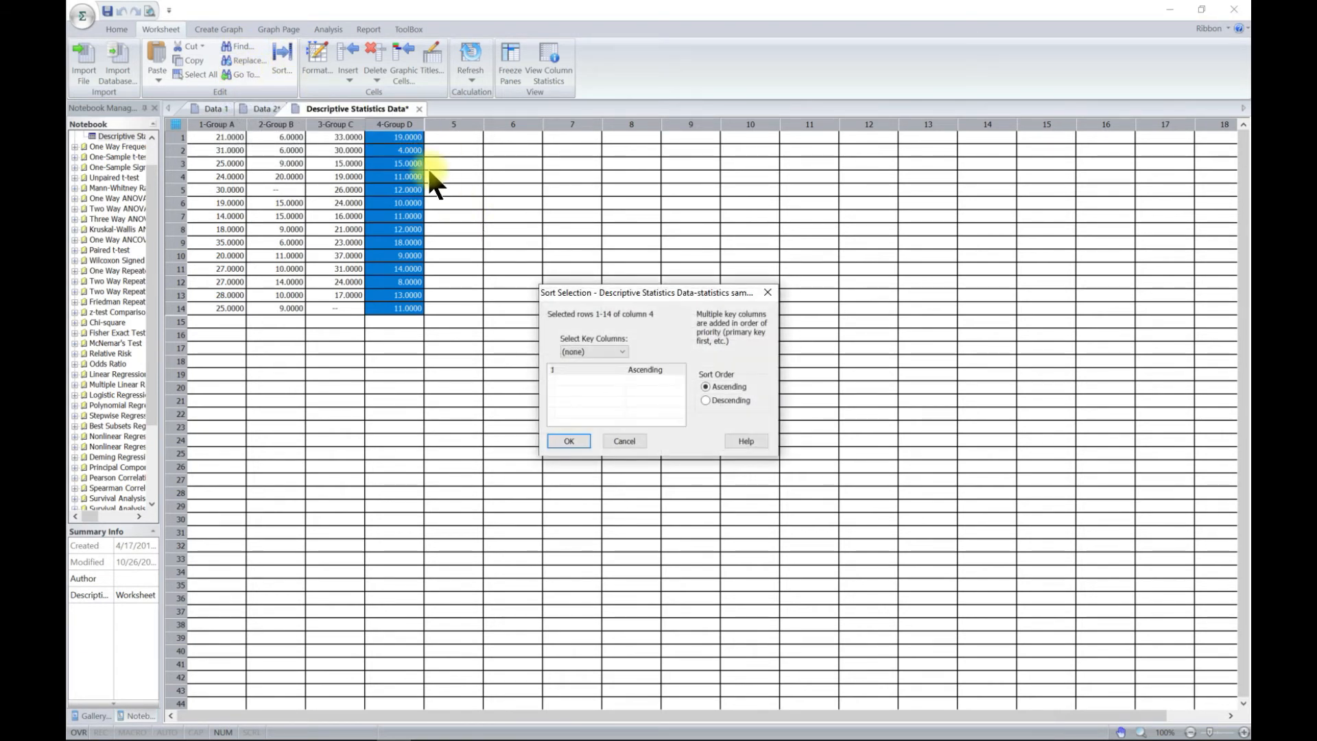
left_click(622, 352)
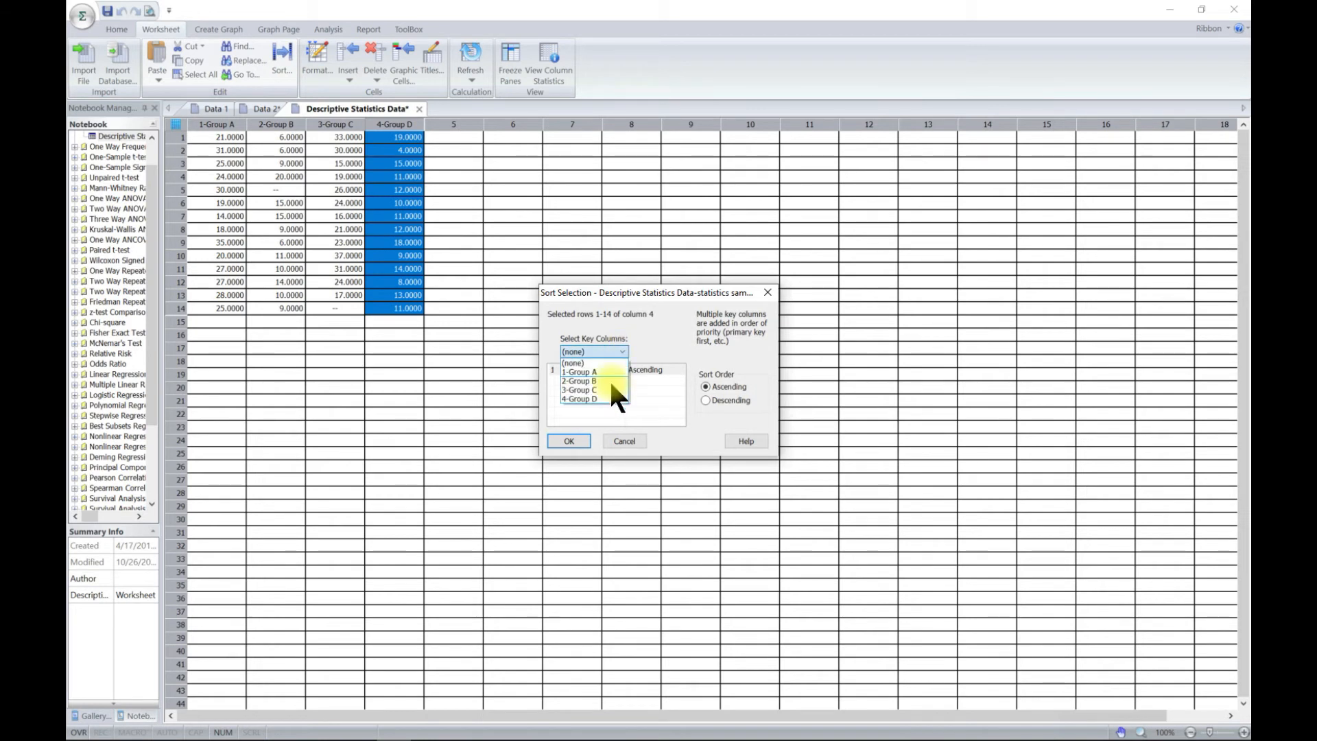
left_click(585, 398)
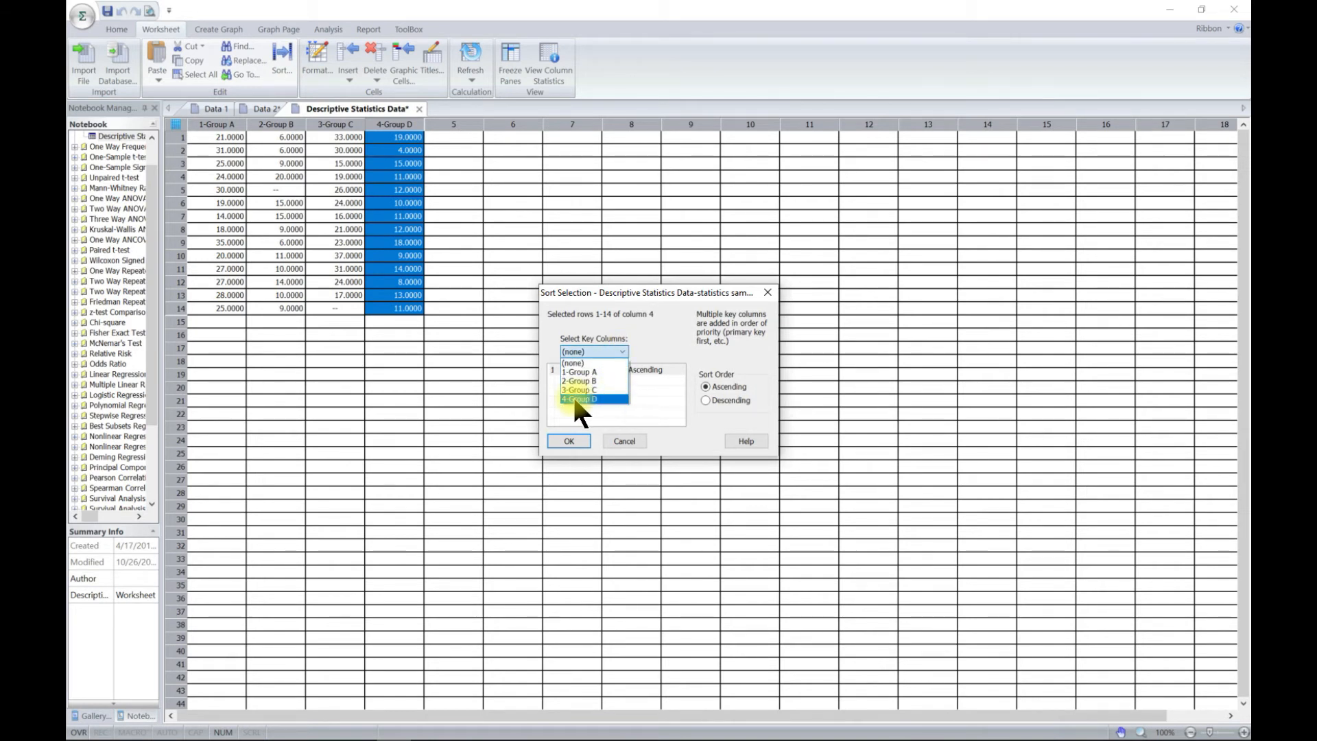
left_click(589, 398)
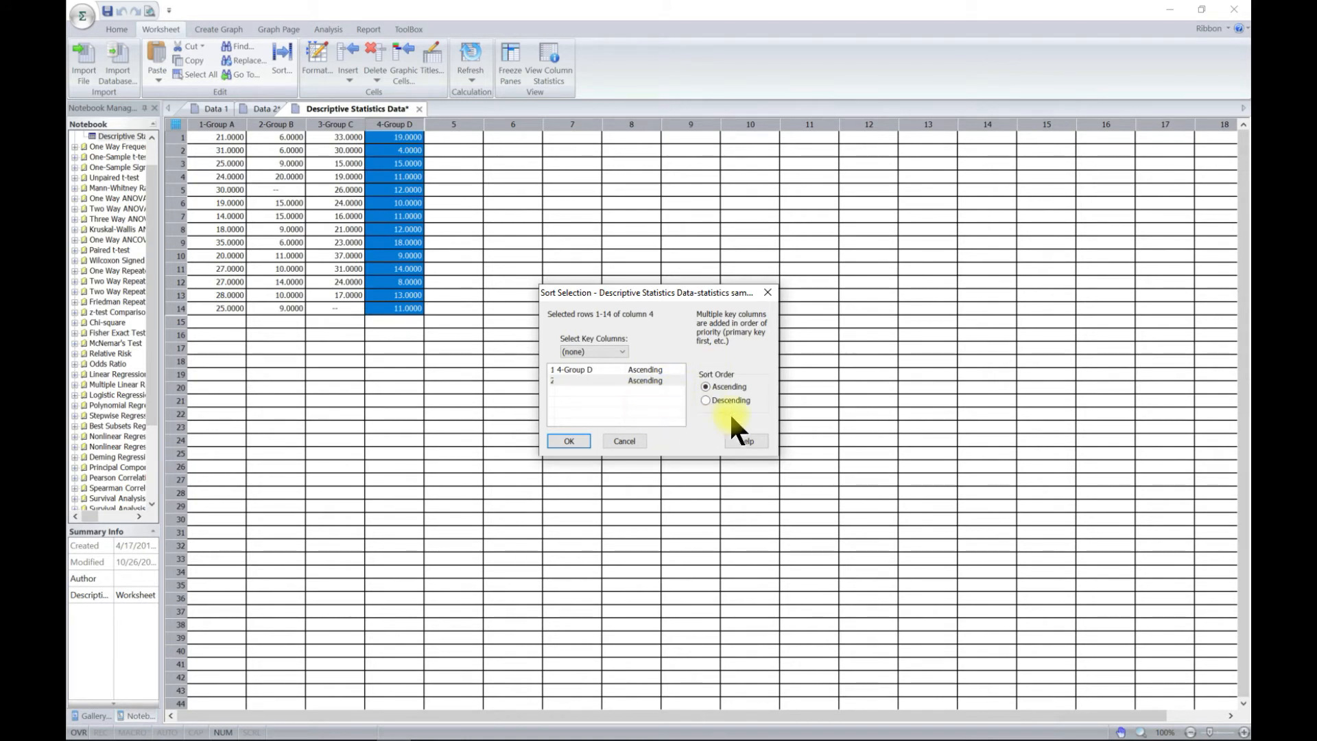
left_click(569, 441)
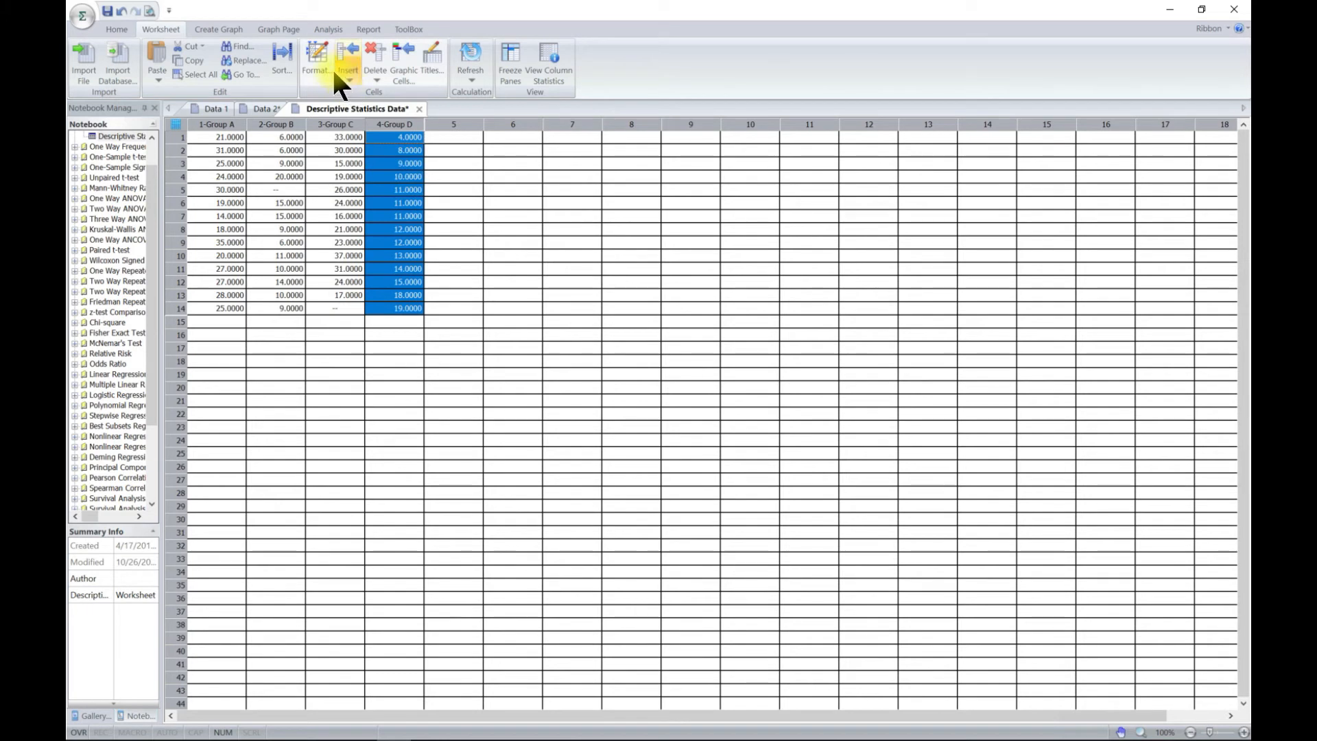
left_click(316, 64)
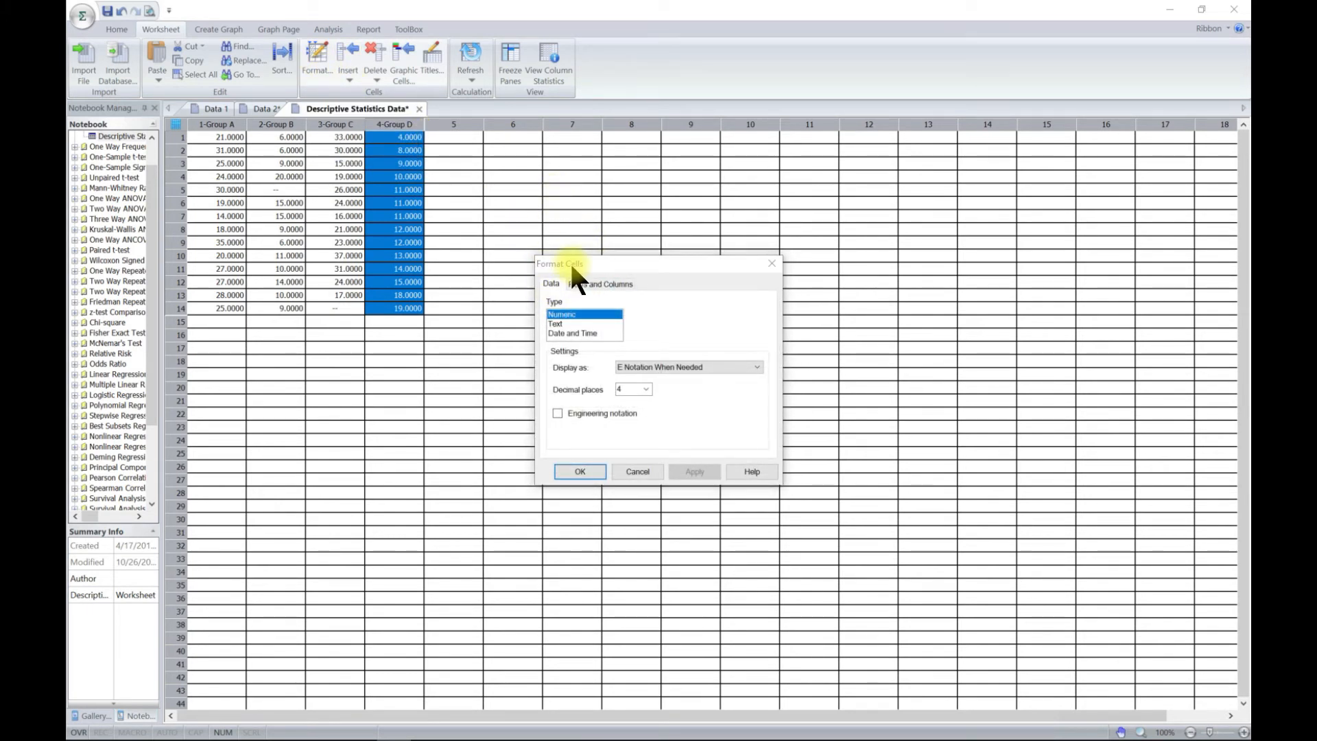
left_click(556, 324)
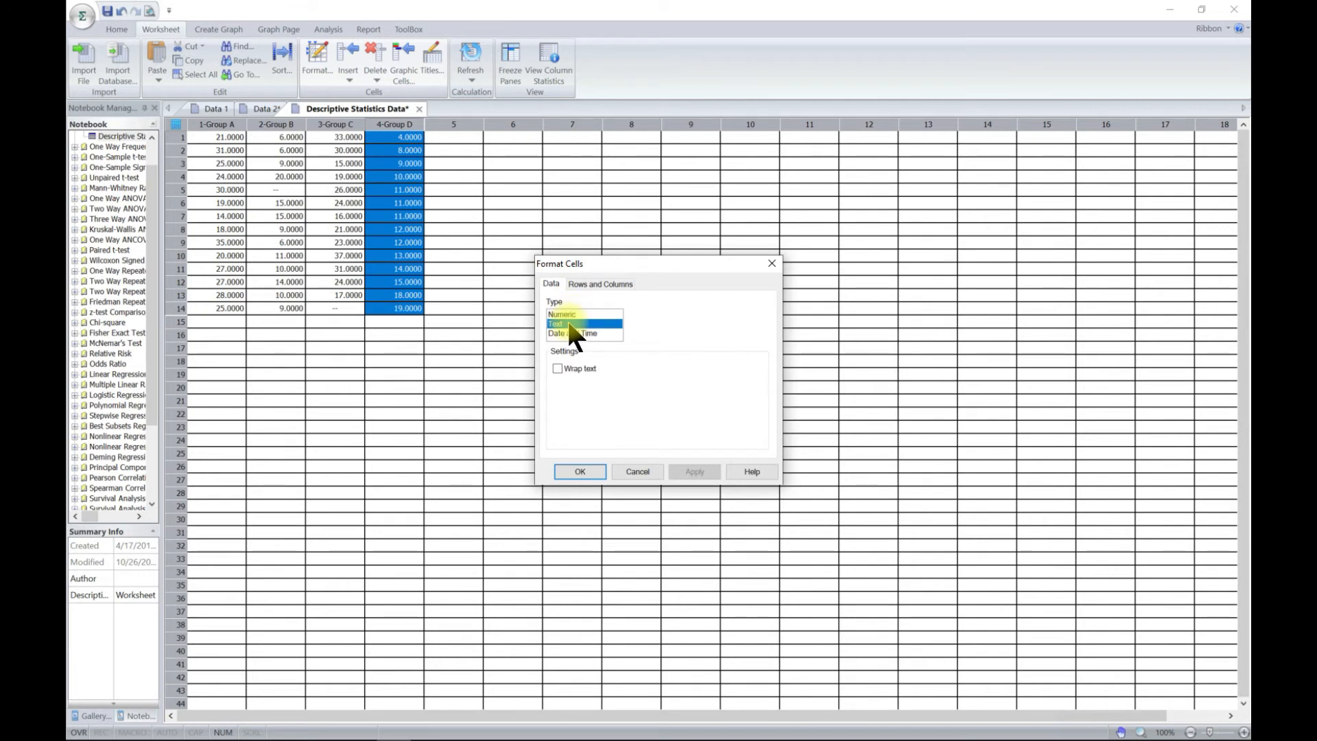
left_click(573, 332)
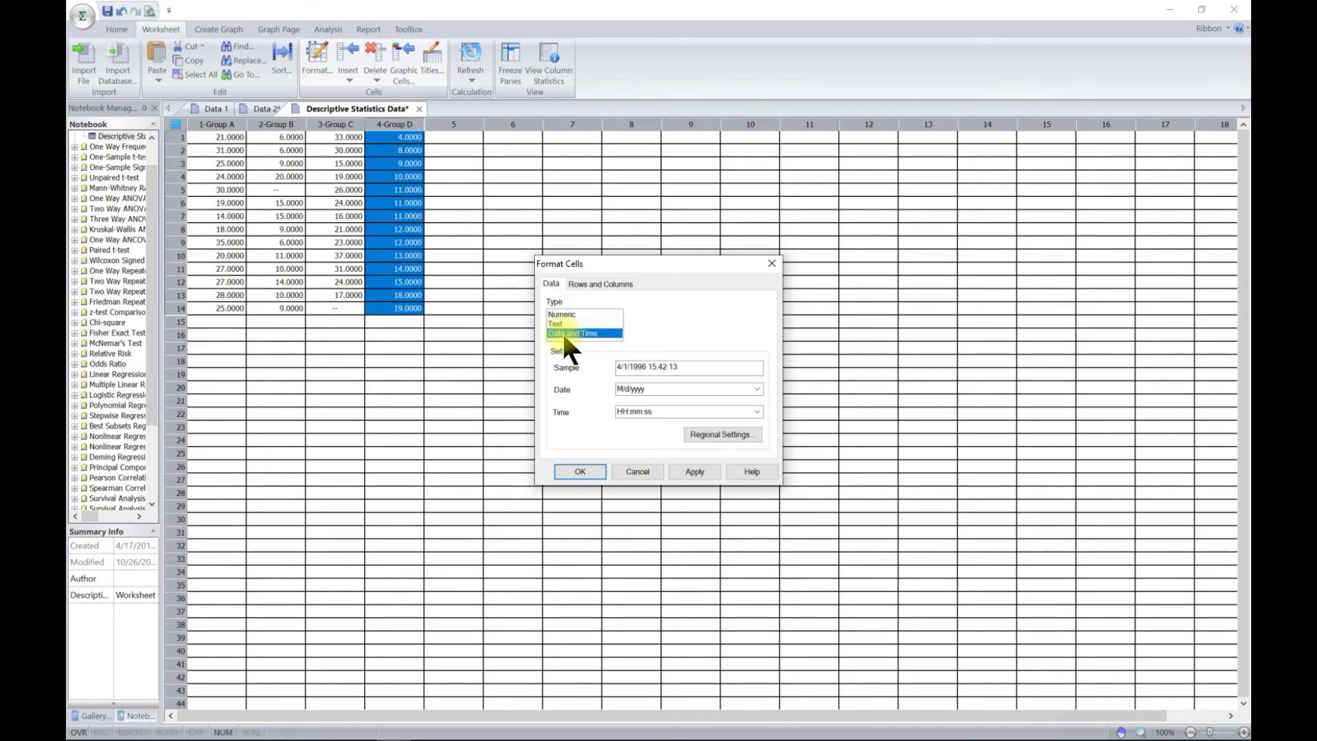
left_click(561, 312)
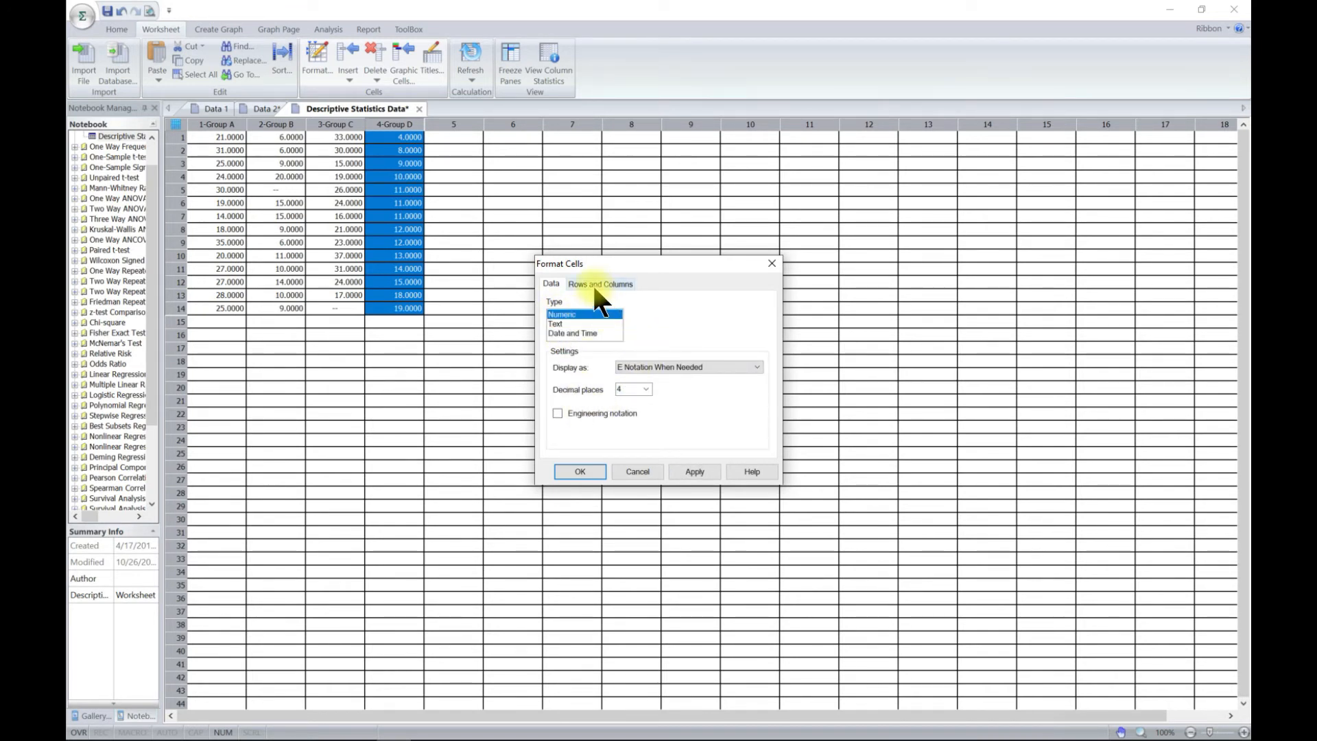
left_click(599, 283)
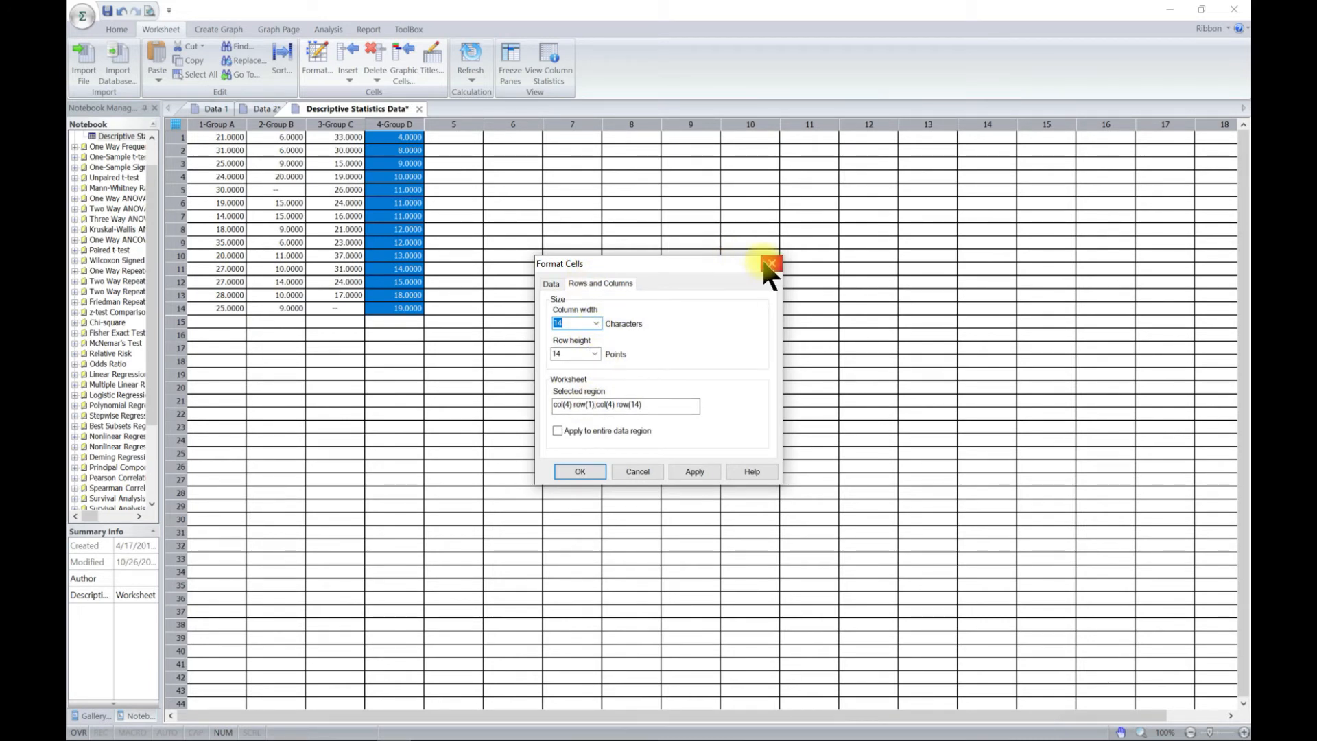
left_click(768, 264)
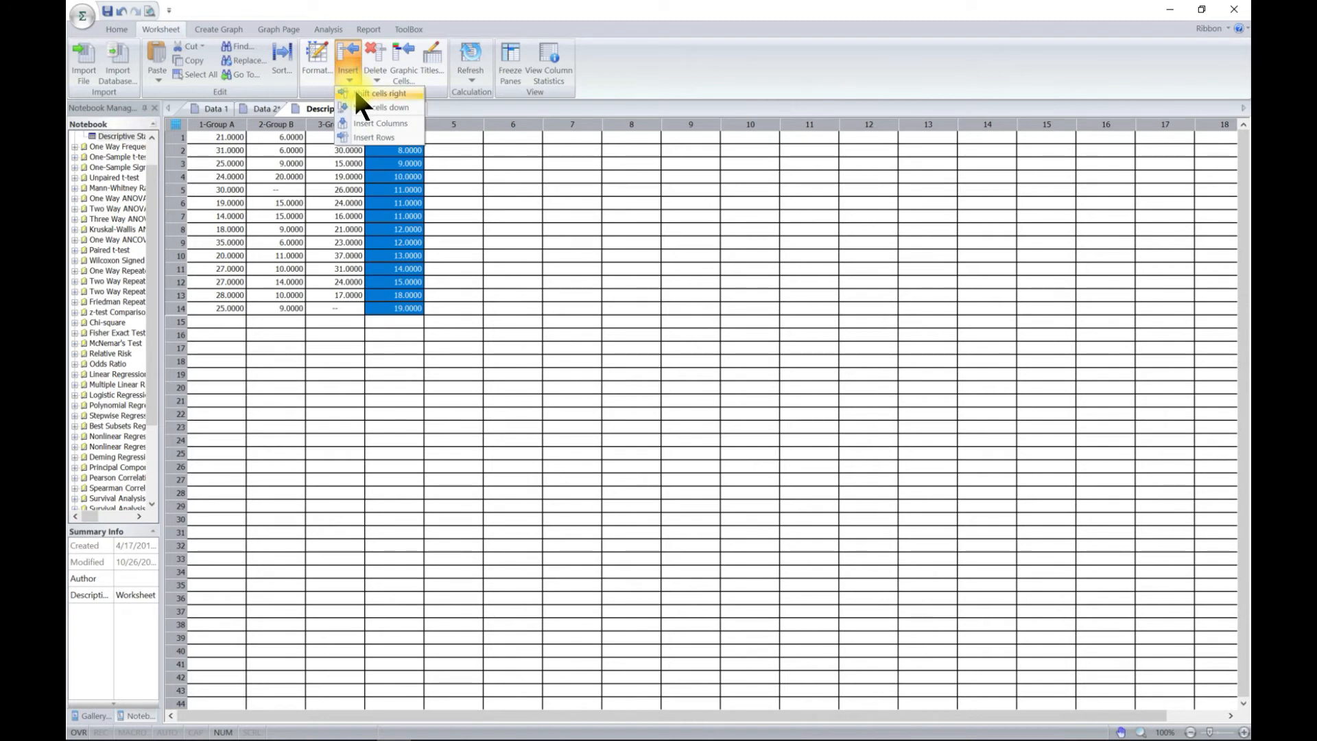
mouse_move(382, 137)
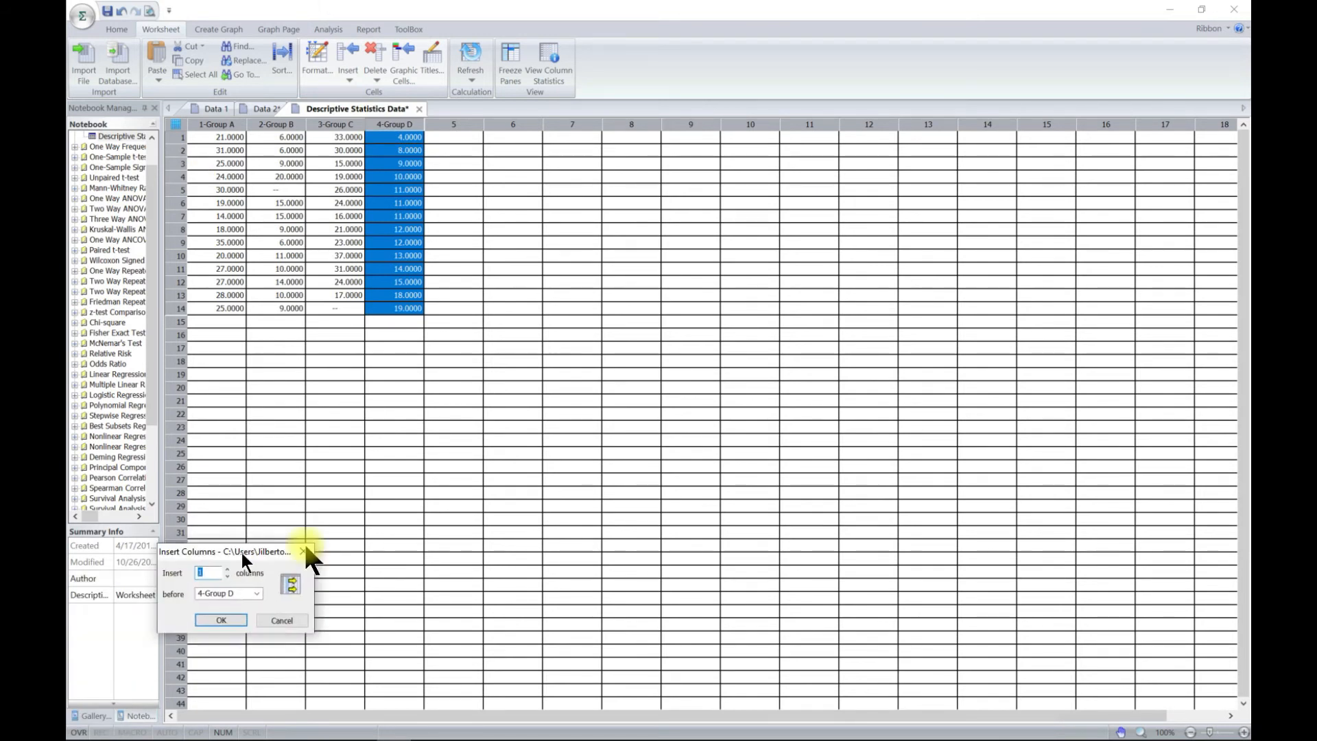
Insert one empty column at position 3, shifting Groups C and D right.
left_click_drag(239, 551, 626, 242)
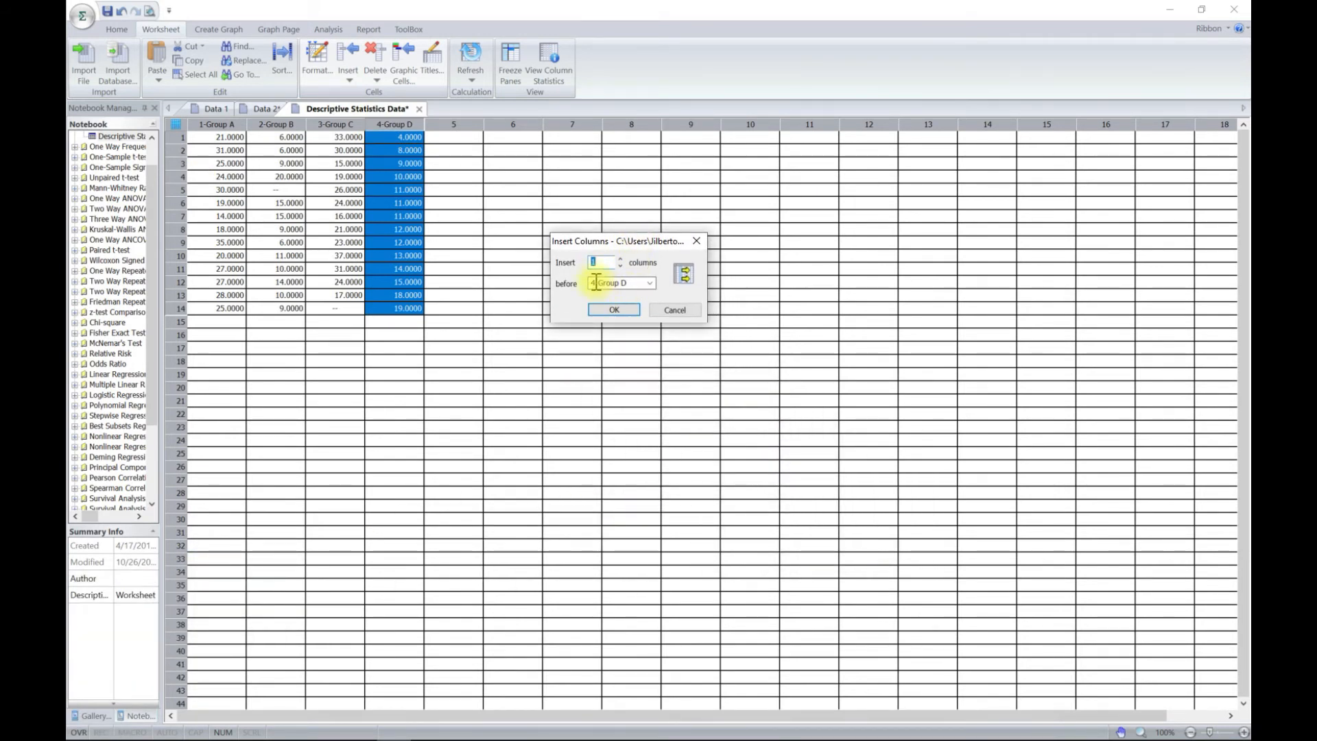
left_click(601, 262)
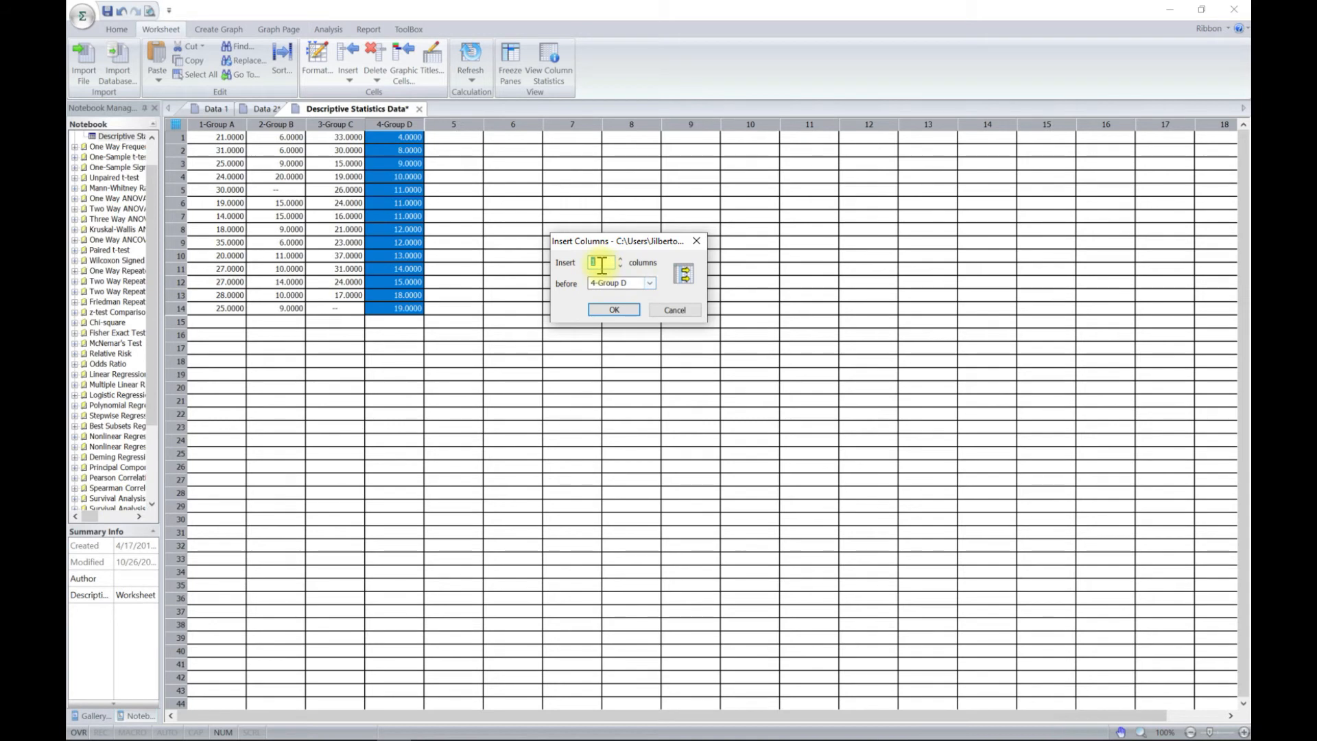
left_click(649, 283)
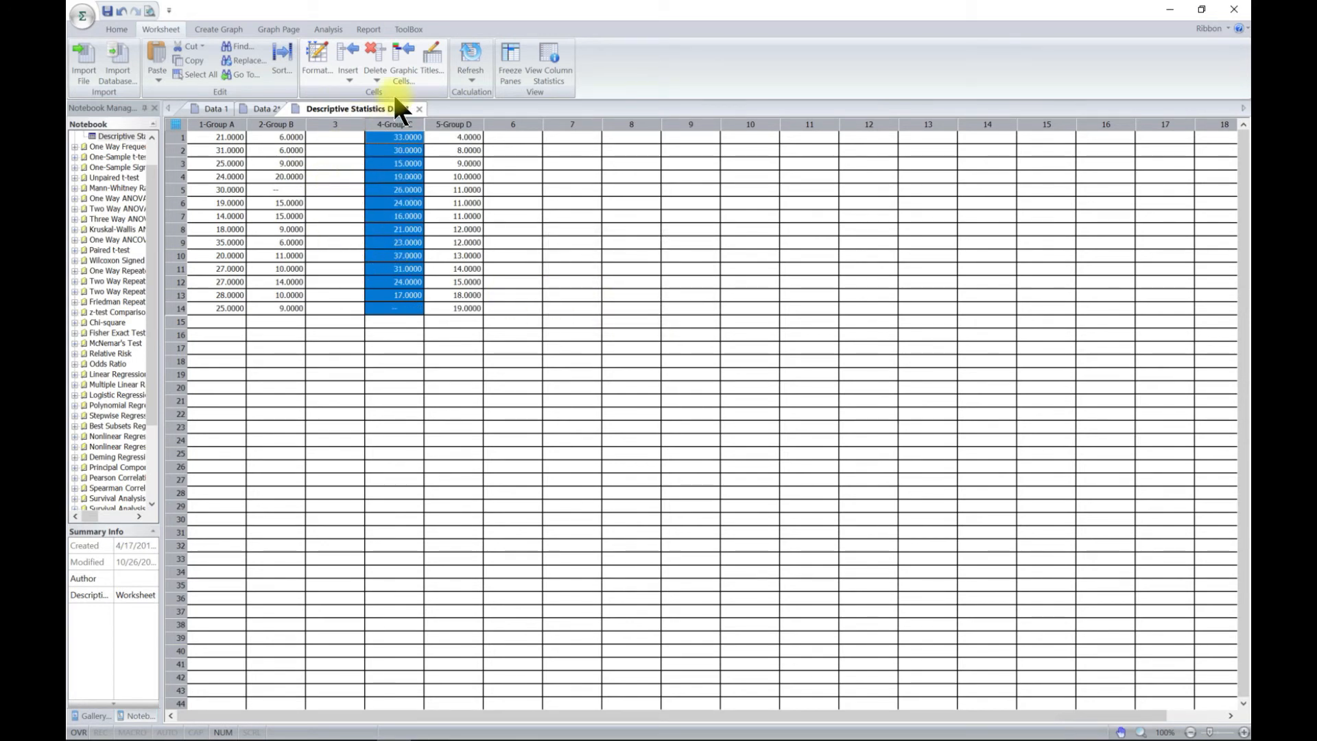
left_click(347, 63)
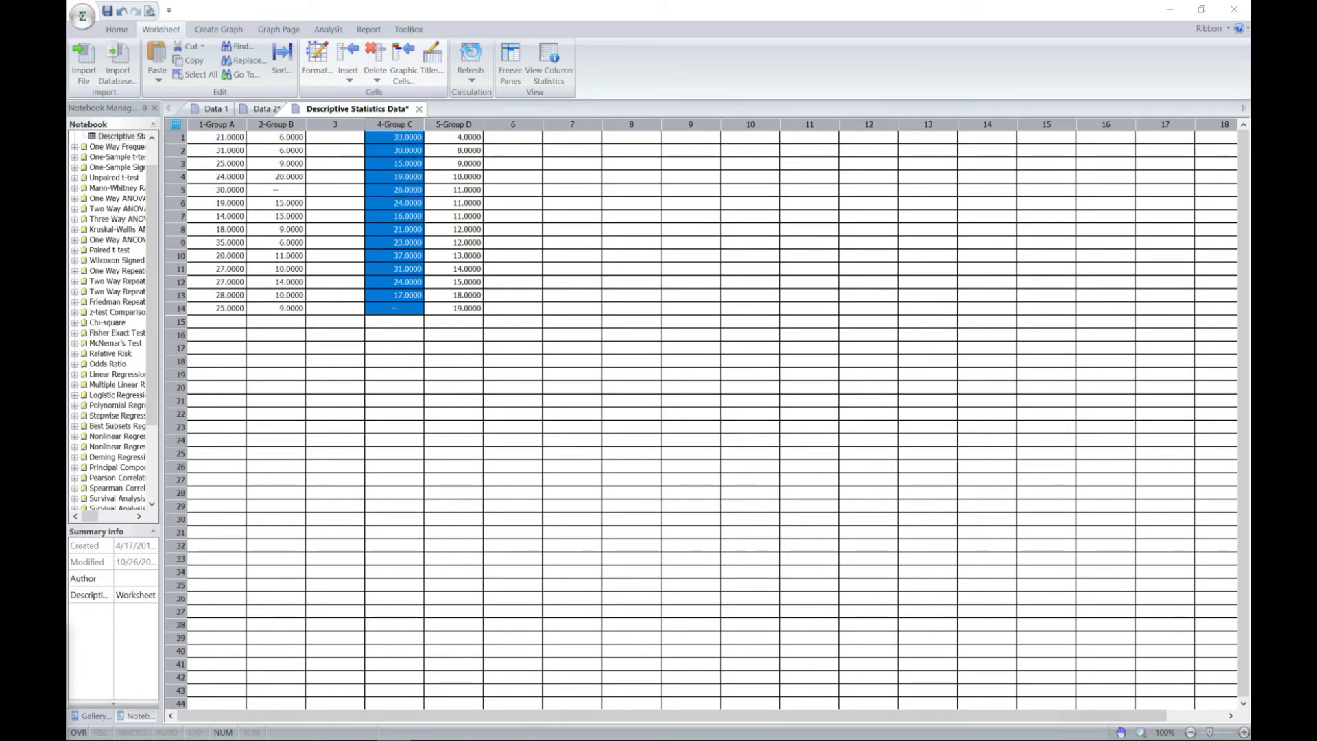
left_click(347, 59)
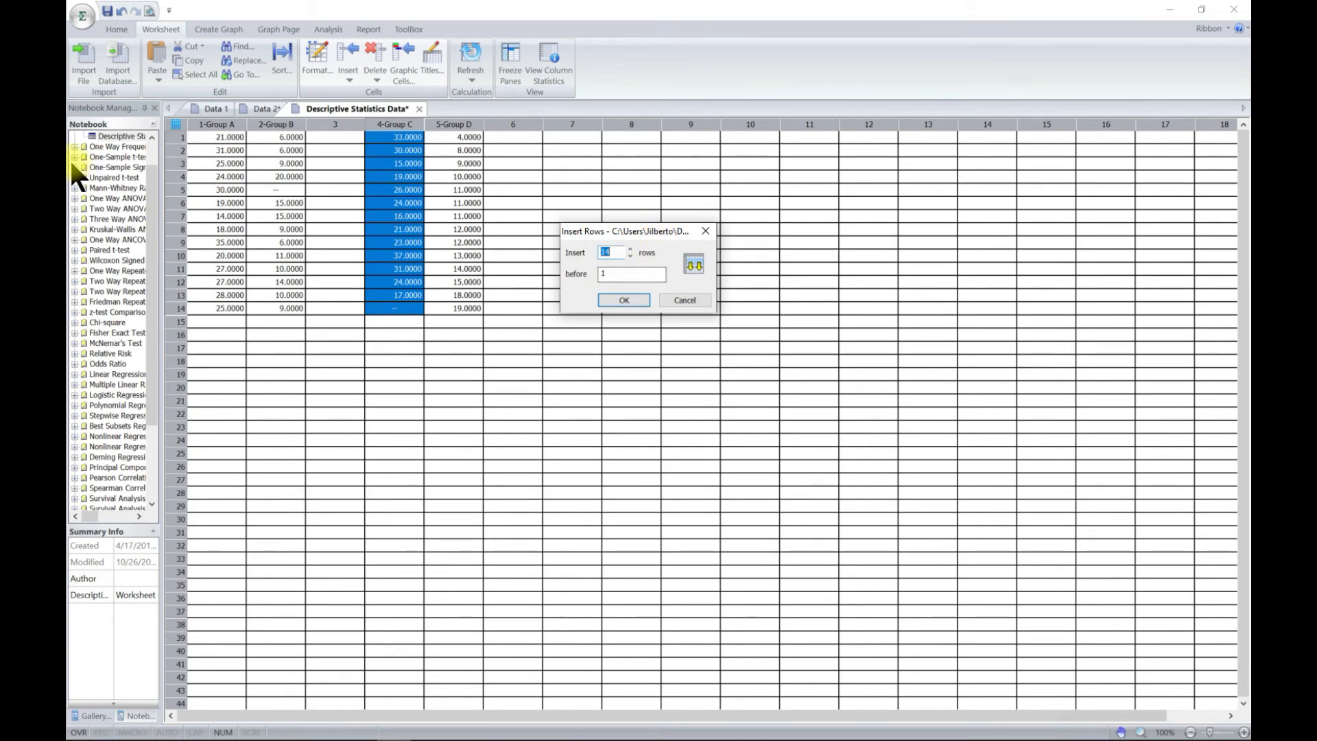
left_click(630, 274)
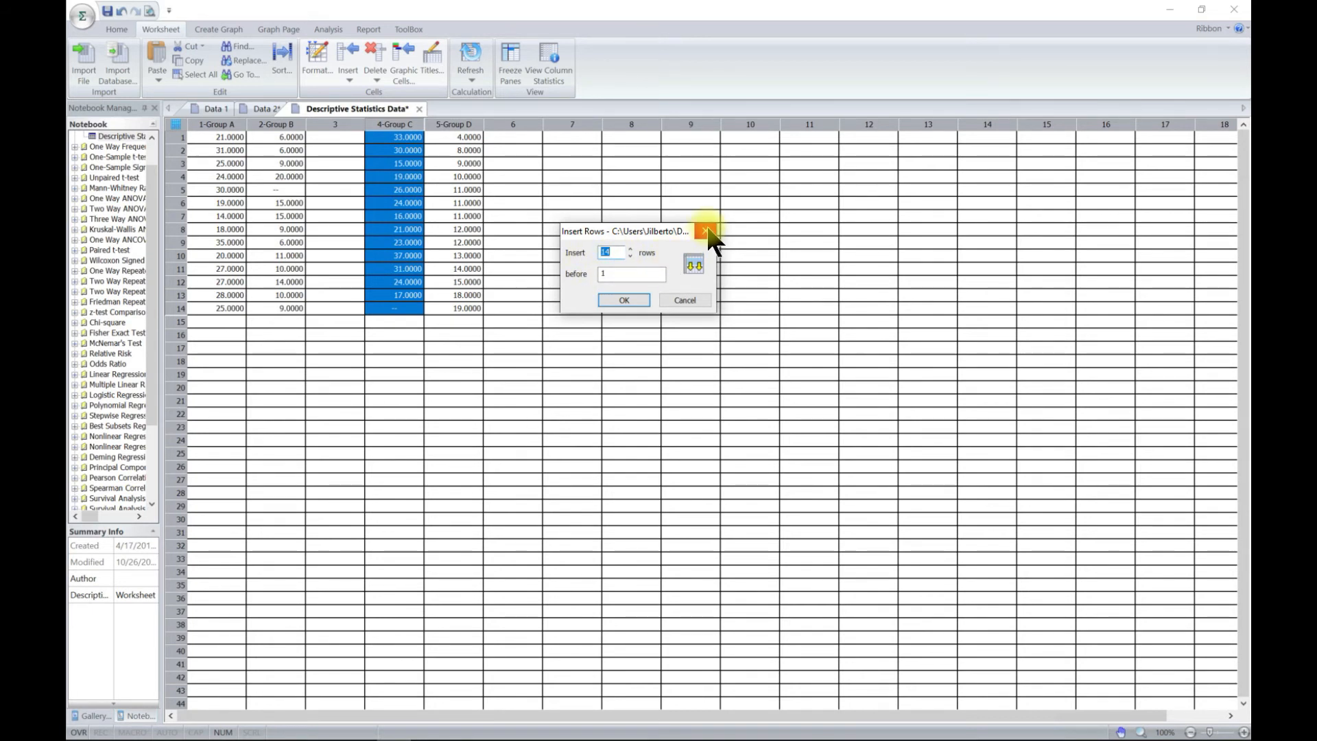
left_click(708, 230)
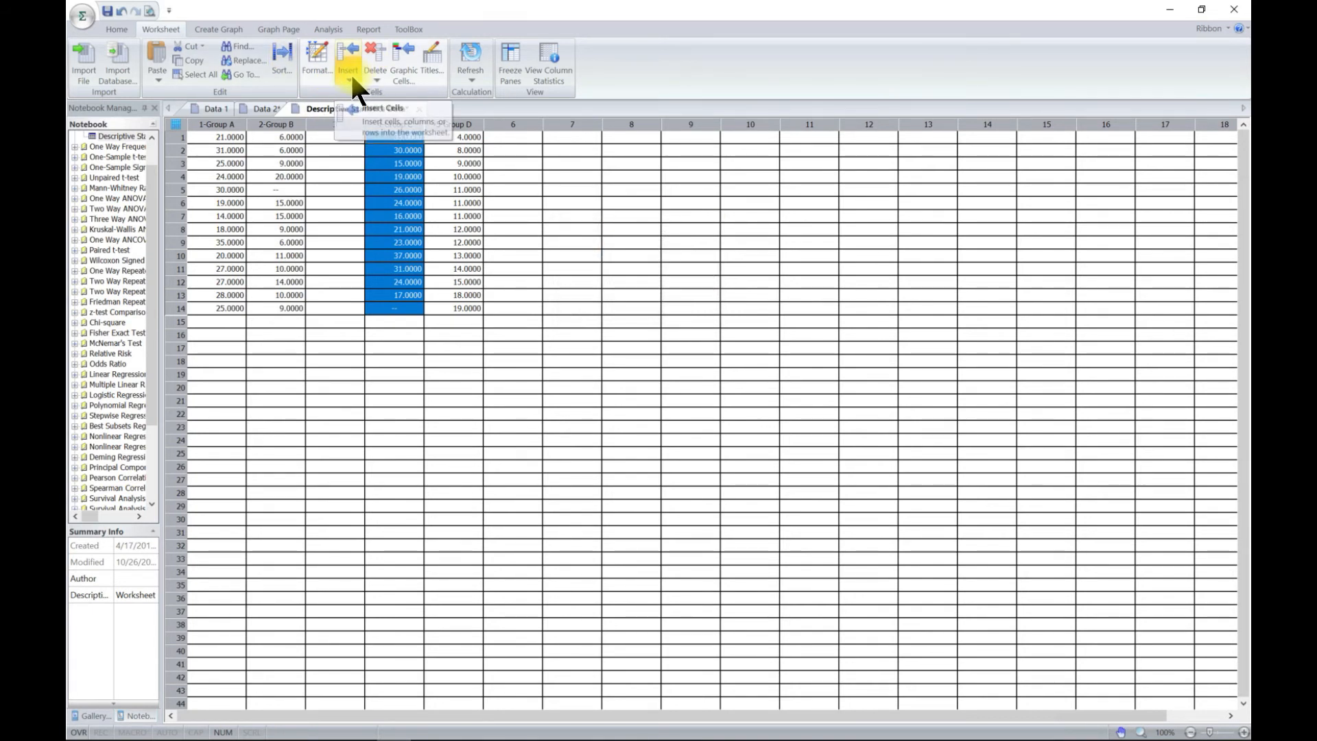
left_click(375, 63)
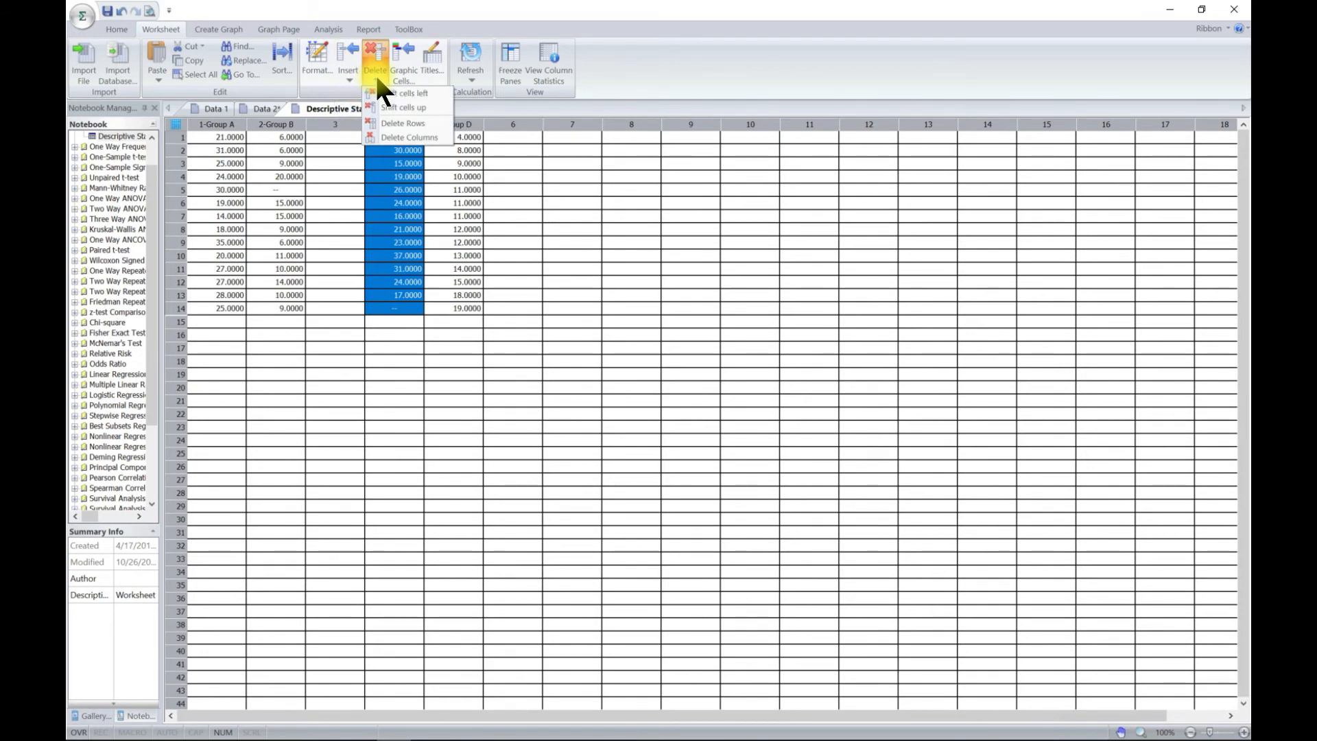
mouse_move(403, 107)
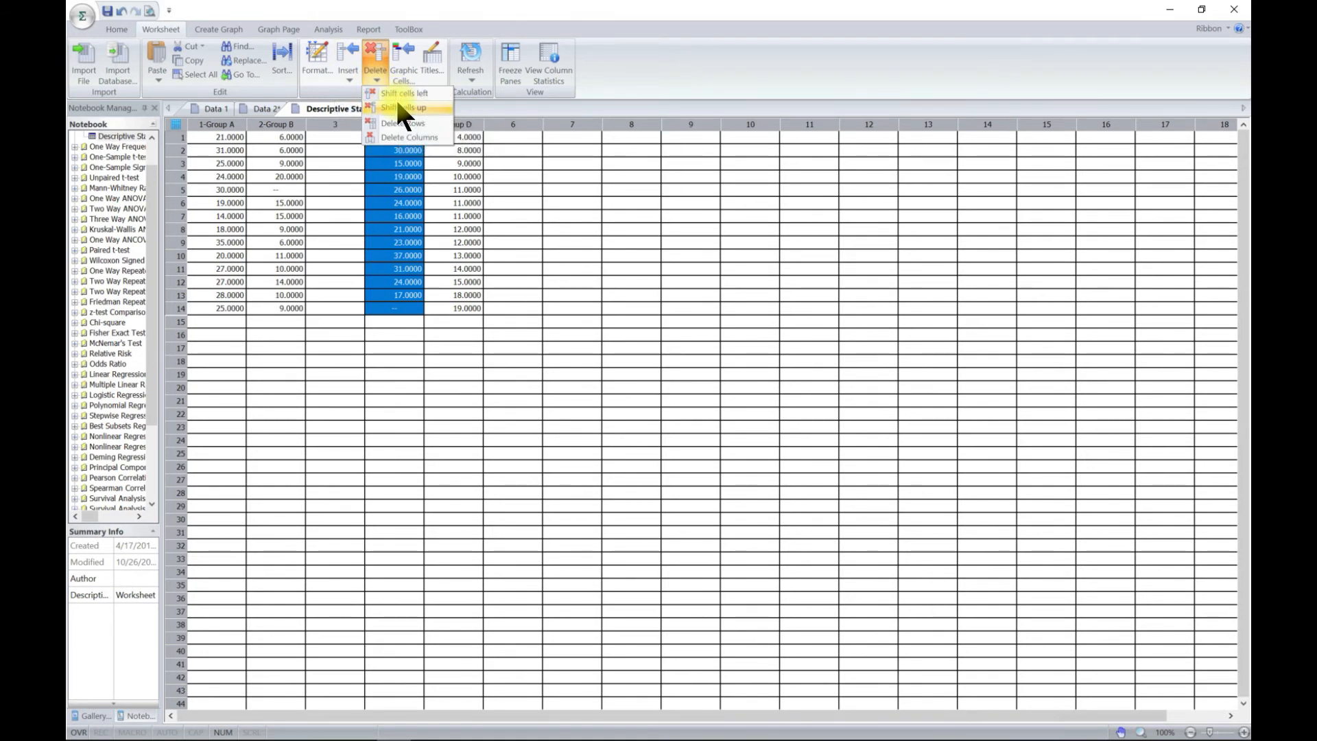
mouse_move(404, 94)
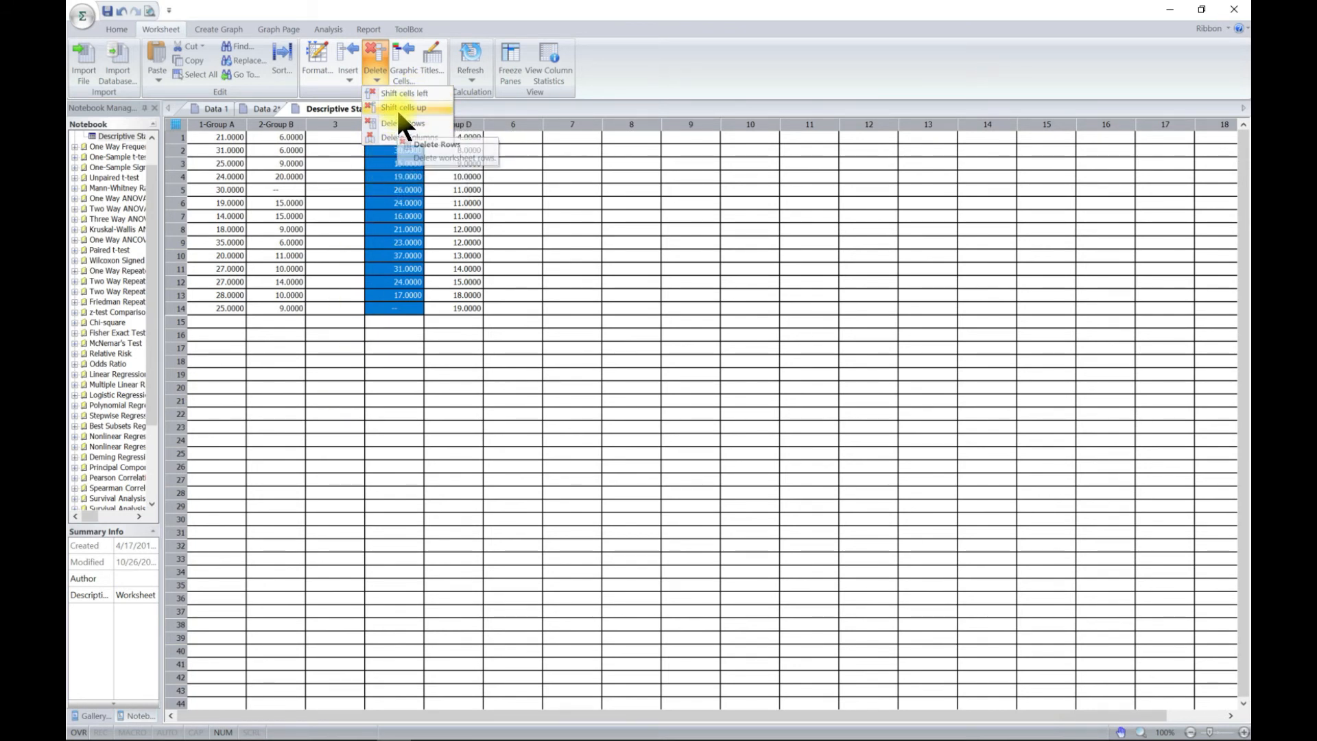
mouse_move(428, 107)
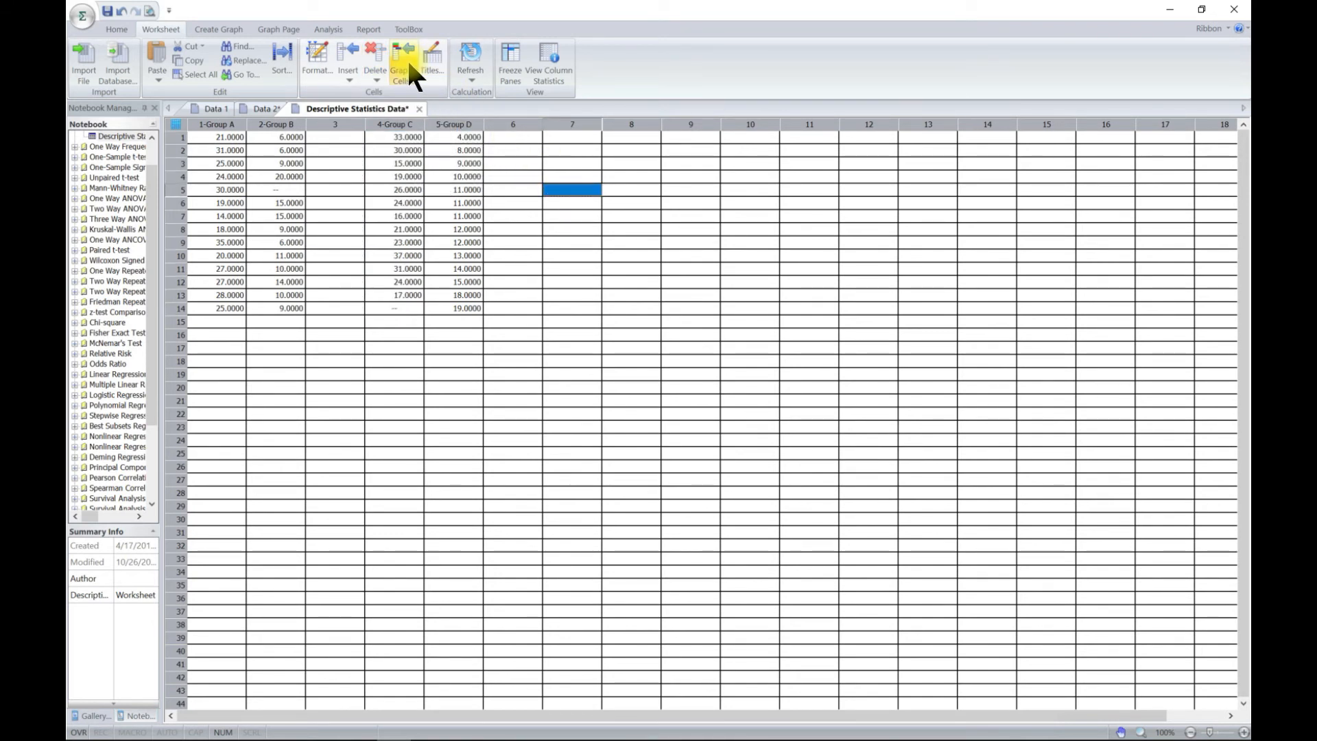
Browse the Graphic Cells palette's colours, line styles and fill patterns, then close it.
left_click(404, 70)
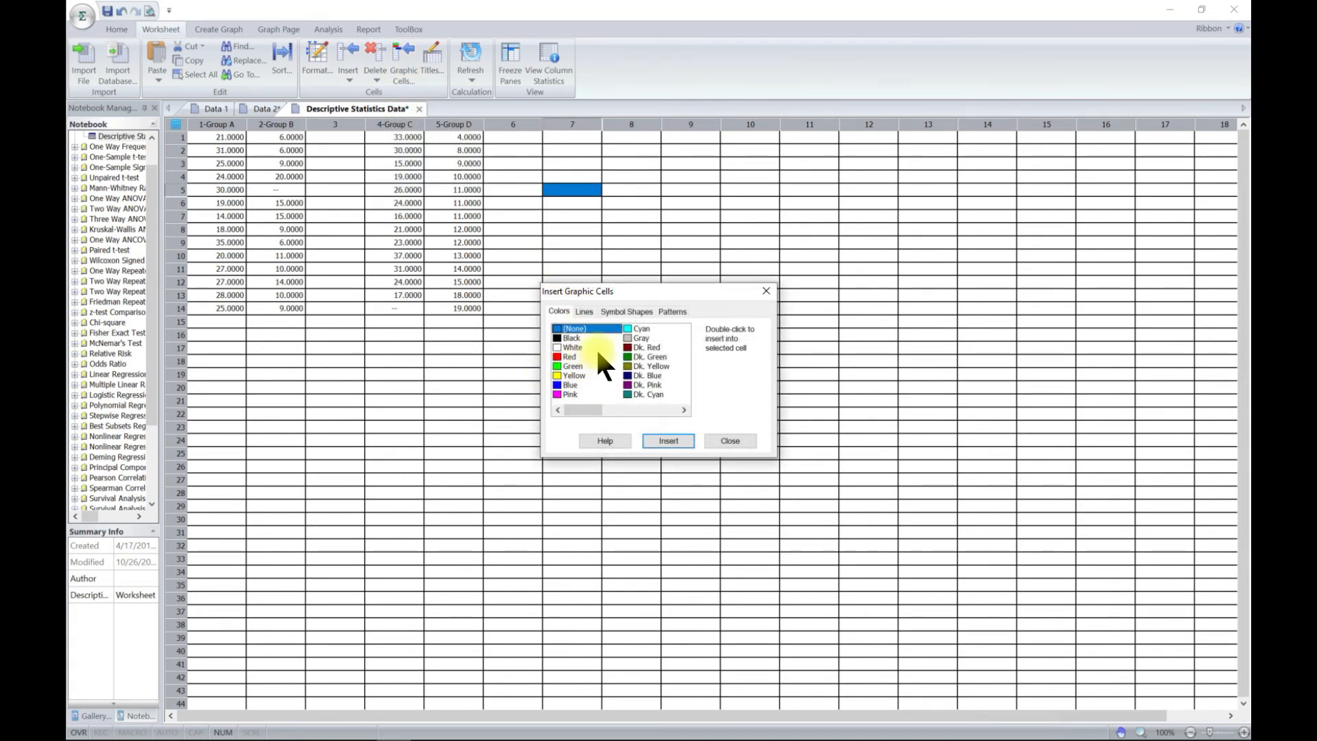
left_click(569, 357)
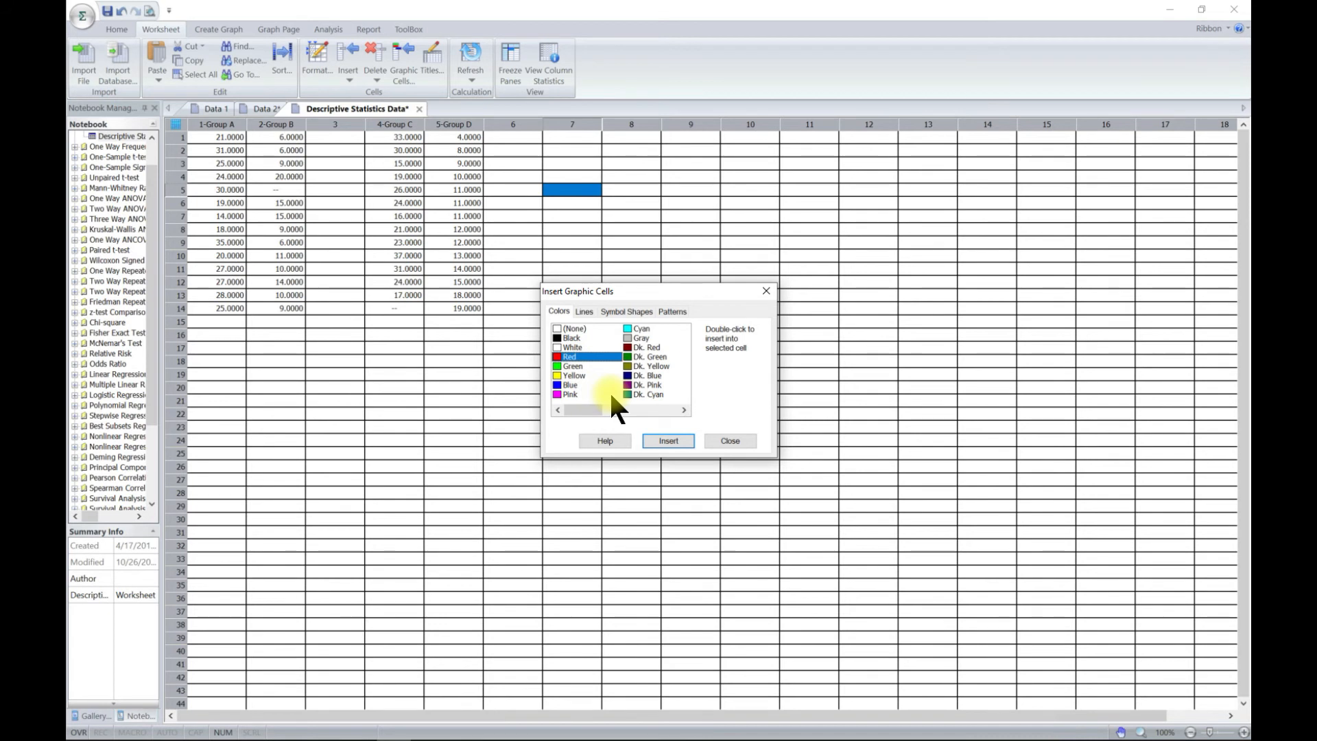
left_click(585, 311)
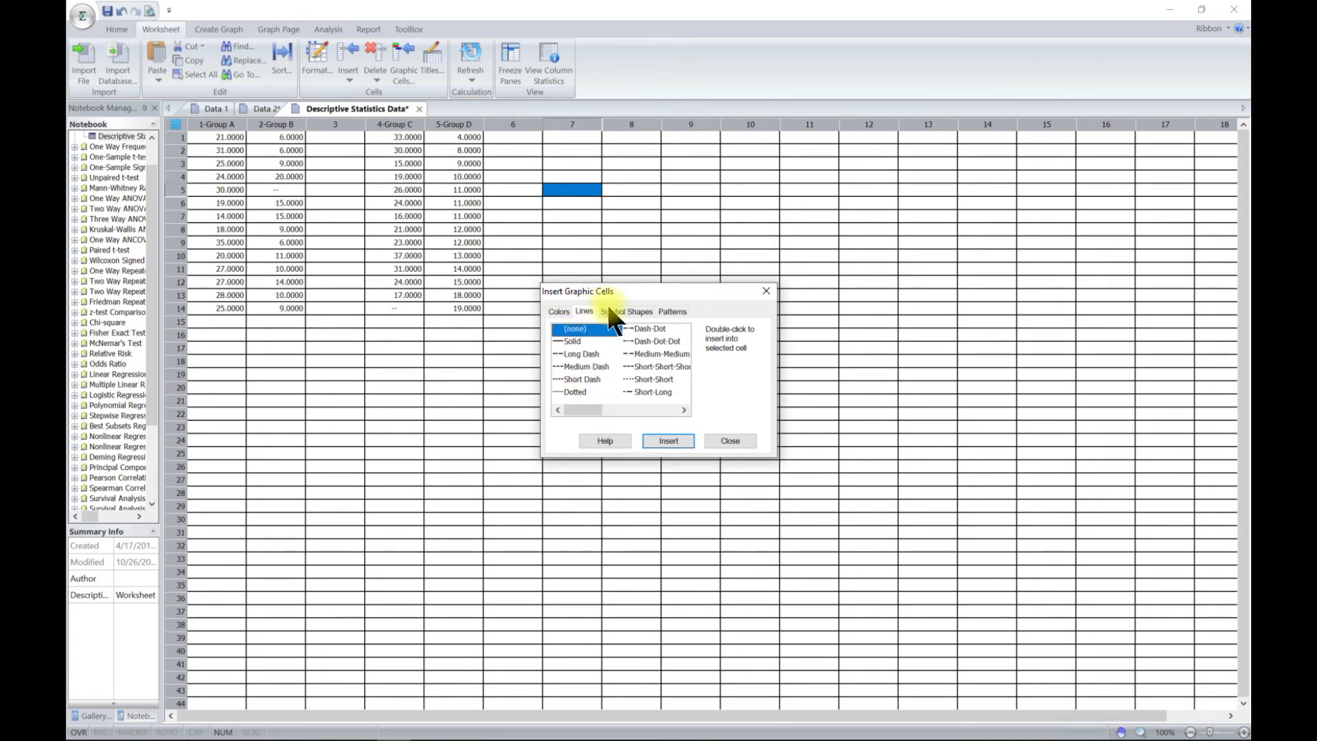
left_click(672, 312)
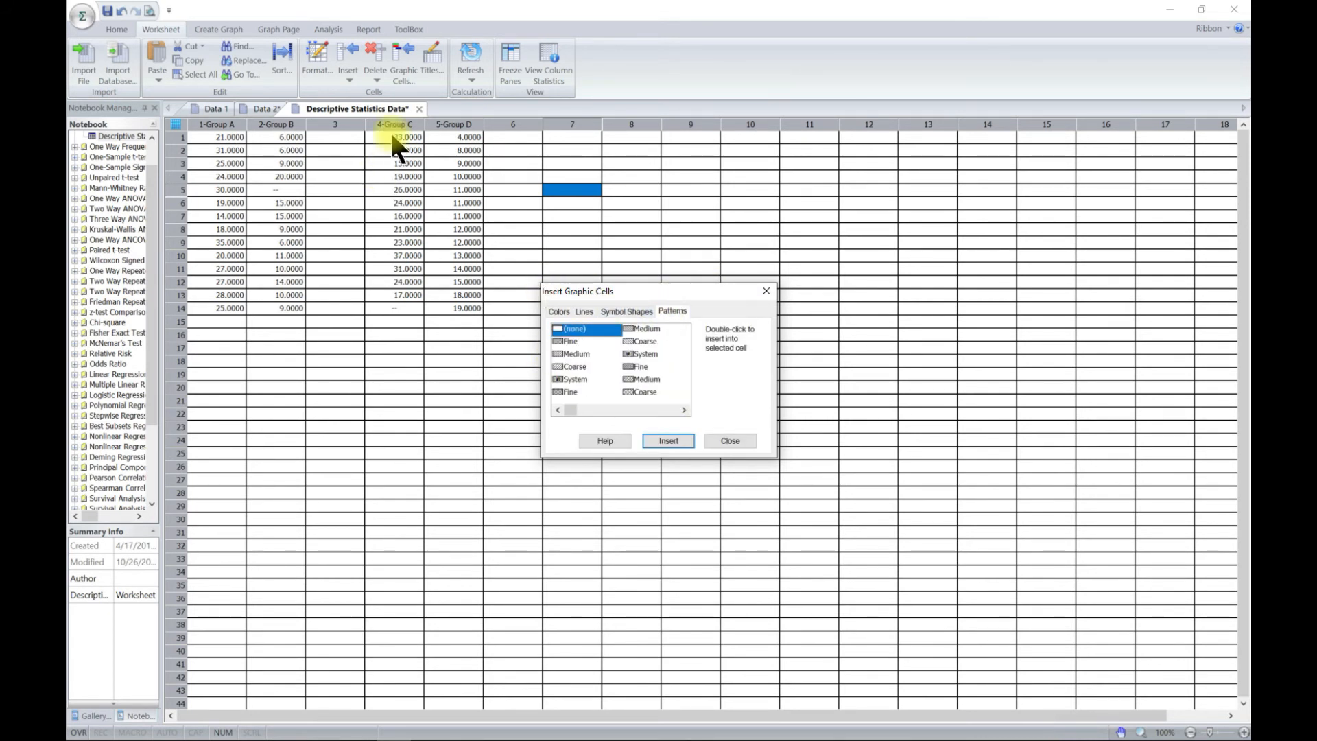
left_click(729, 440)
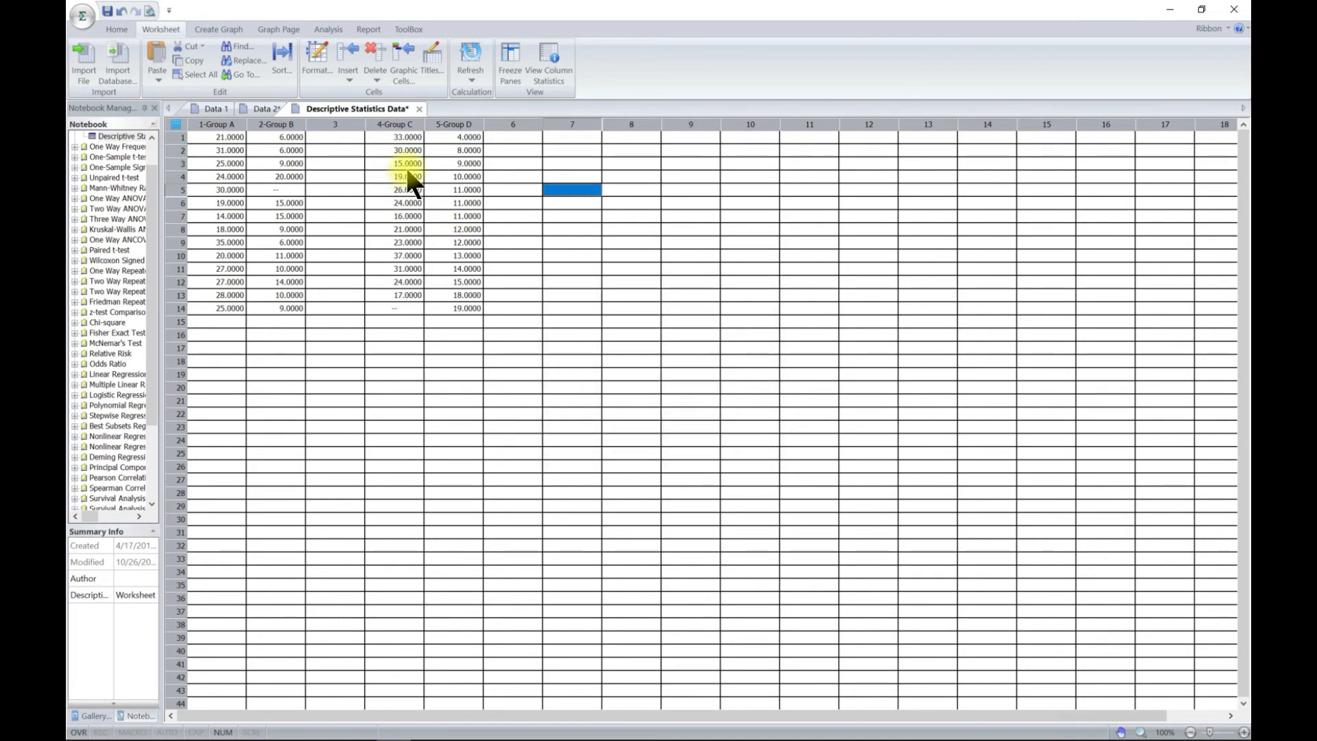
Fill the row 3 cell of 4-Group C with a solid red graphic cell.
left_click(402, 64)
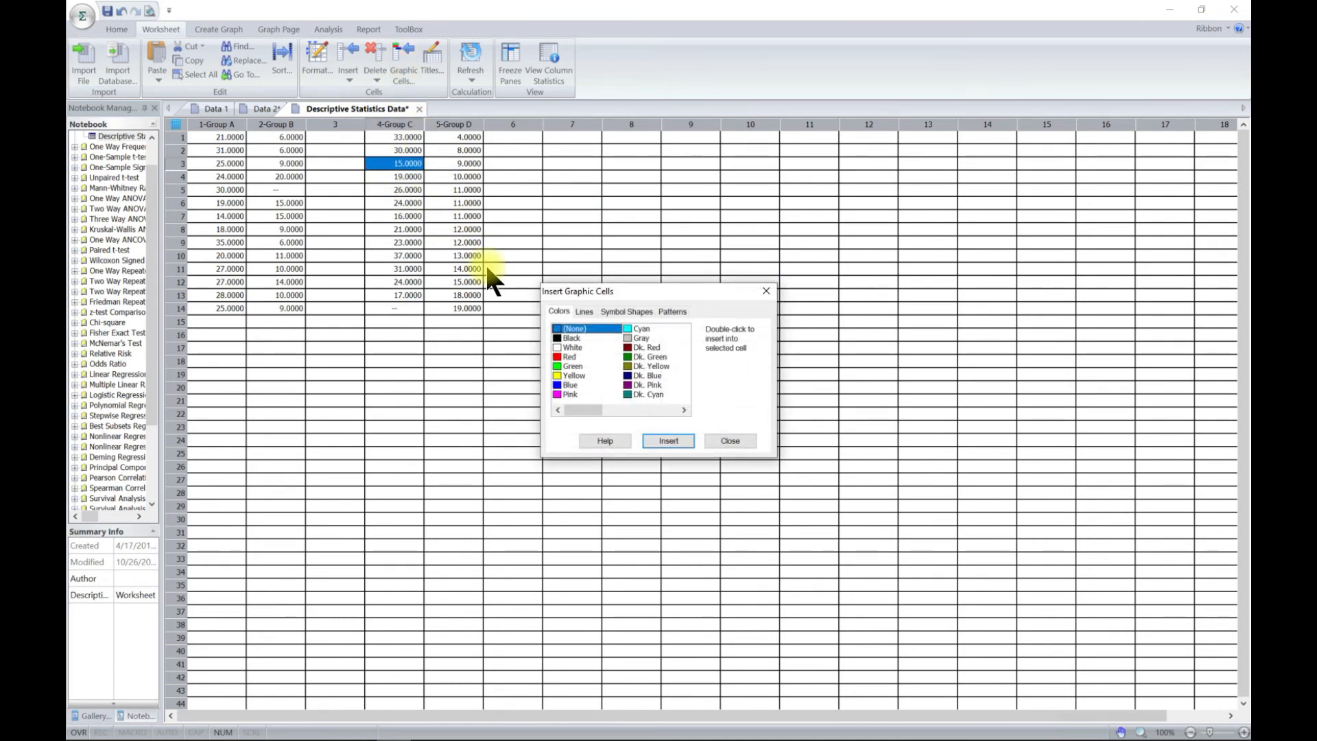
left_click(569, 357)
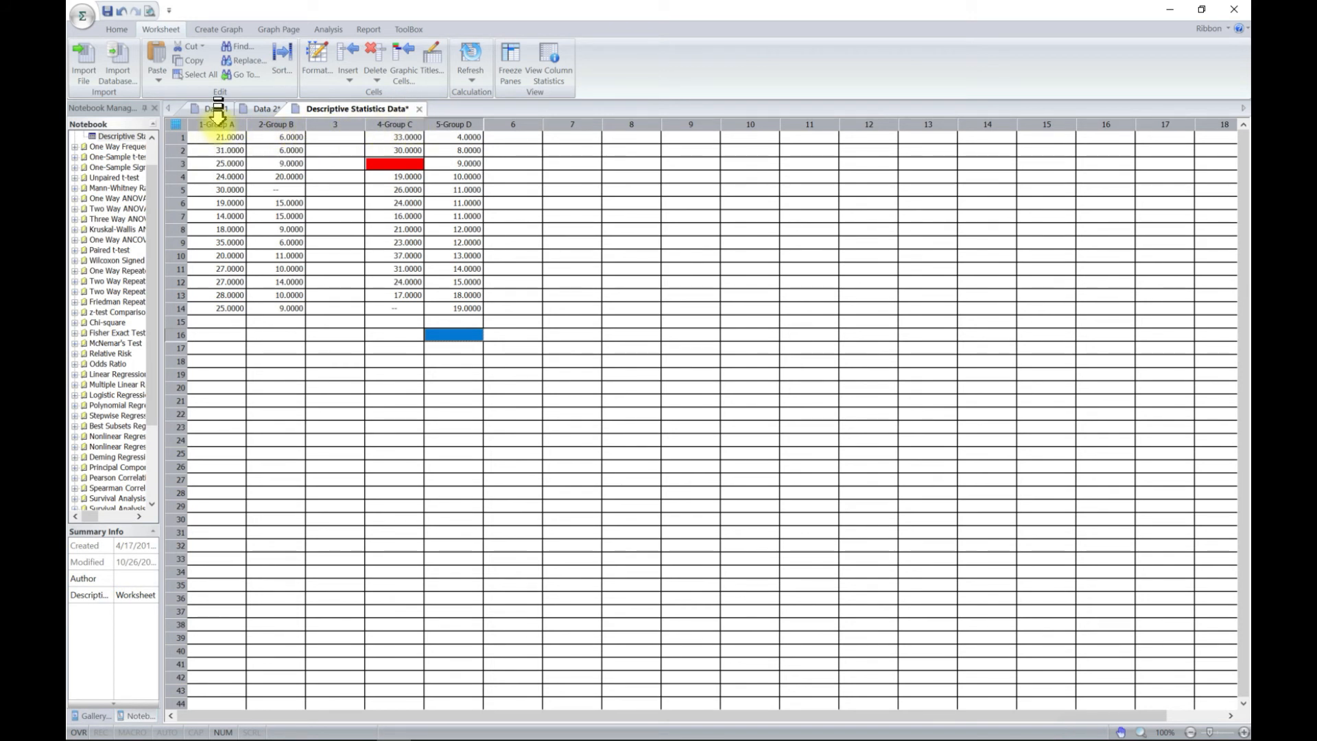
right_click(217, 125)
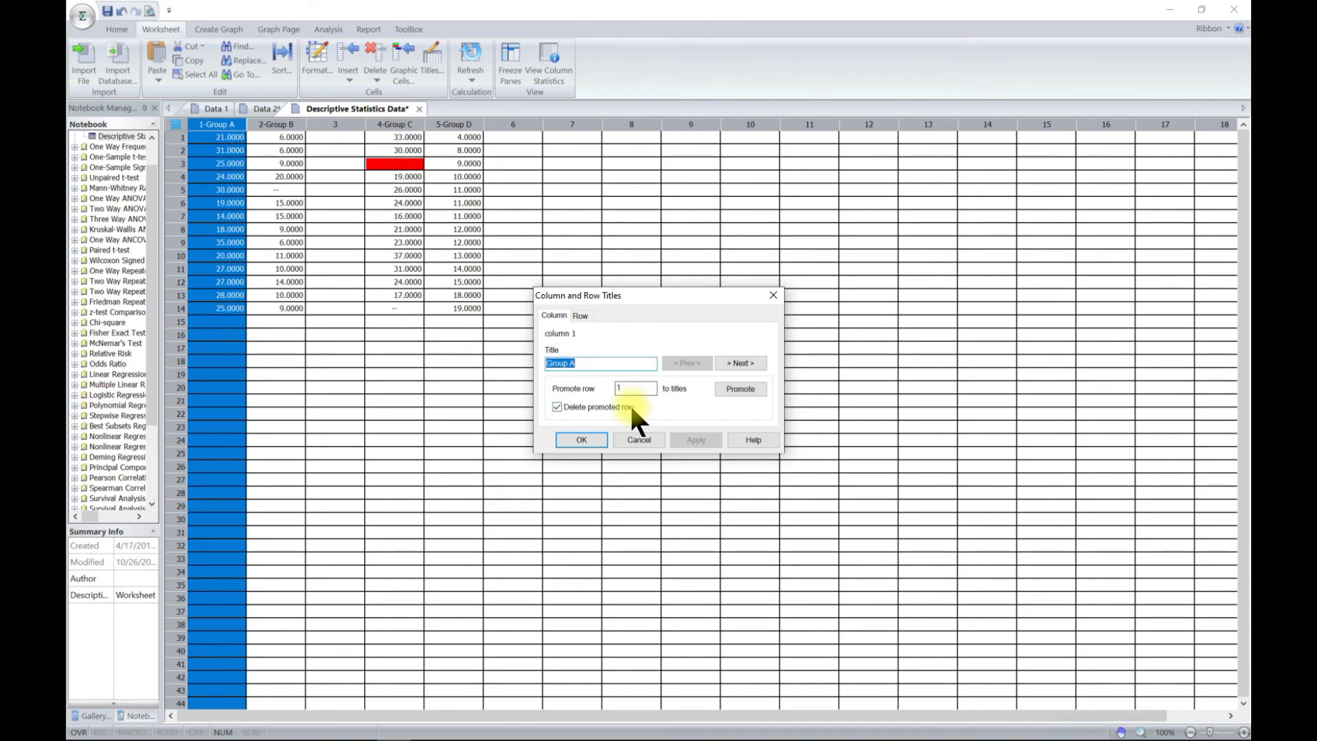
left_click(580, 439)
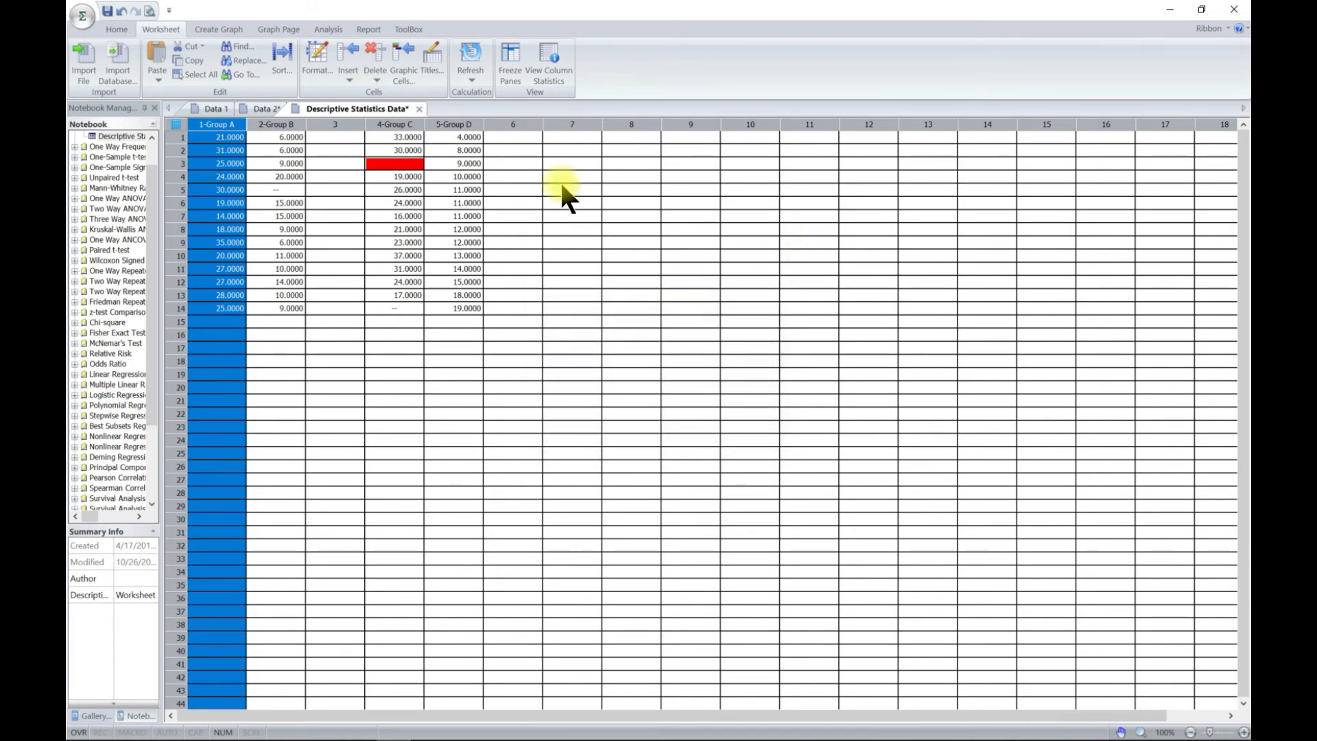
left_click(432, 63)
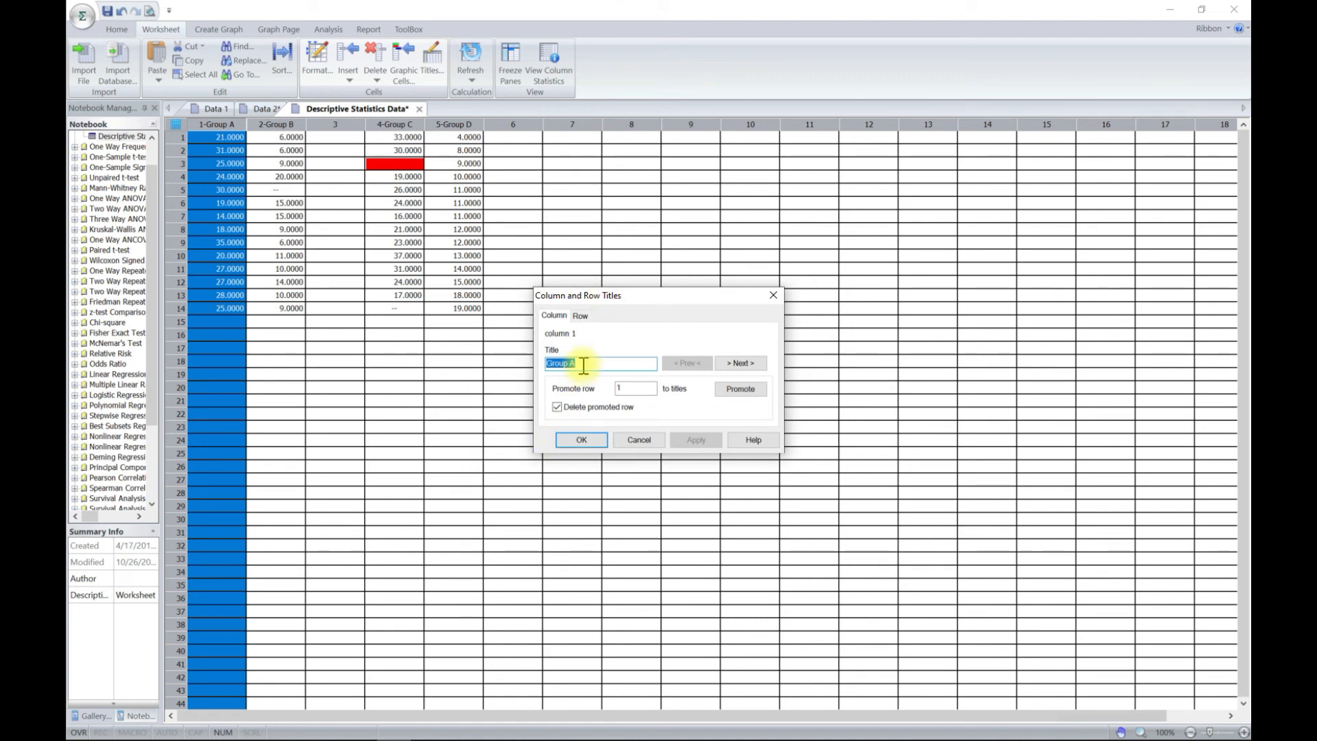
mouse_move(771, 295)
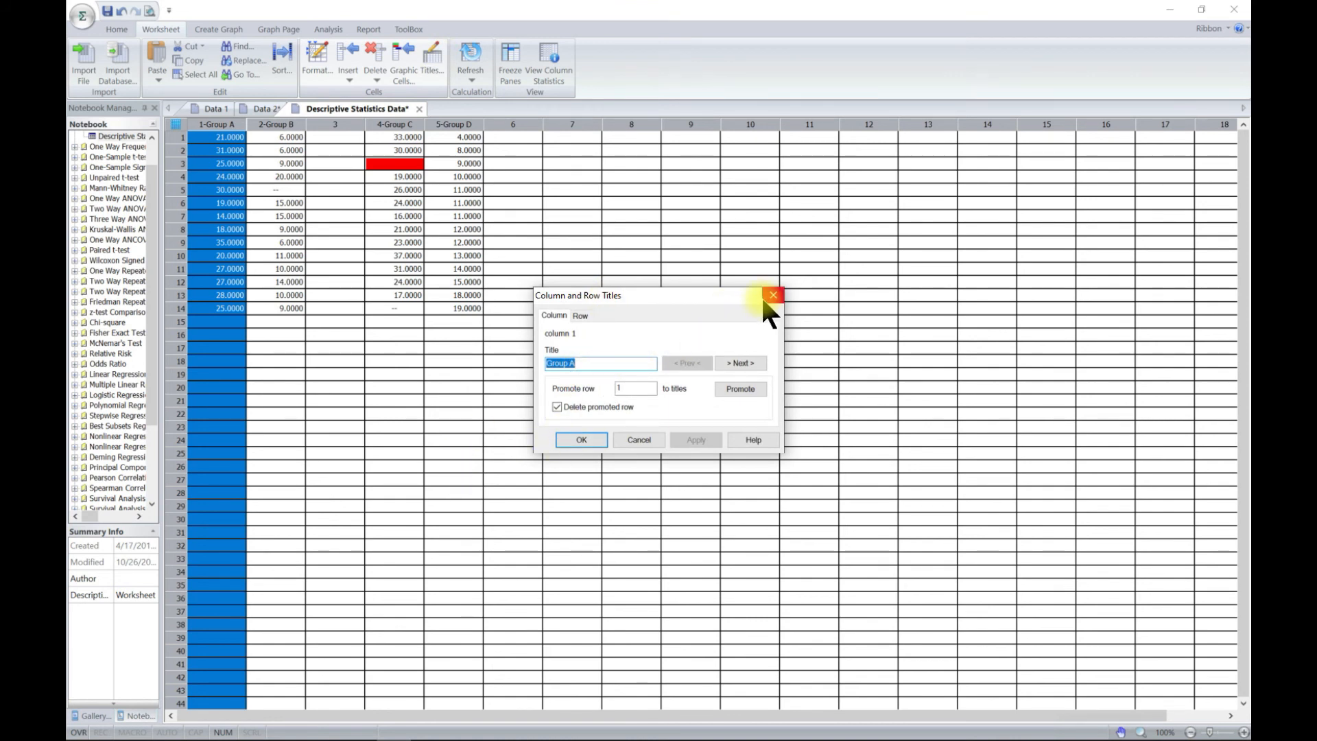
left_click(773, 295)
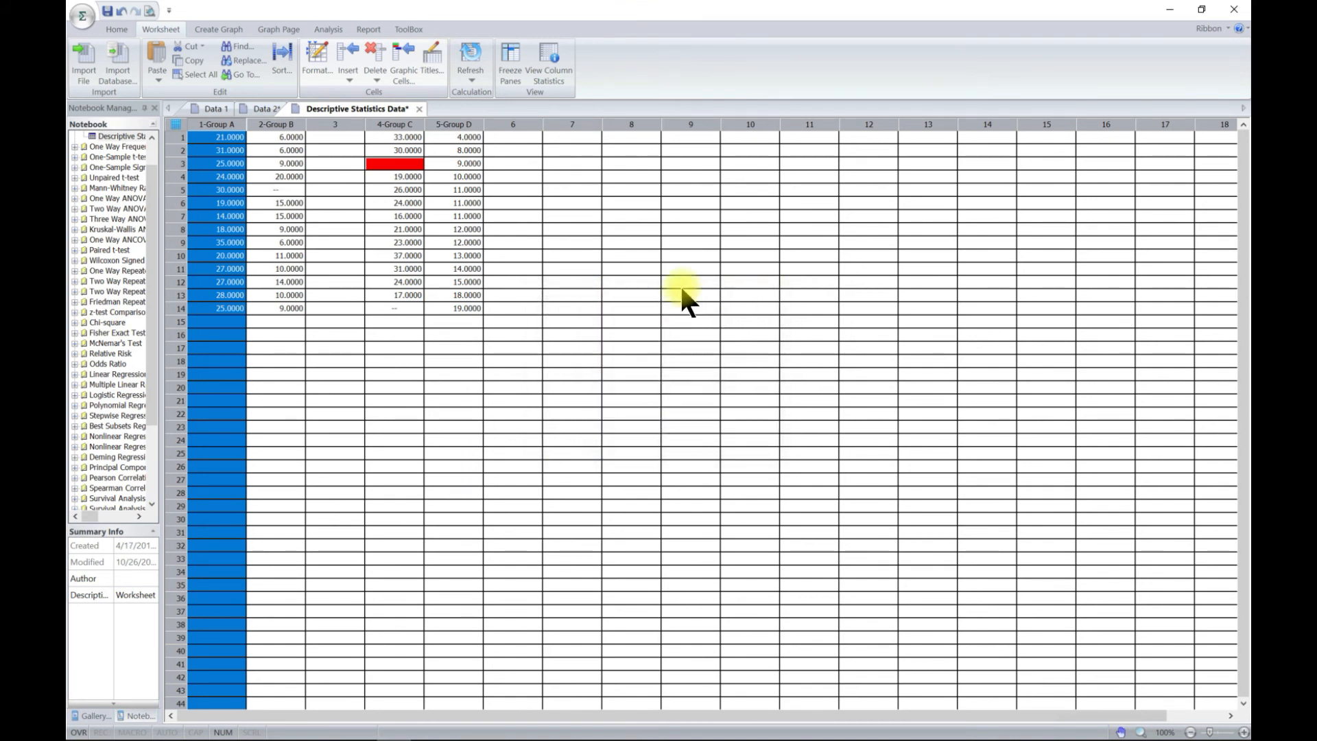
left_click(512, 229)
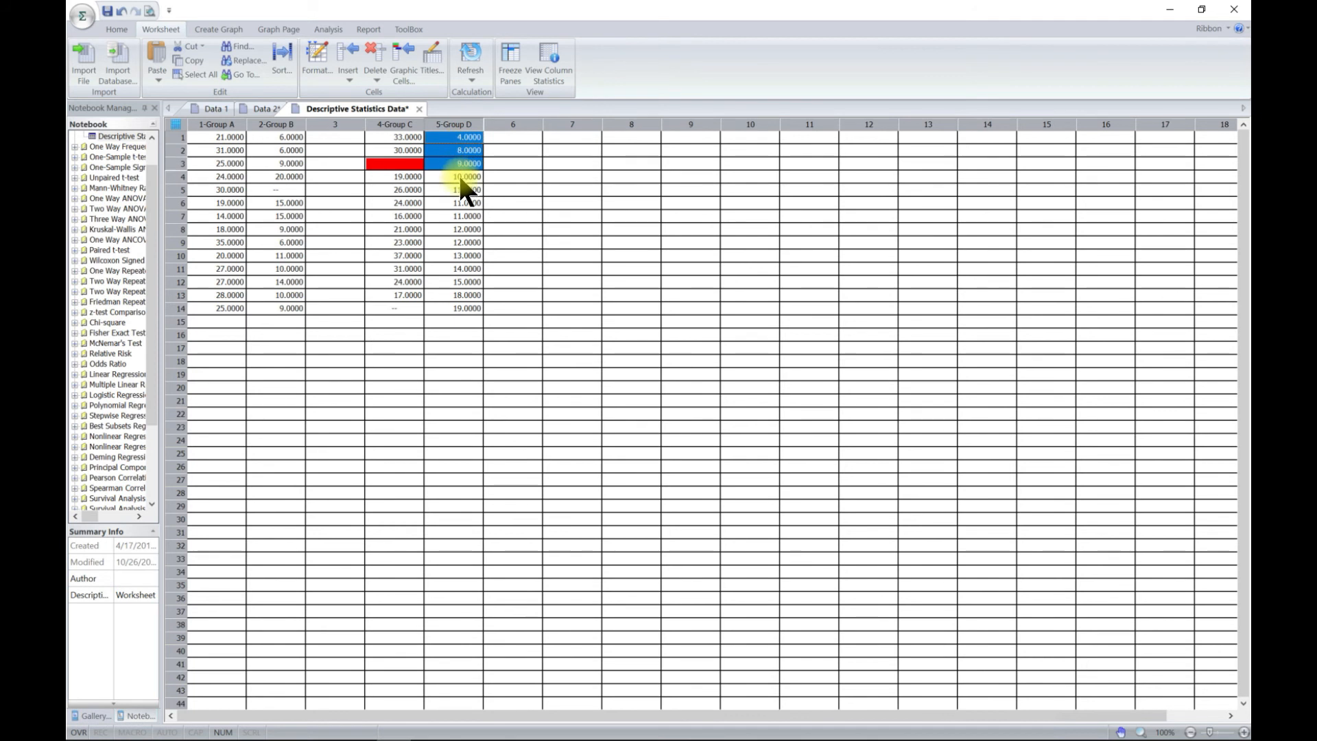
Compute descriptive statistics for all numeric group columns and view the Column Statistics sheet.
left_click(454, 125)
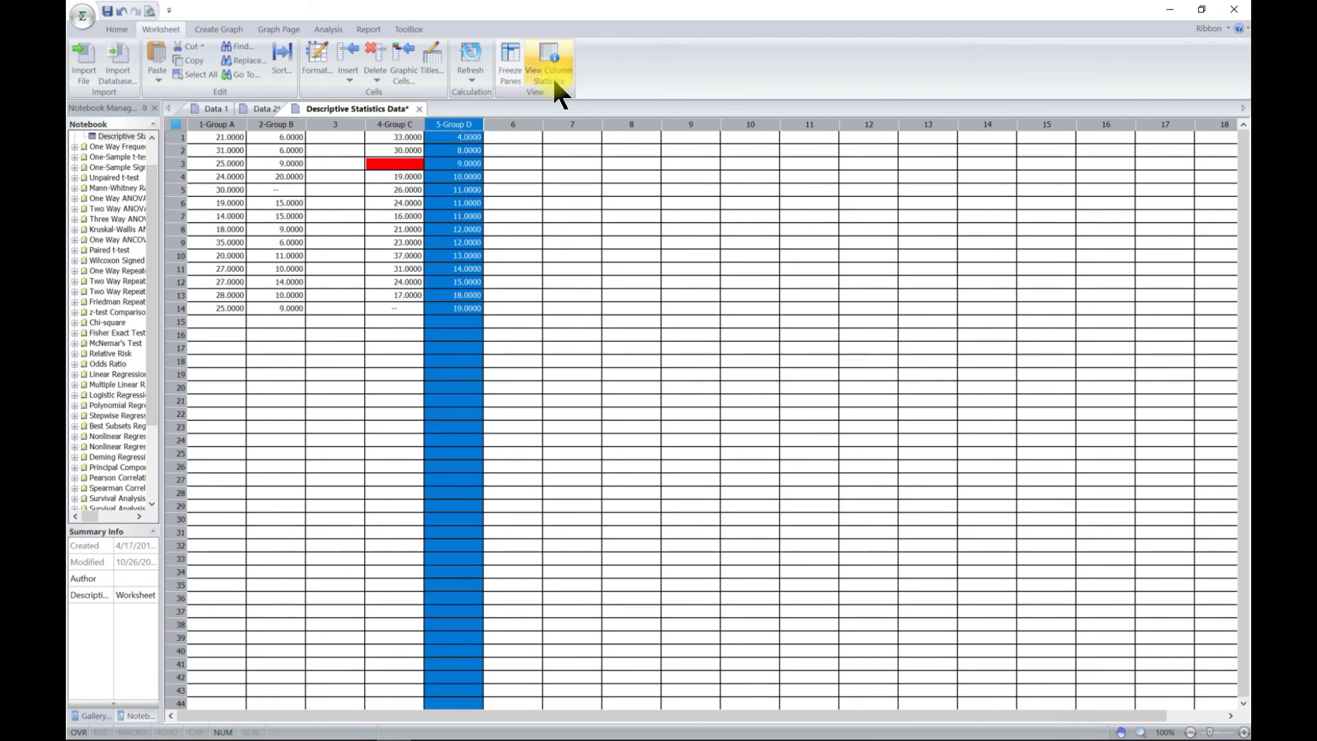
mouse_move(551, 69)
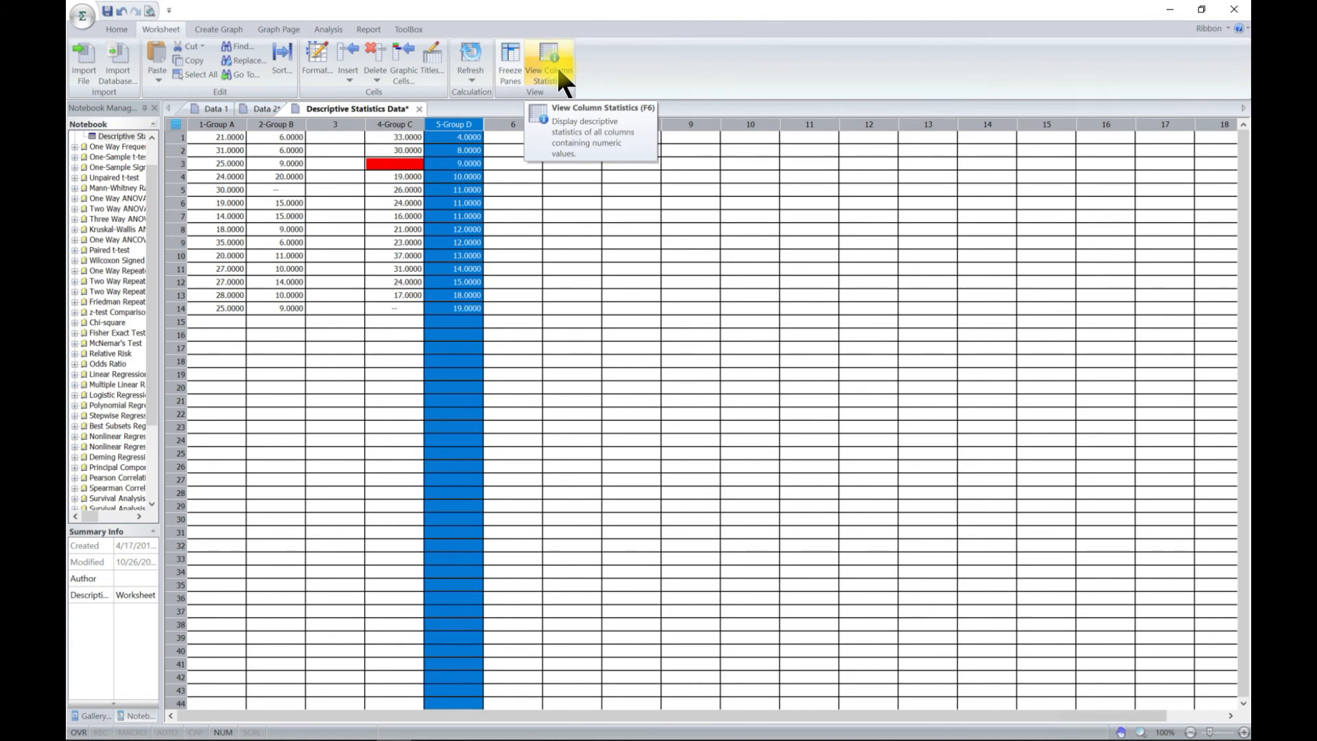
left_click(548, 66)
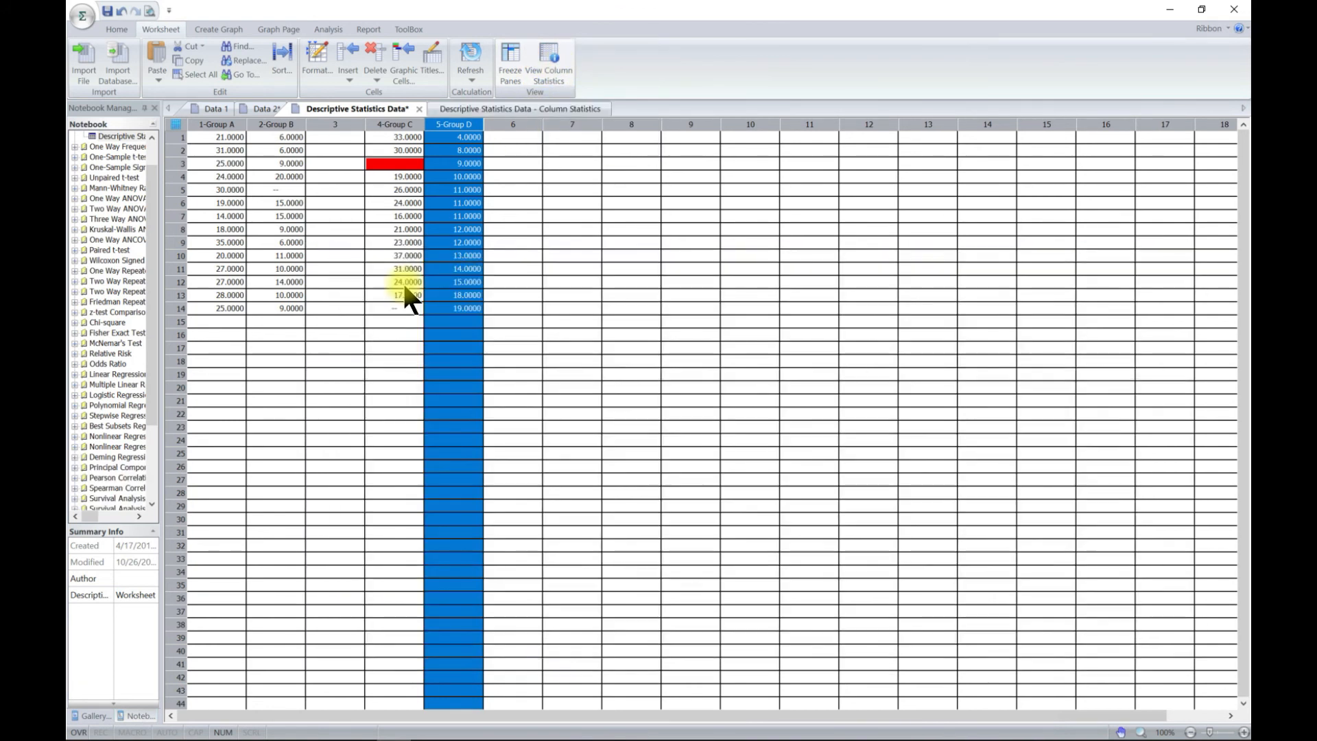
left_click(521, 108)
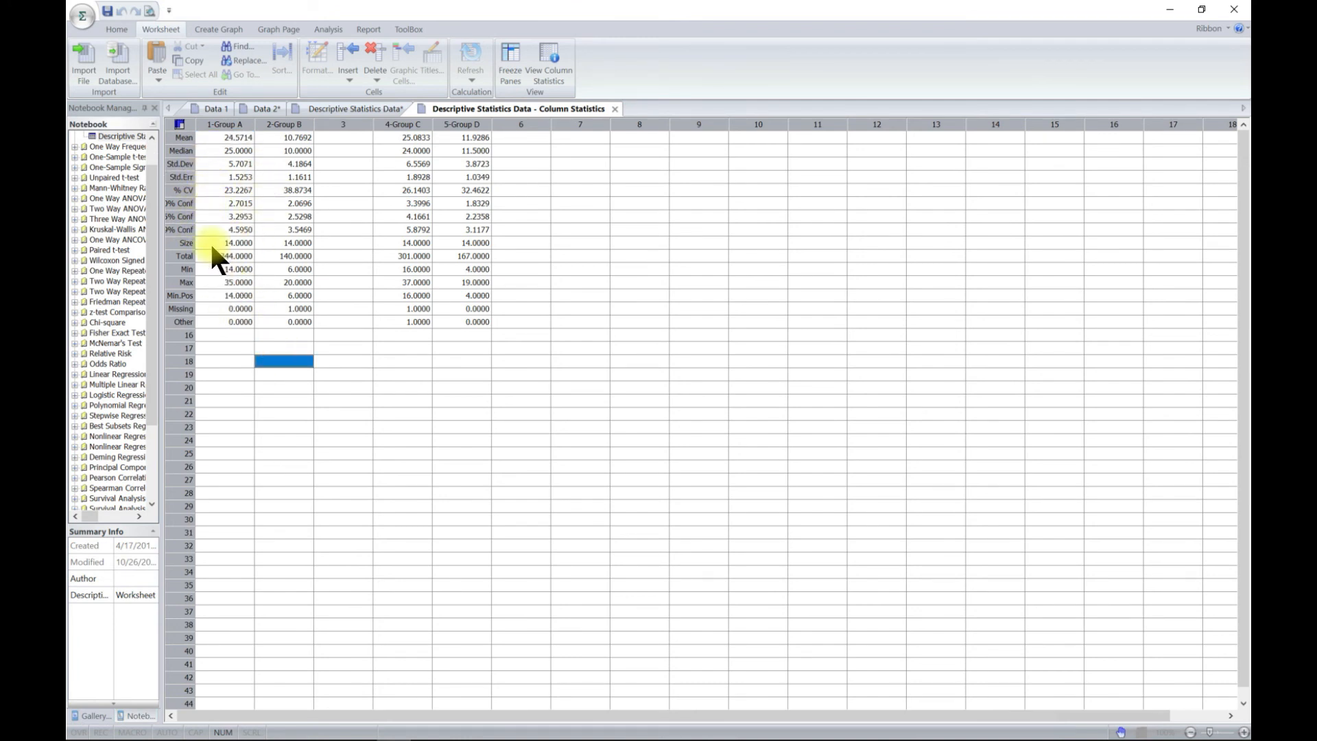
left_click(81, 17)
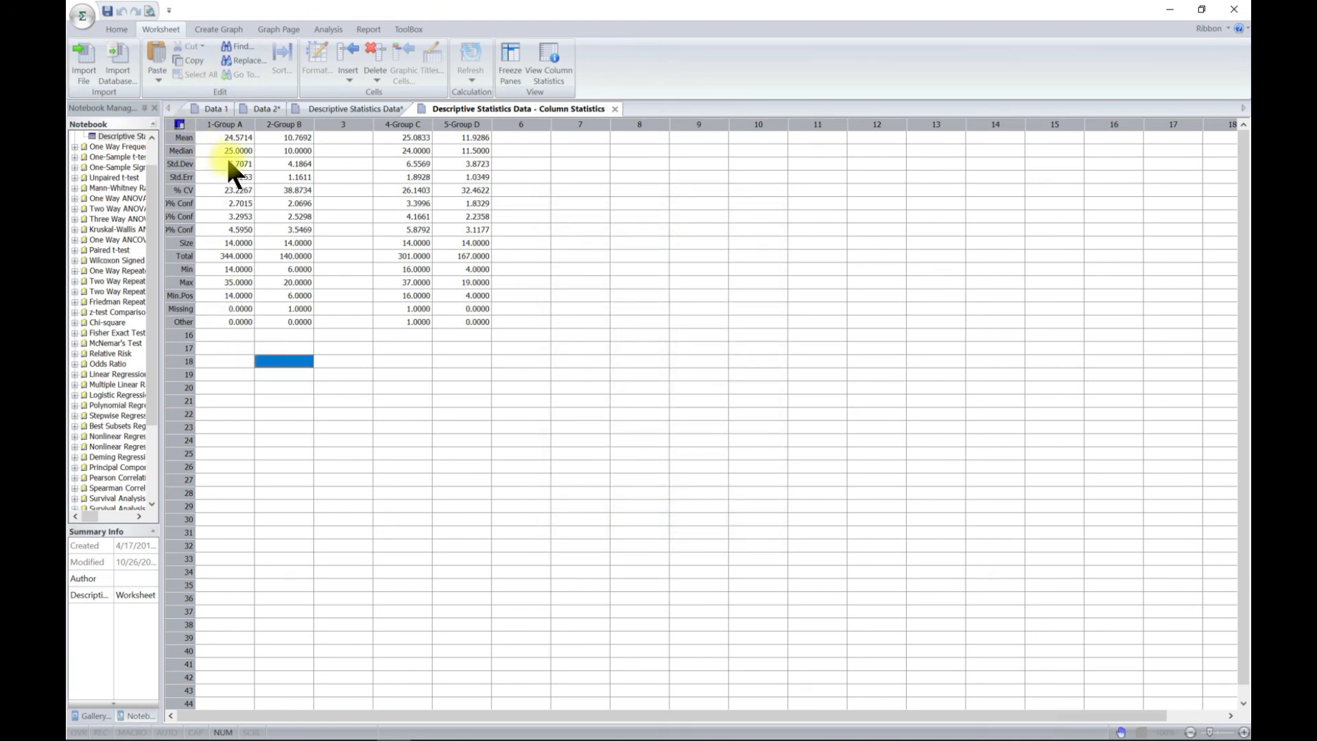
mouse_move(494, 361)
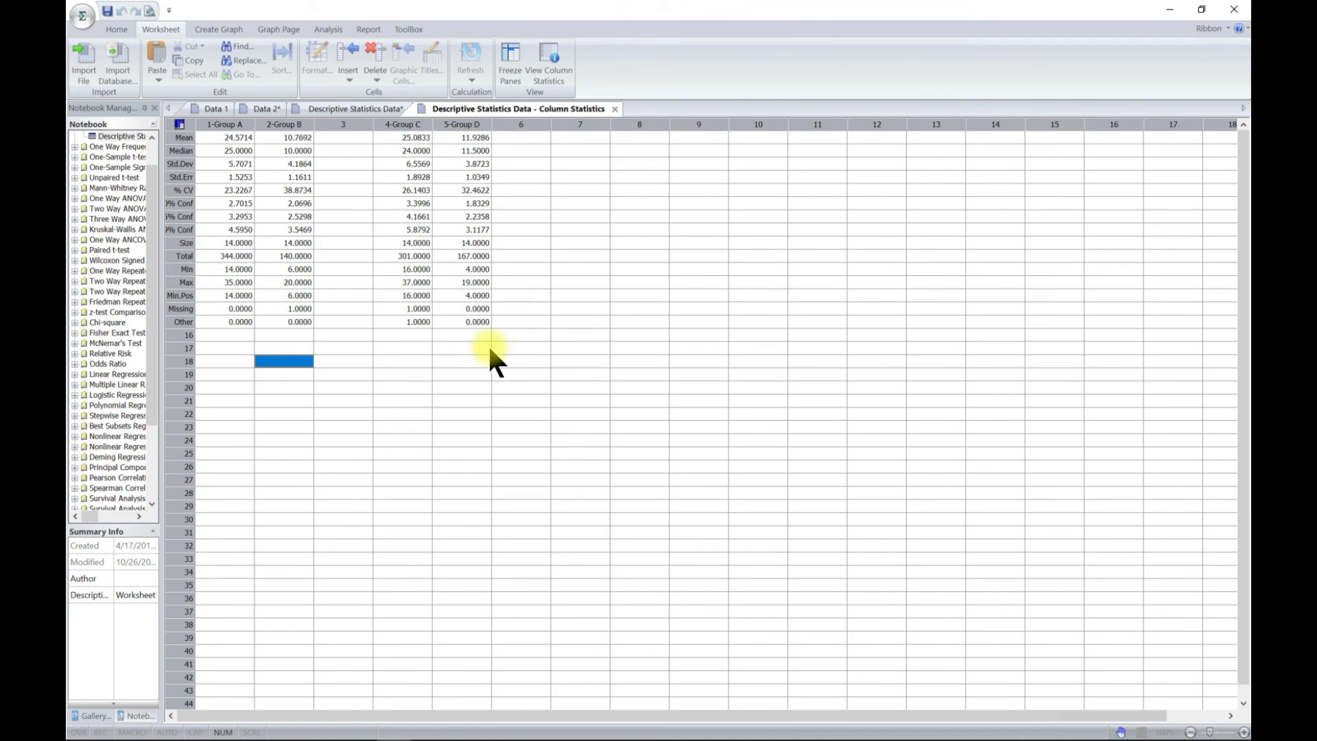
mouse_move(111, 10)
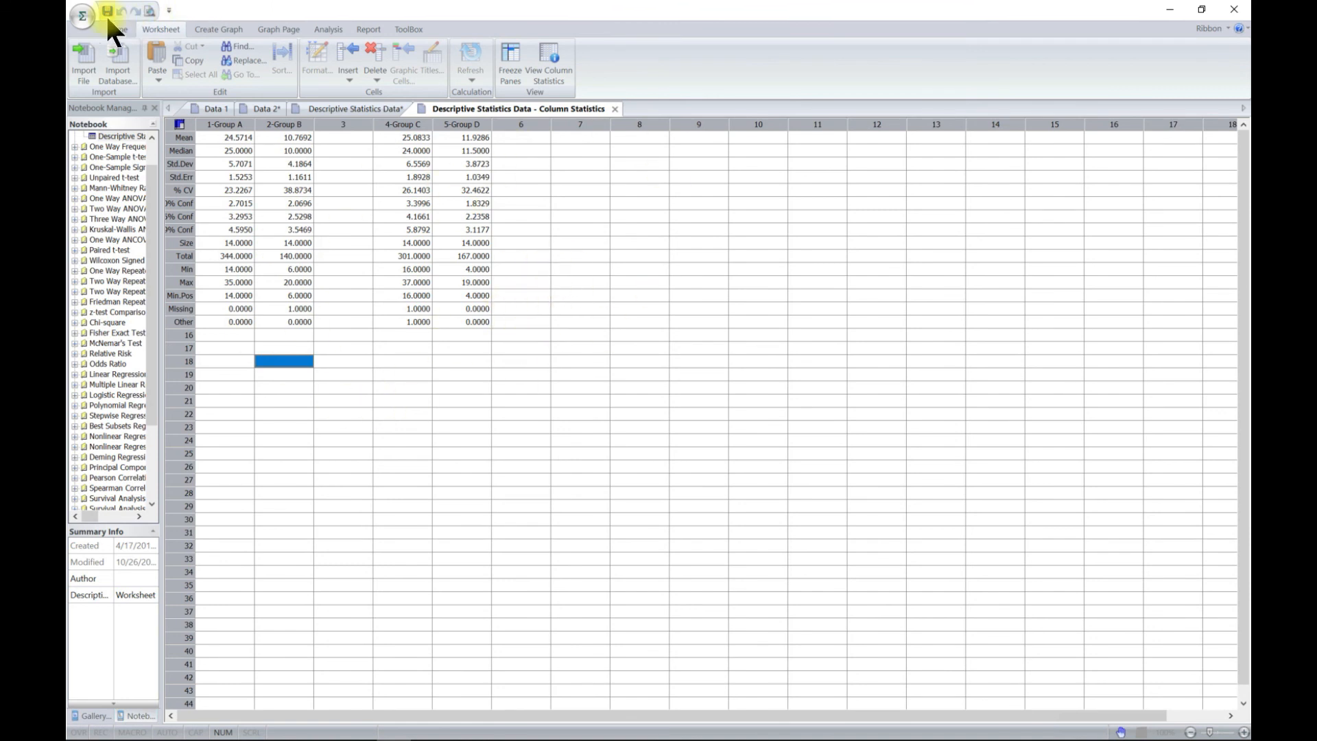
left_click(81, 15)
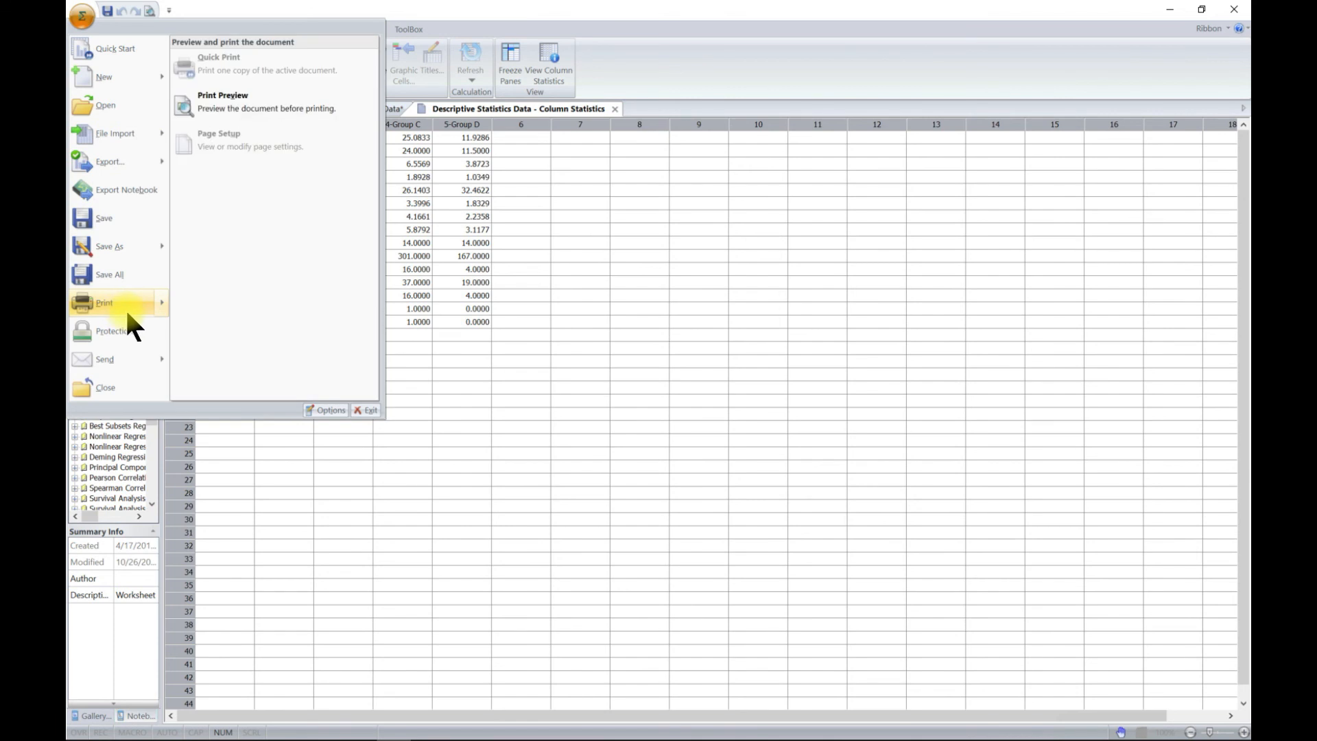
left_click(223, 100)
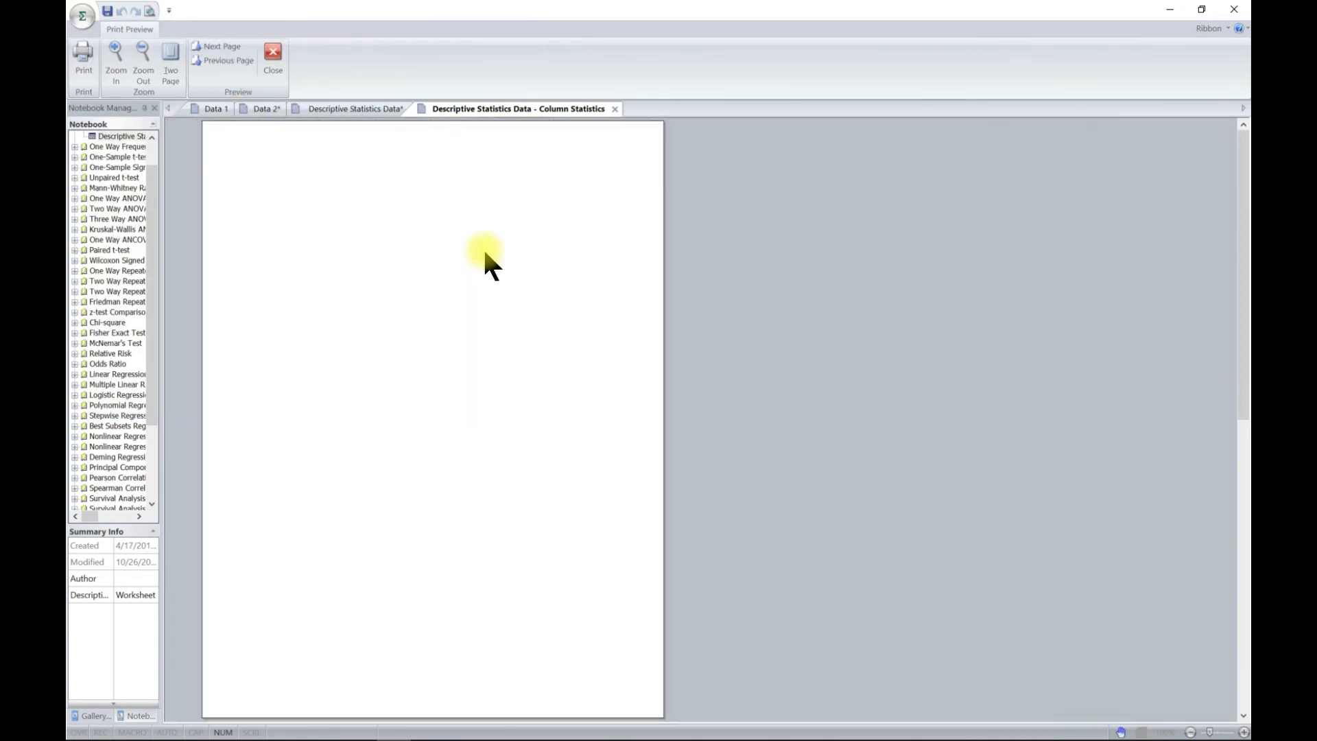
left_click(170, 64)
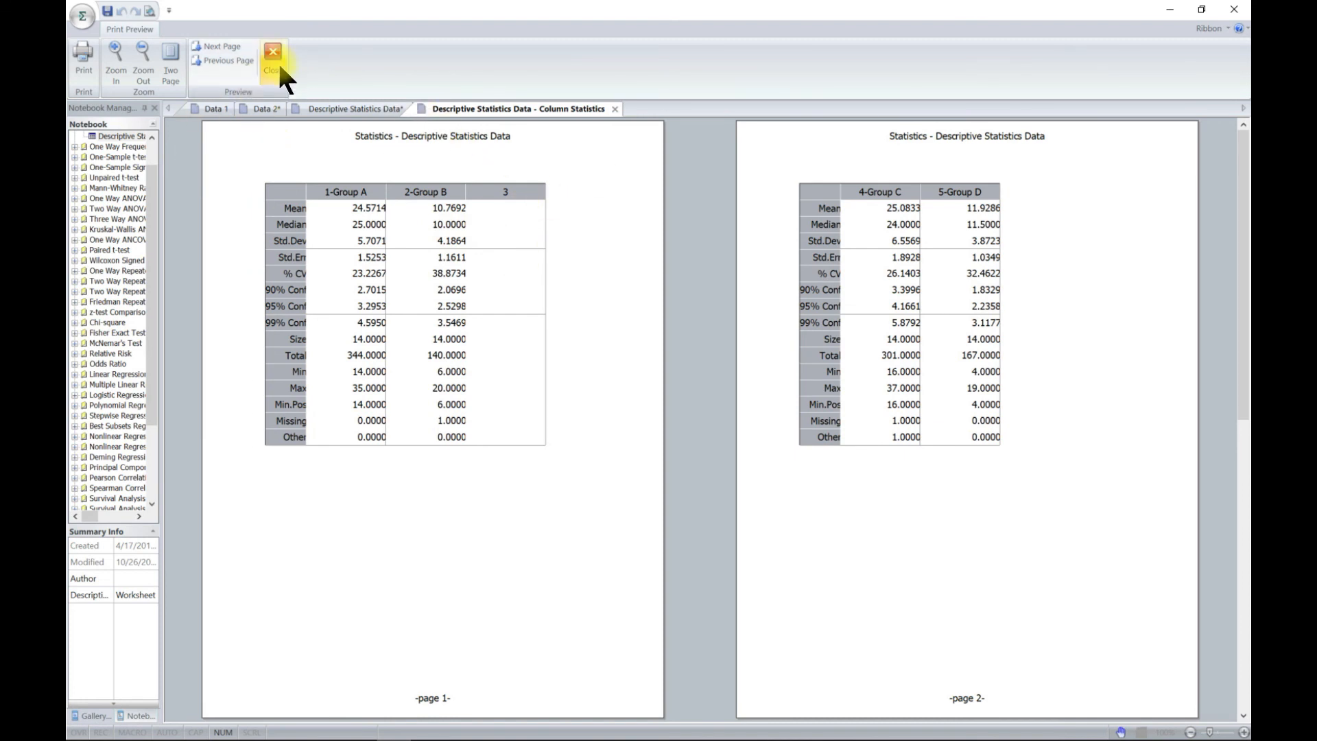
left_click(271, 54)
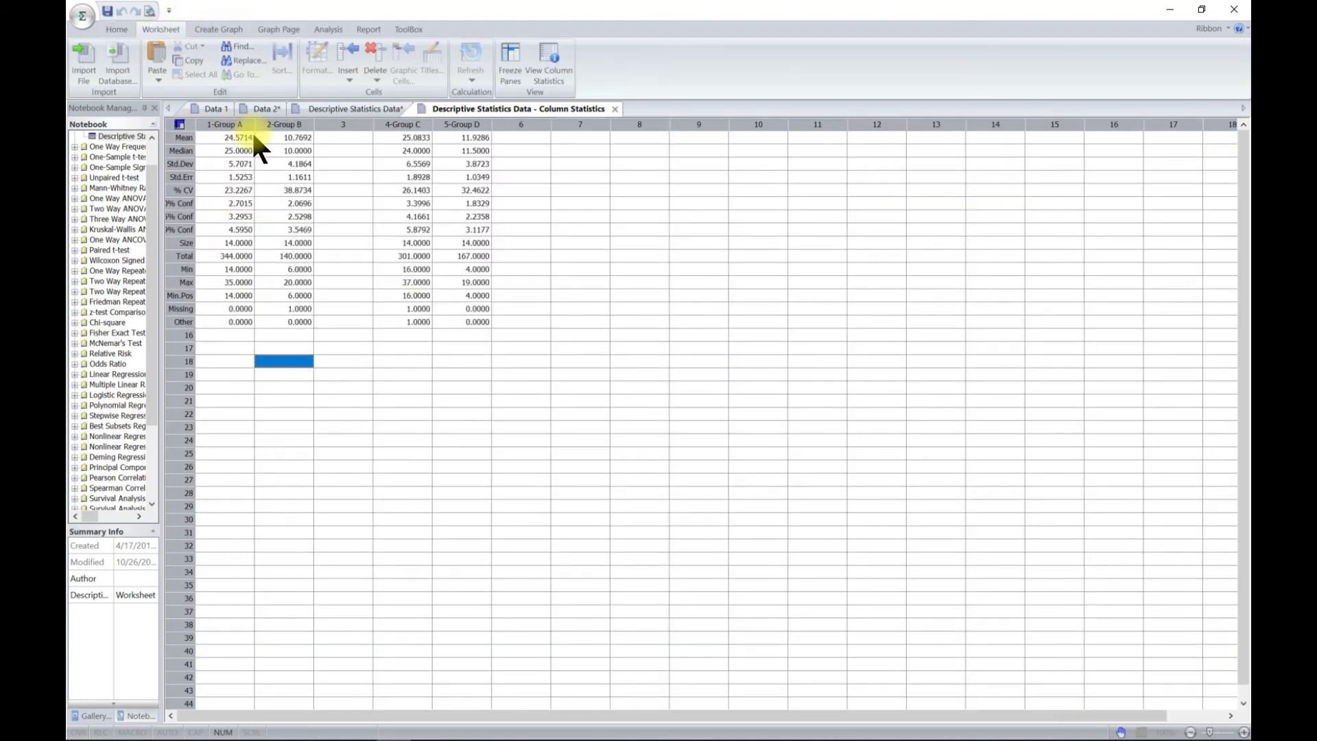
mouse_move(302, 277)
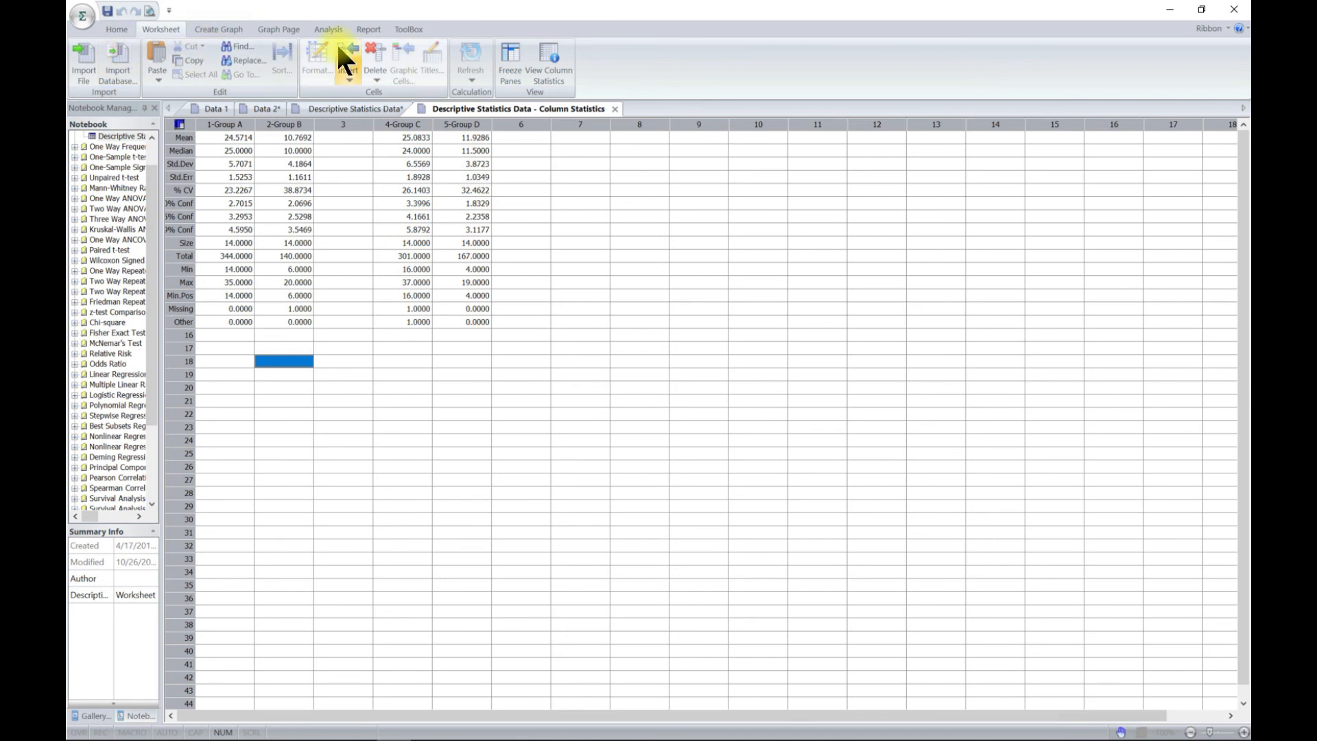
mouse_move(361, 63)
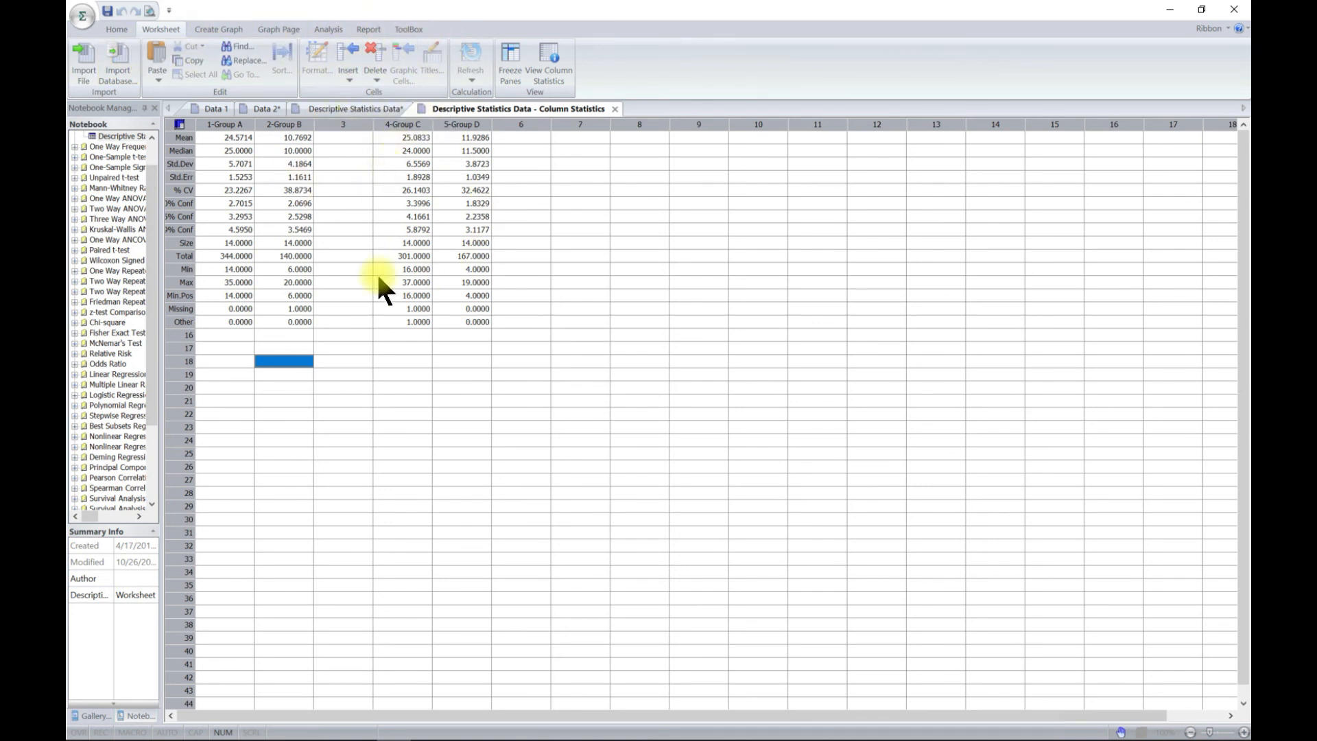
mouse_move(328, 28)
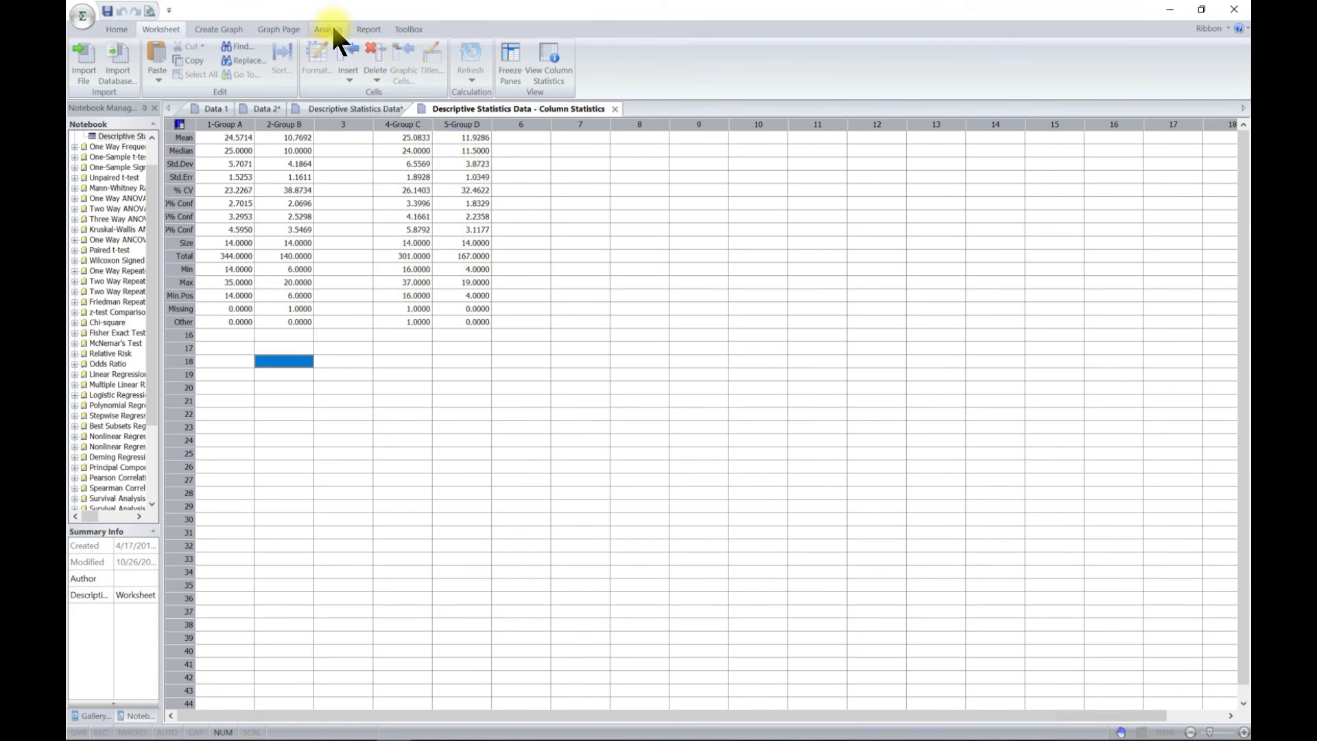